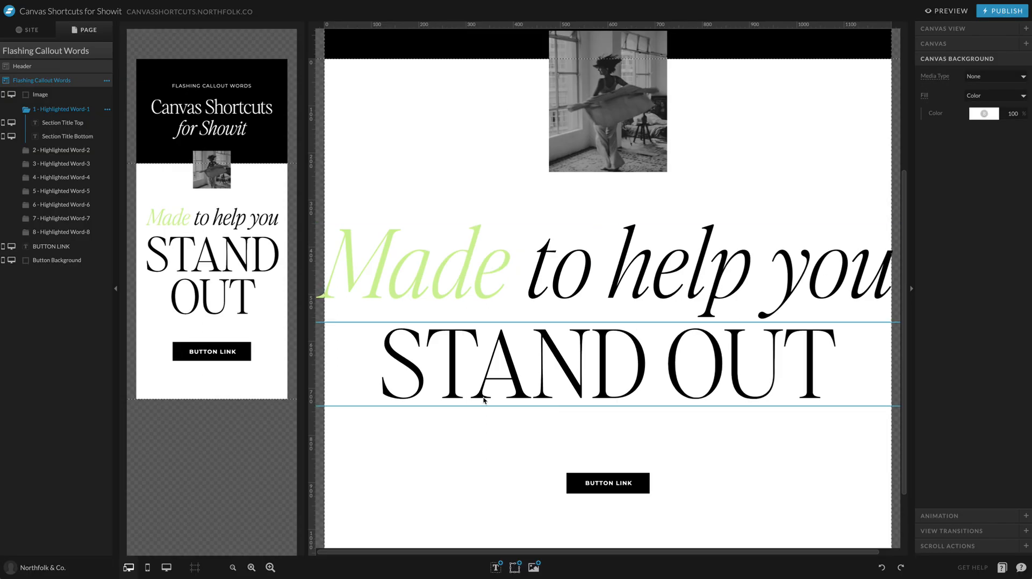
# Inspect the finished 'Made to help you' headline and the canvas link on the word Made.
pyautogui.click(451, 422)
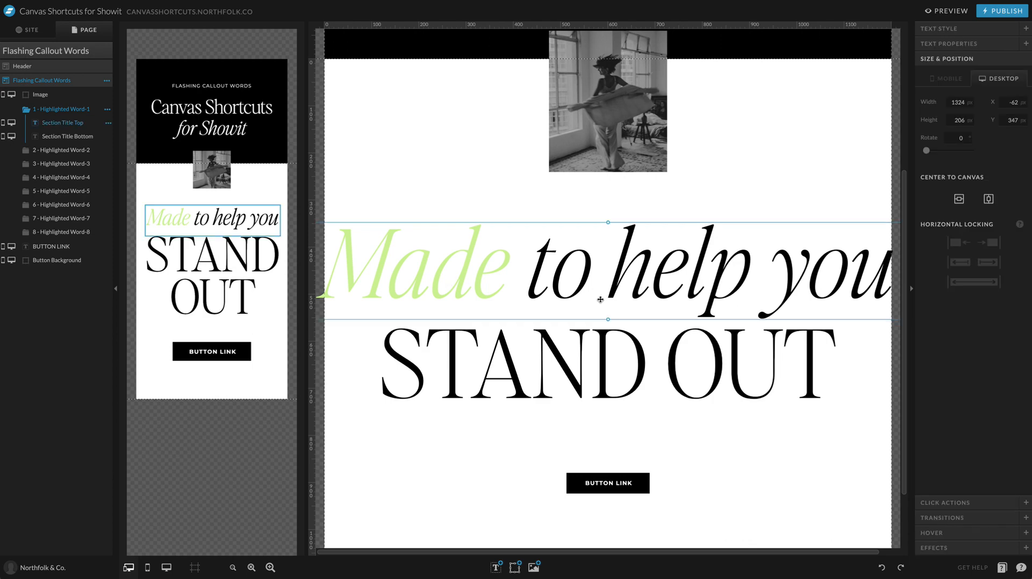
pyautogui.doubleClick(607, 270)
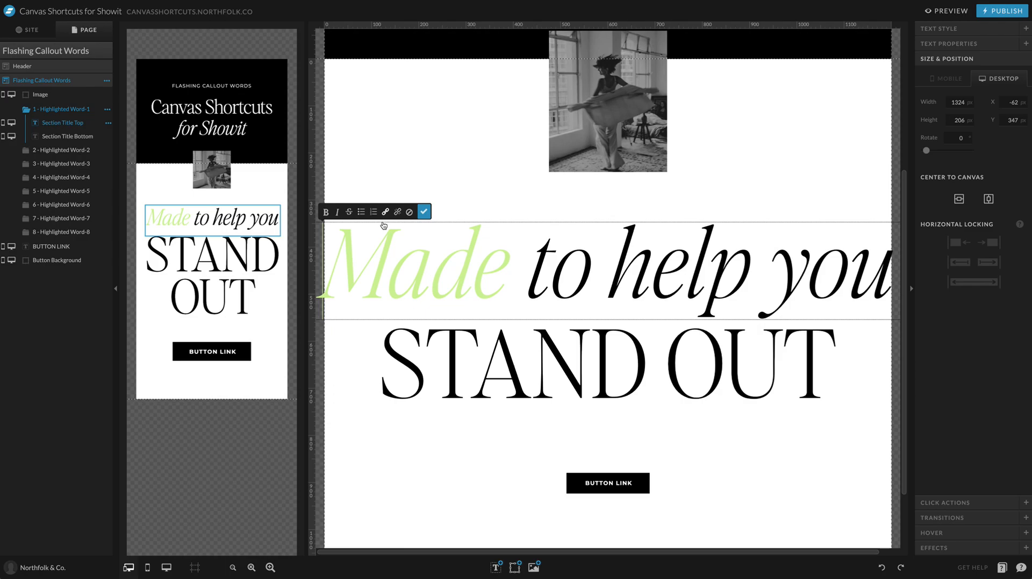
pyautogui.click(385, 212)
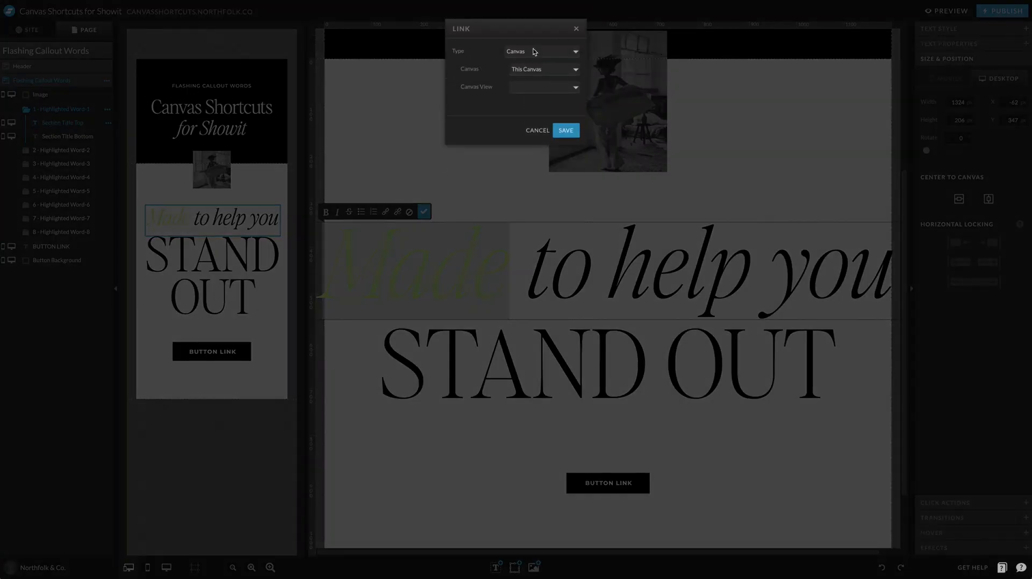
pyautogui.click(564, 130)
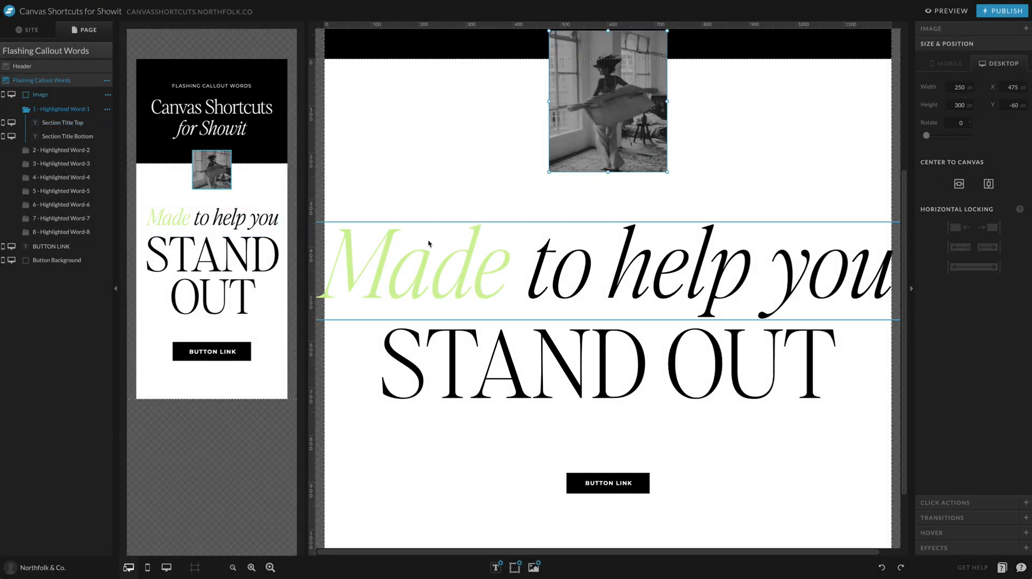
pyautogui.click(62, 122)
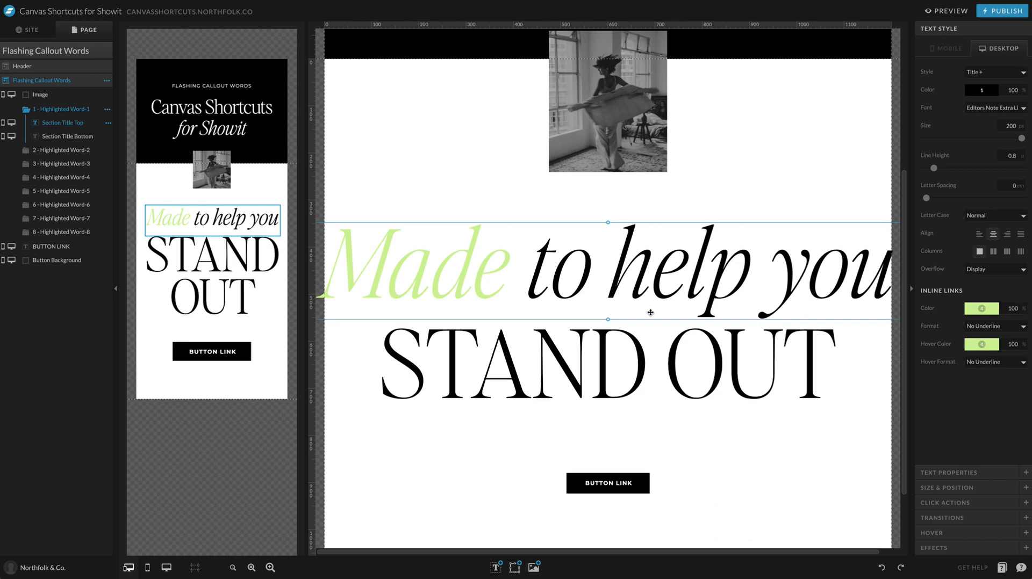
pyautogui.moveTo(651, 316)
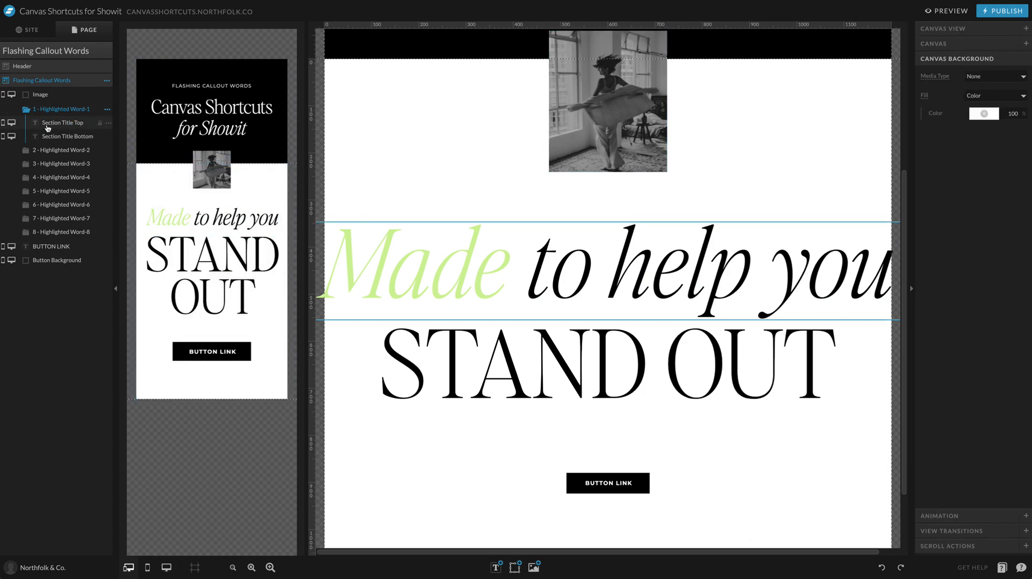
# Step through the example's canvas views: Made, you highlighted green, then STAND OUT in purple.
pyautogui.click(535, 400)
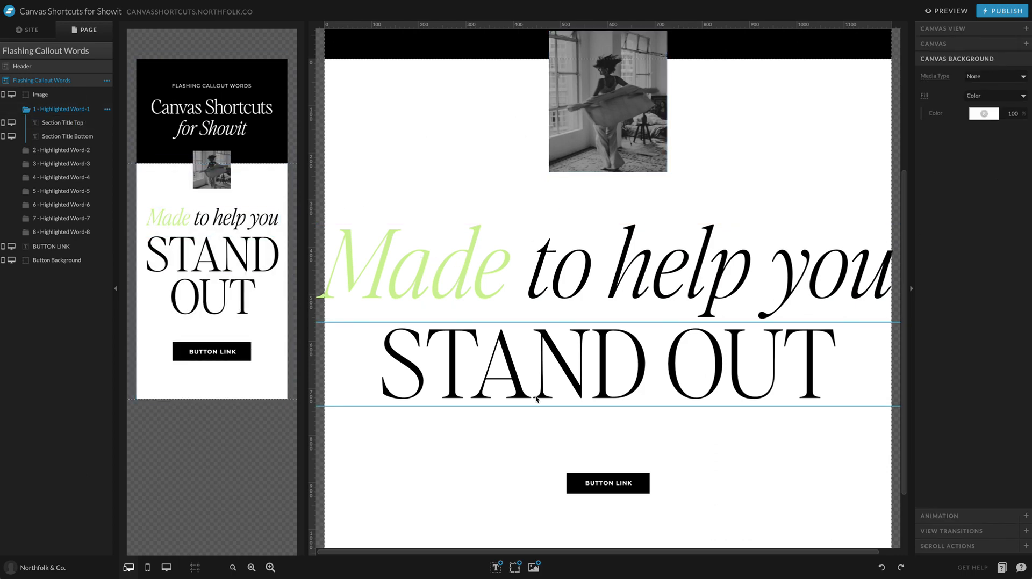
pyautogui.click(428, 457)
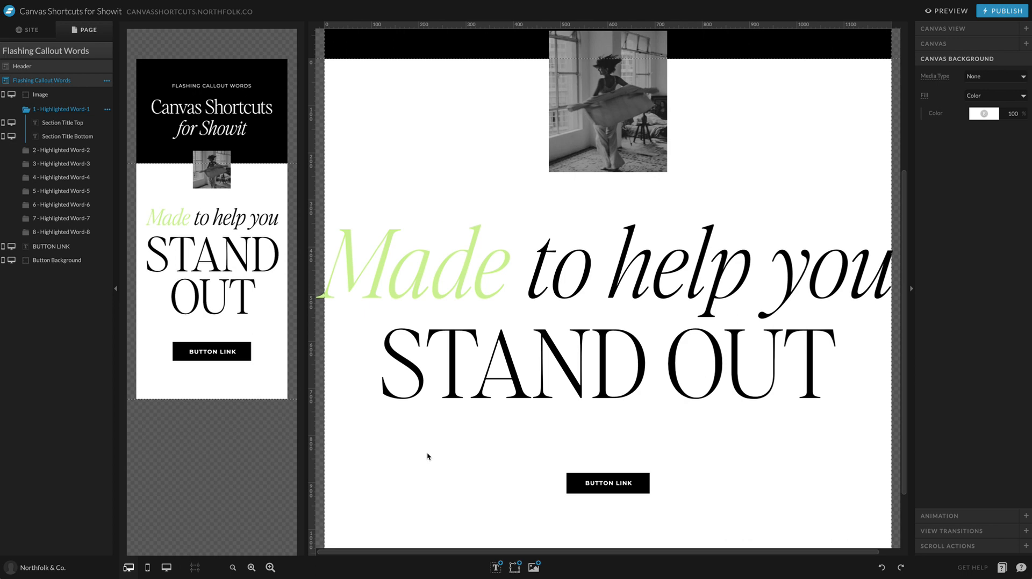
pyautogui.moveTo(956, 363)
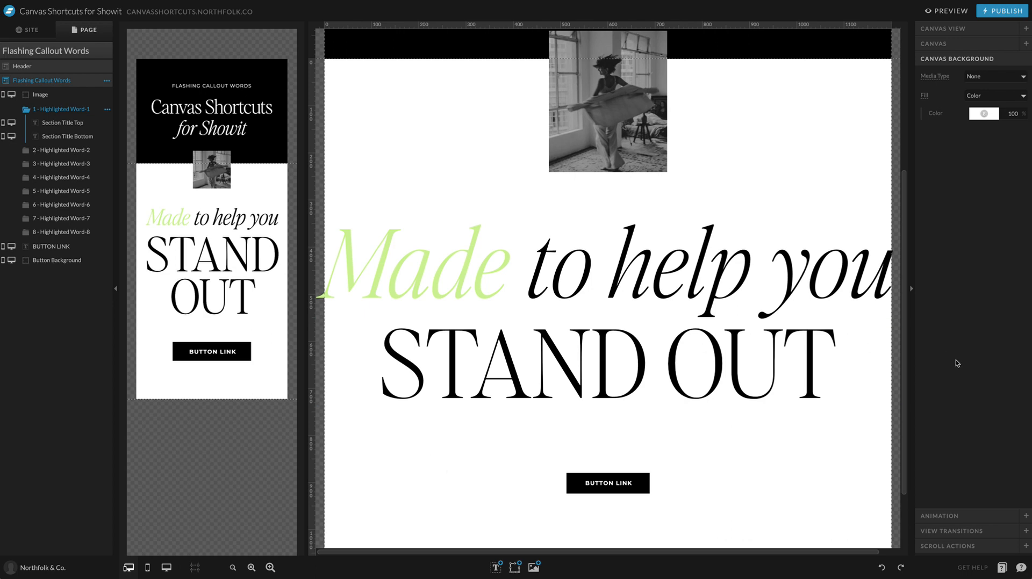
pyautogui.moveTo(407, 422)
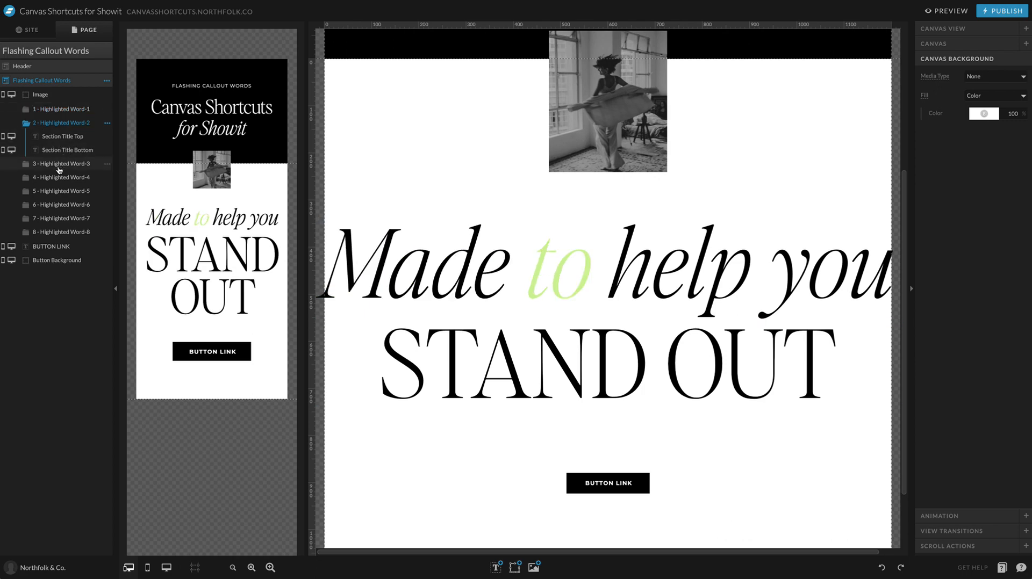
pyautogui.click(63, 149)
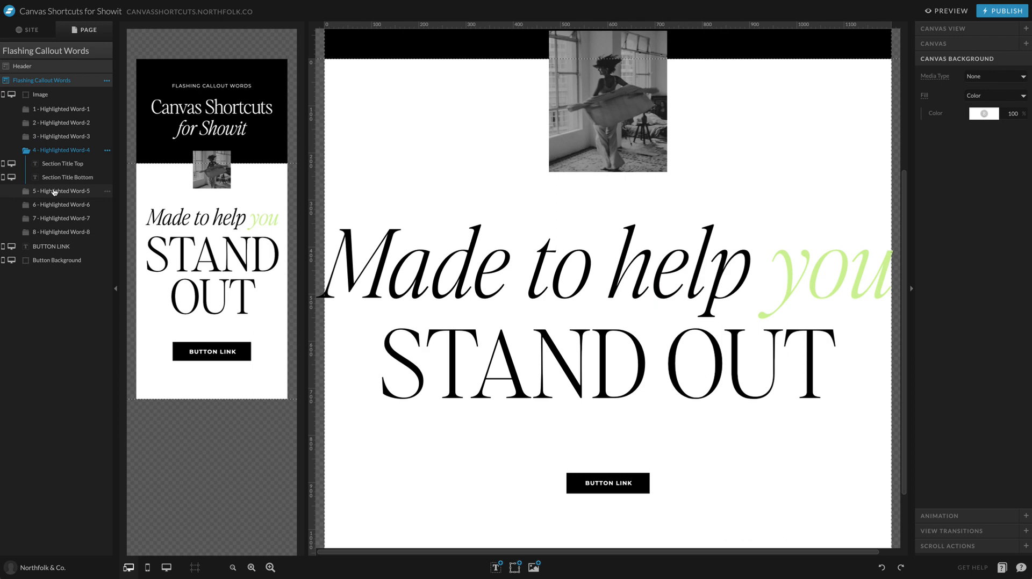
pyautogui.click(62, 177)
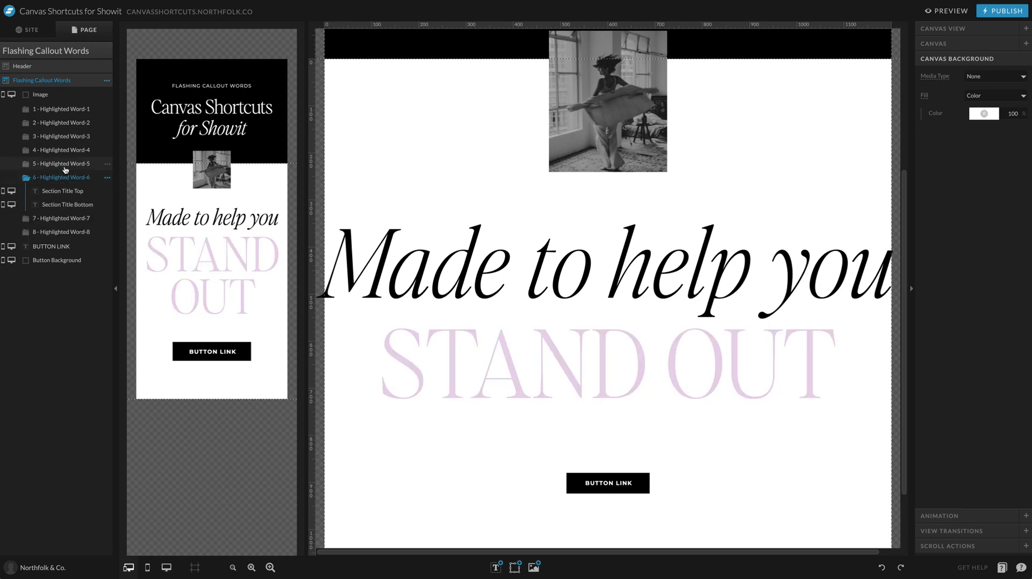
pyautogui.click(61, 109)
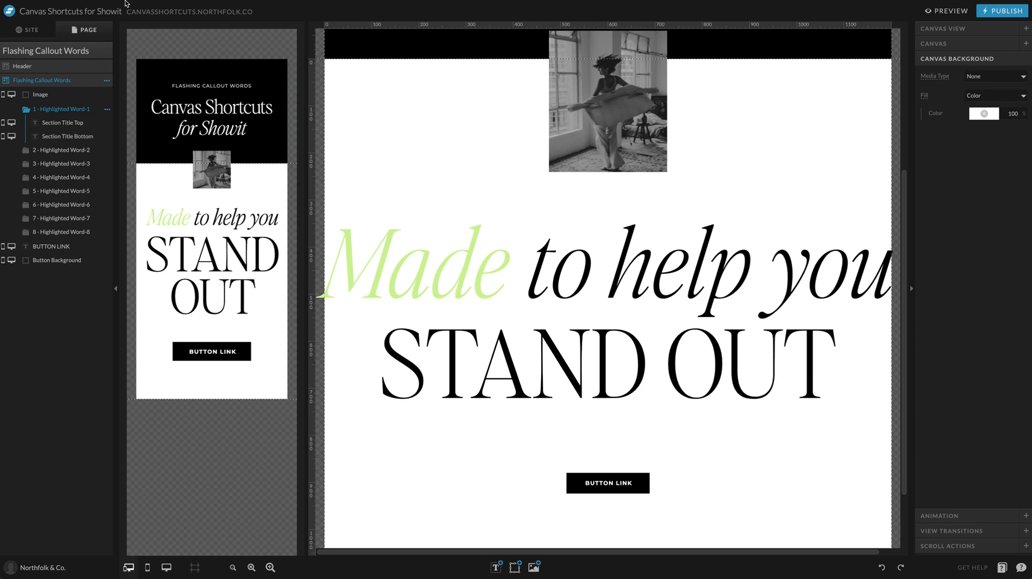
# Open the TUTORIAL page from the Site list and add a blank canvas to it.
pyautogui.click(28, 30)
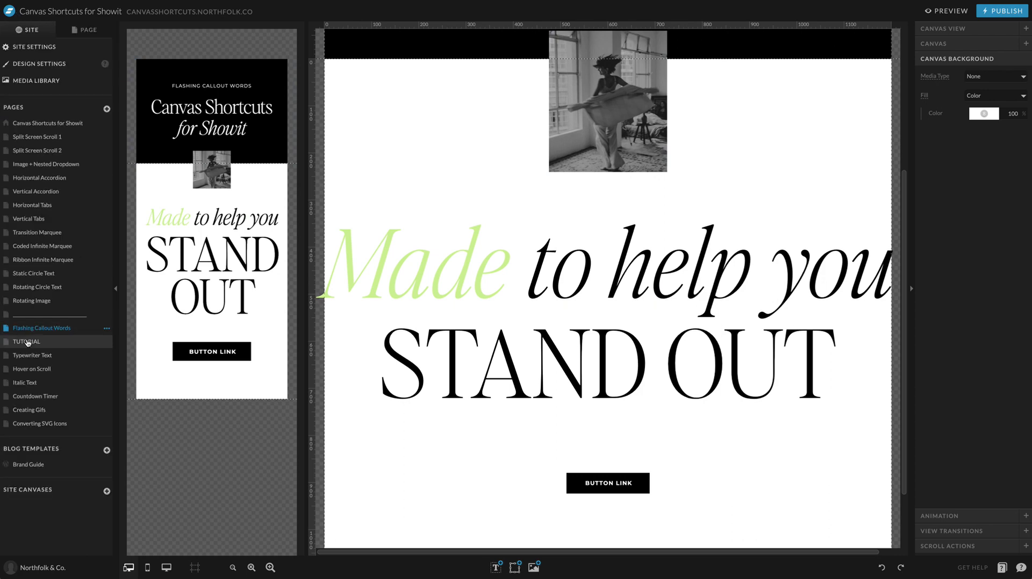
pyautogui.click(26, 341)
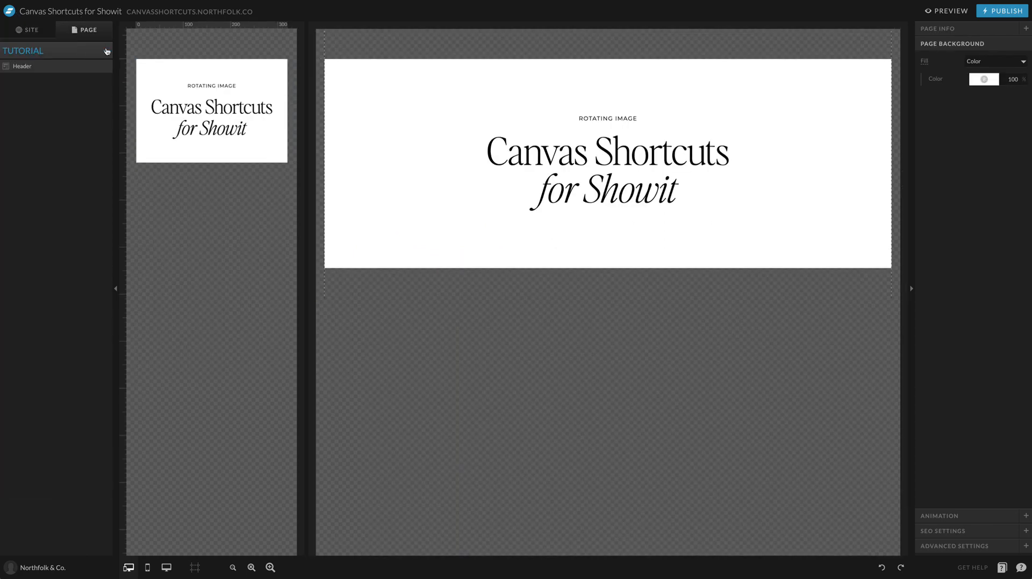
pyautogui.click(106, 52)
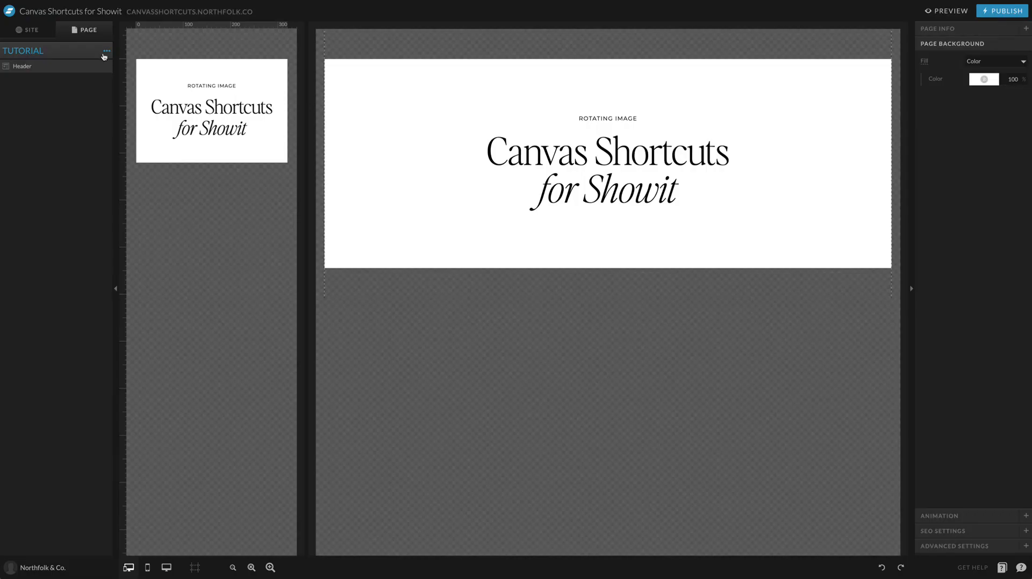
pyautogui.click(106, 52)
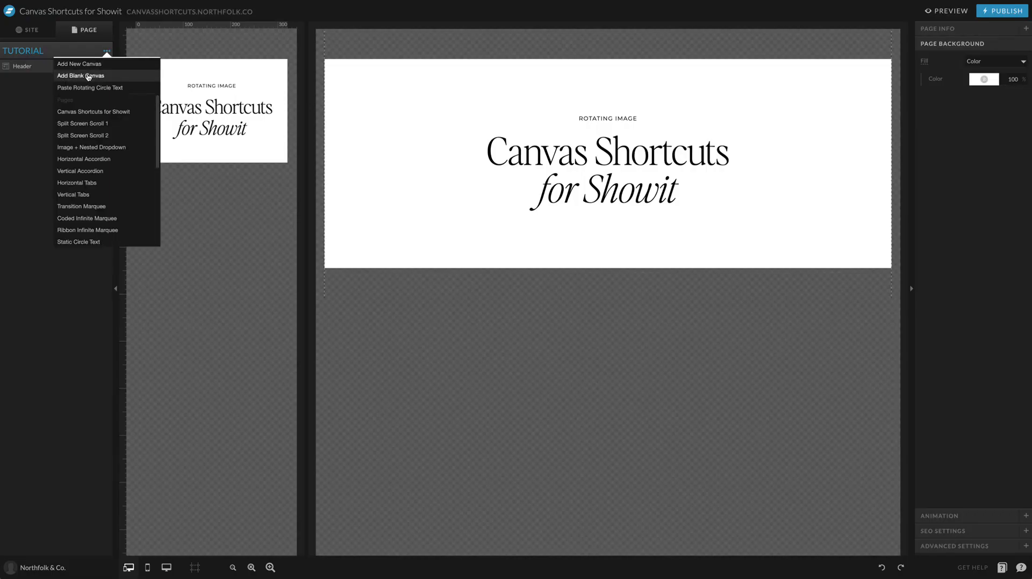
pyautogui.click(81, 75)
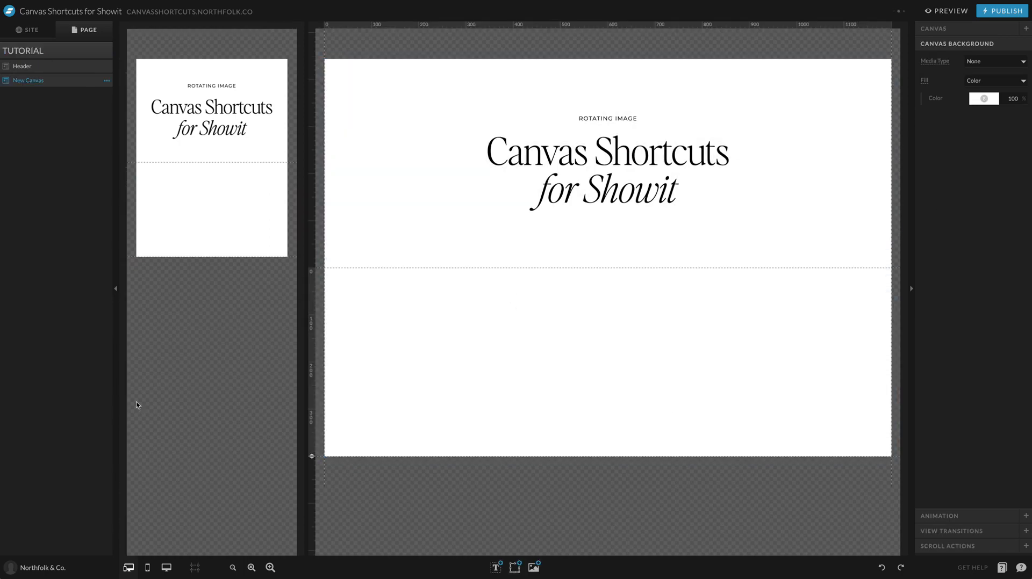
pyautogui.moveTo(687, 405)
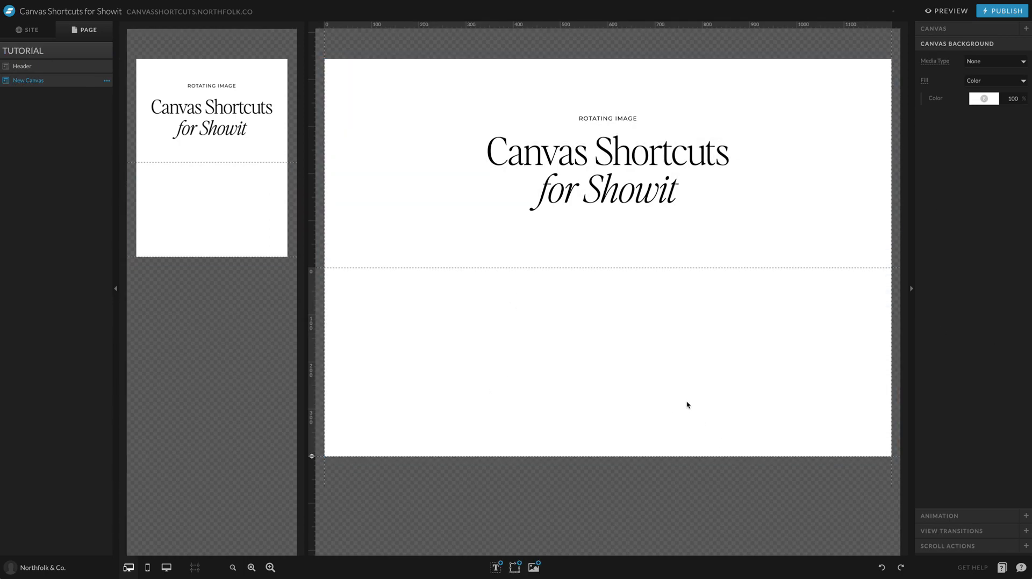
pyautogui.click(23, 65)
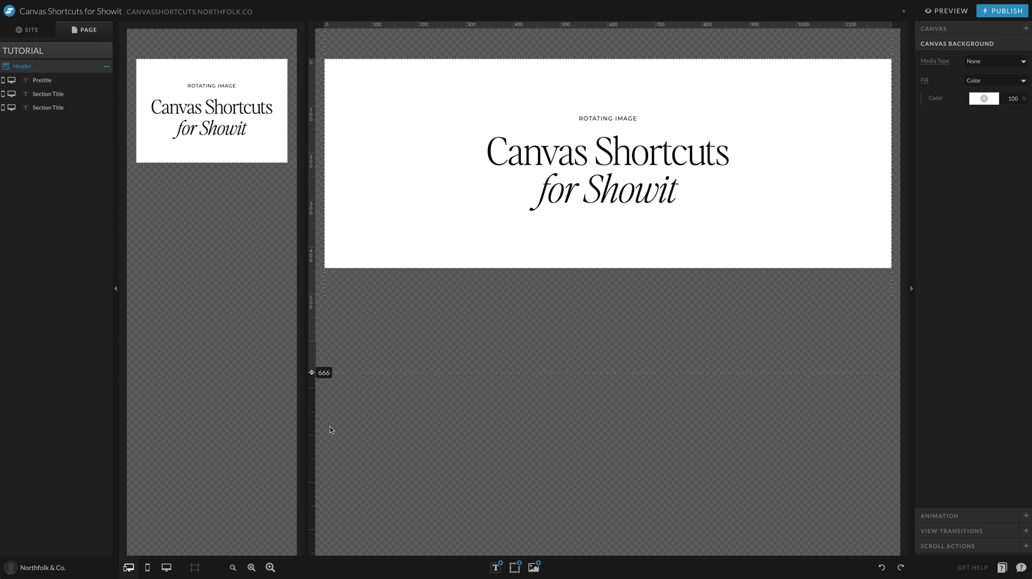
pyautogui.click(606, 164)
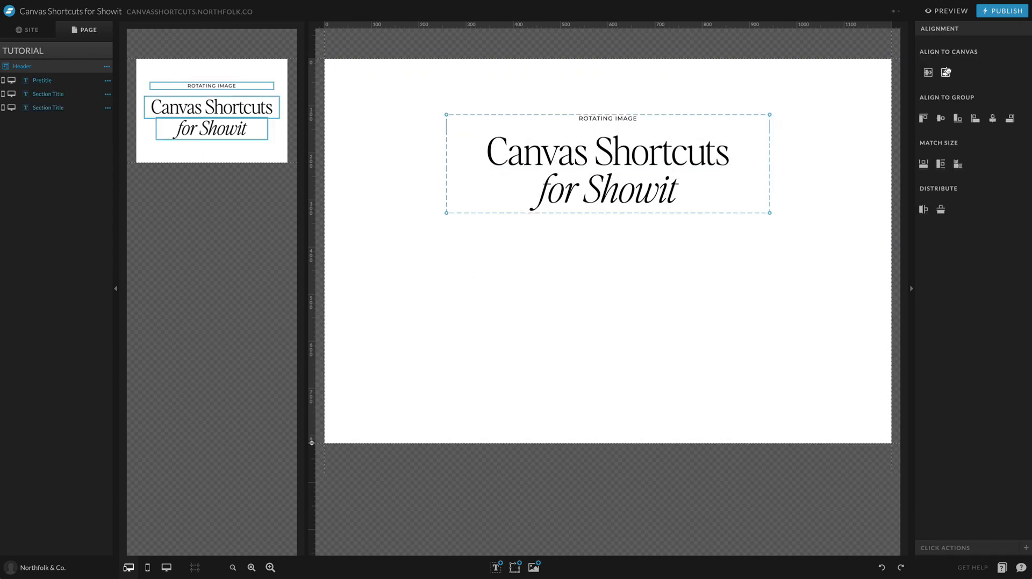
pyautogui.click(702, 197)
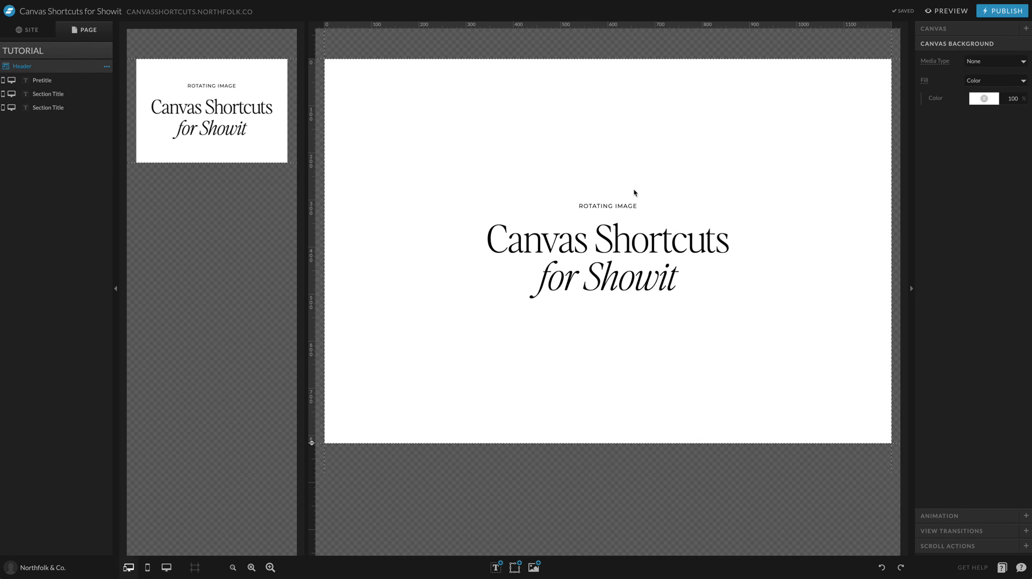
pyautogui.moveTo(632, 100)
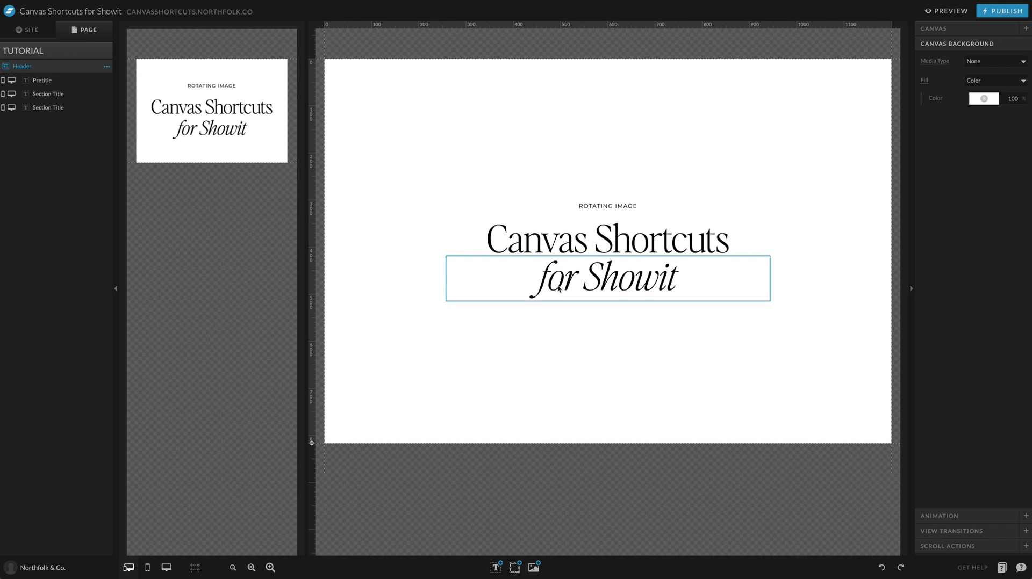
pyautogui.click(524, 334)
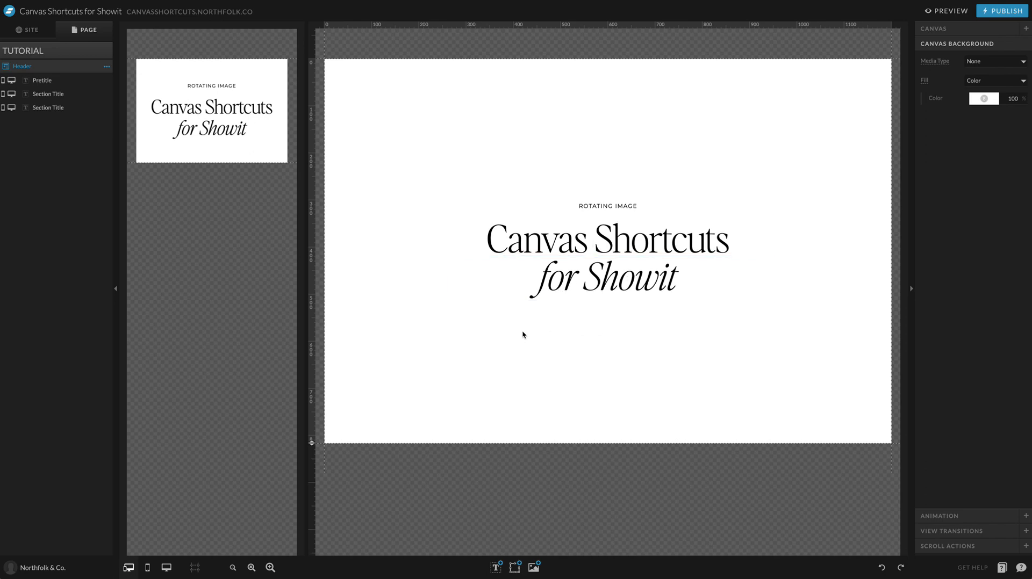
pyautogui.click(559, 276)
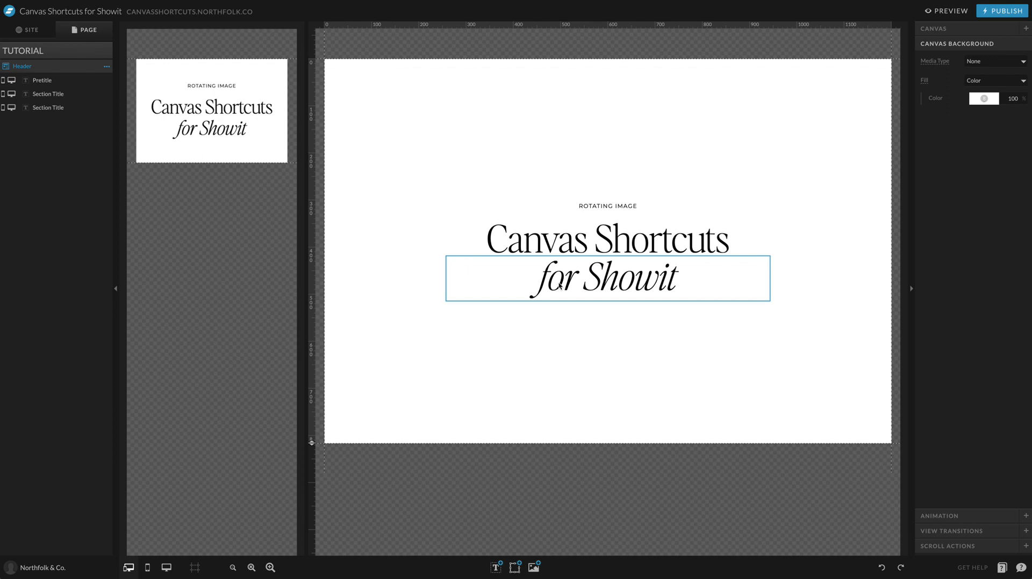
pyautogui.click(606, 206)
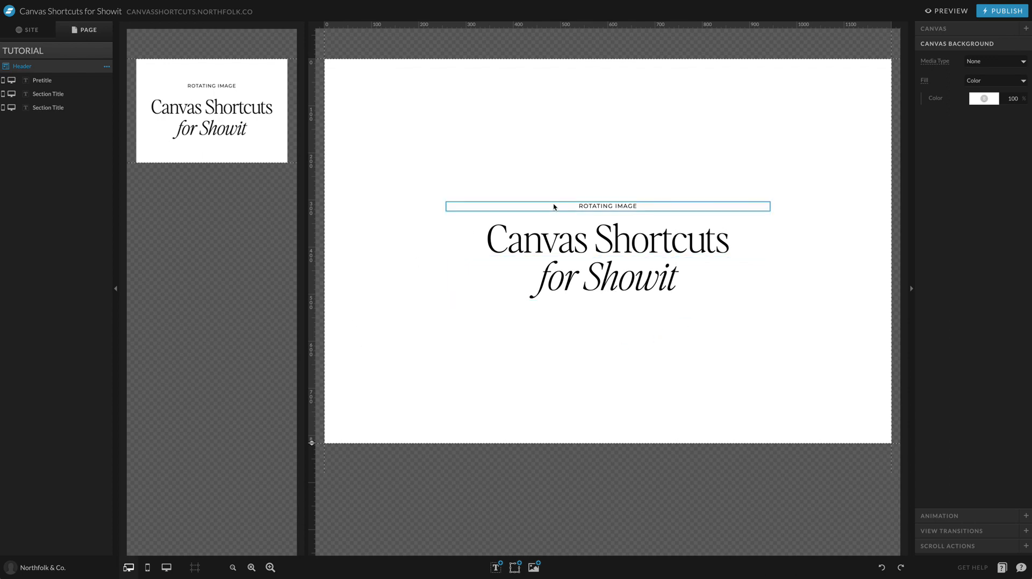
pyautogui.click(604, 276)
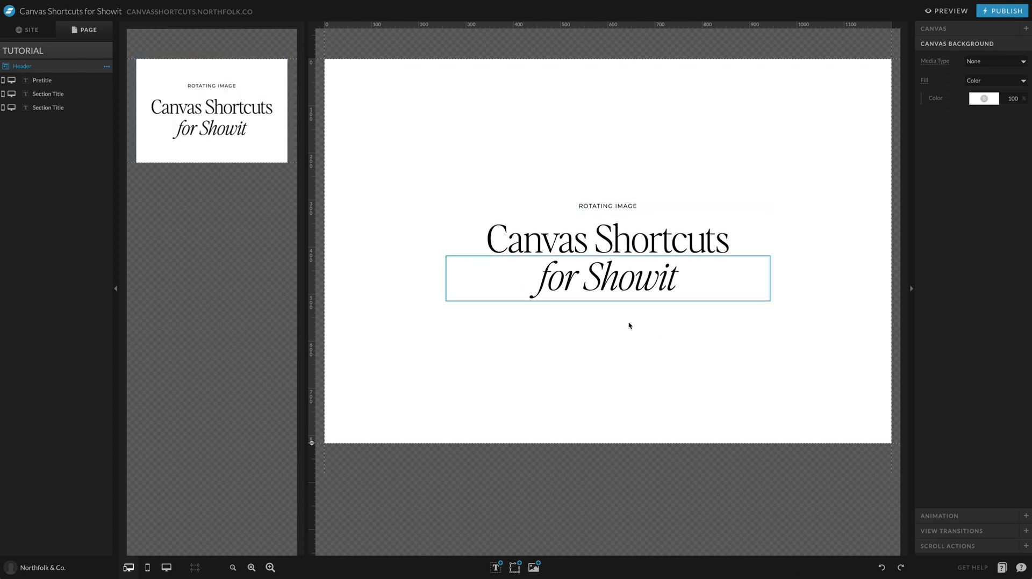
pyautogui.click(606, 206)
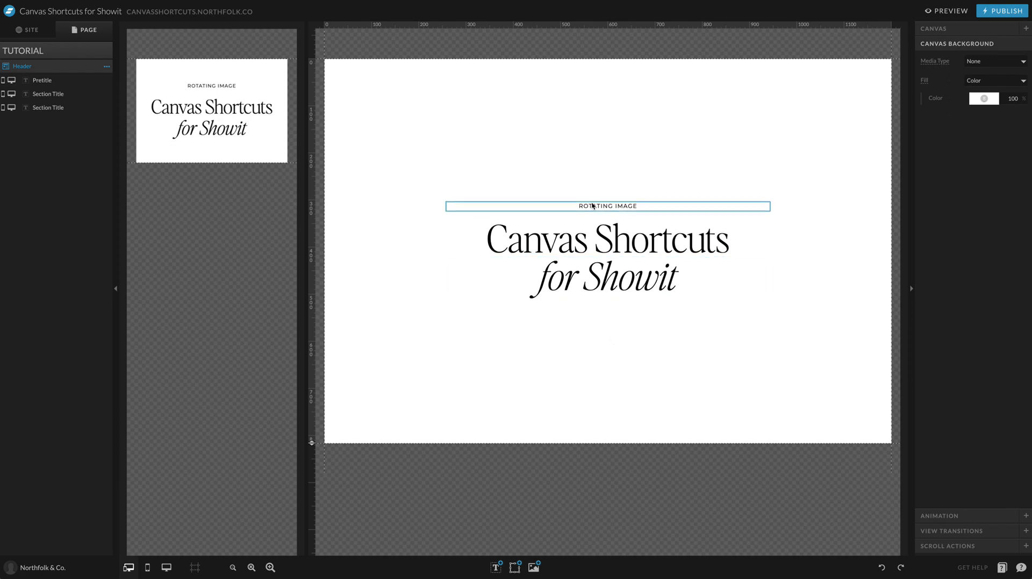
pyautogui.click(605, 238)
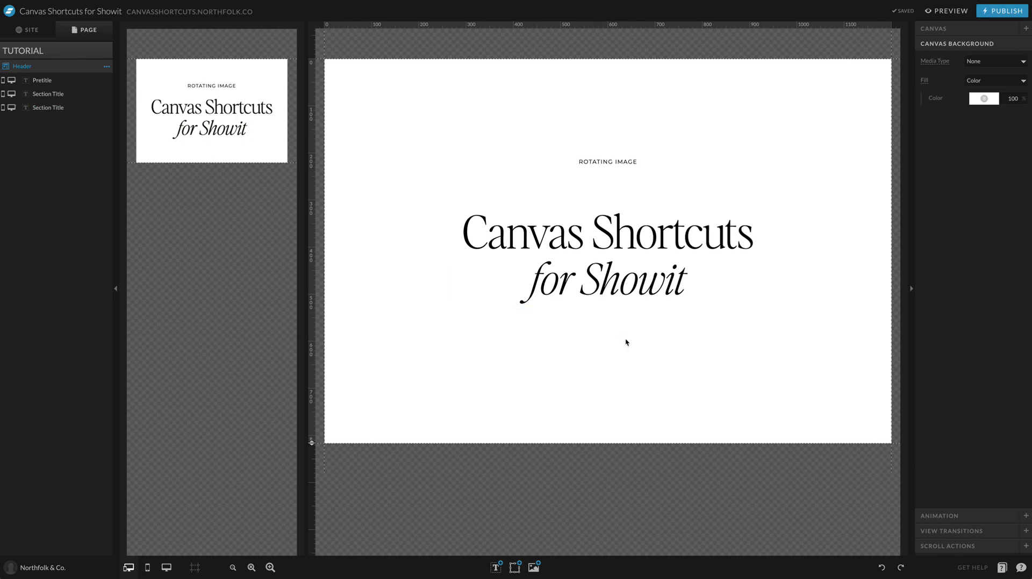
pyautogui.moveTo(561, 339)
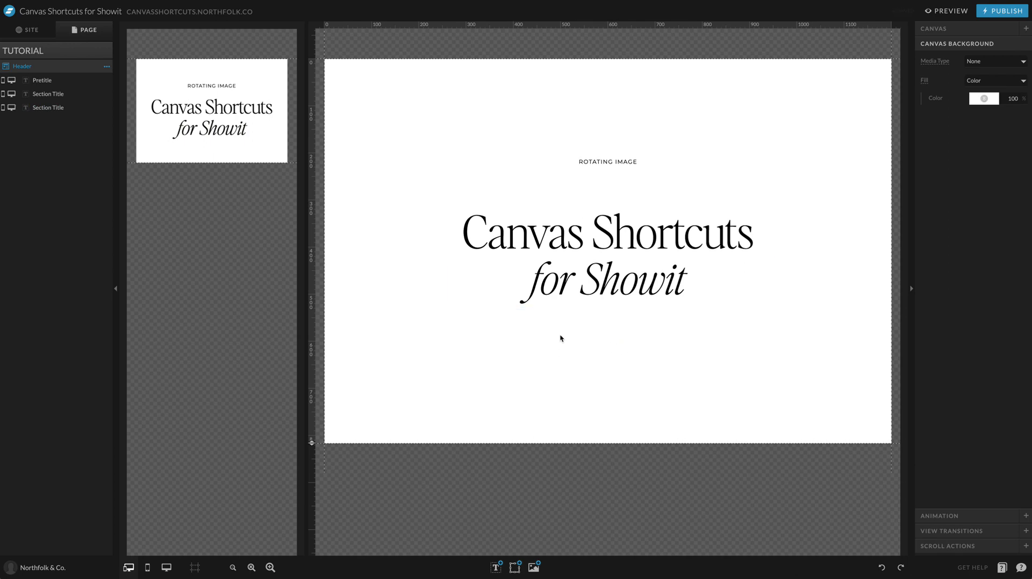
pyautogui.moveTo(495, 341)
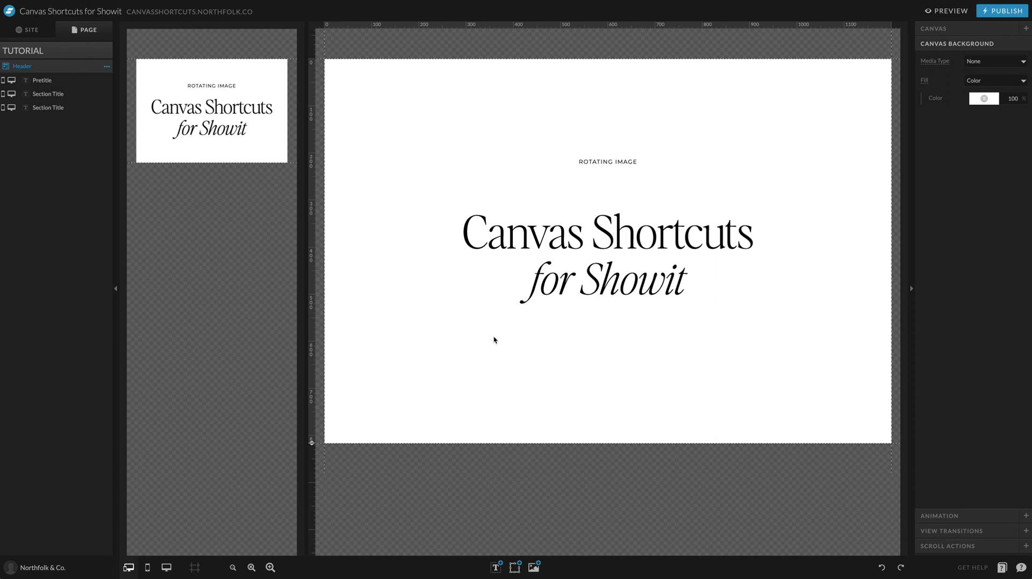
pyautogui.moveTo(907, 282)
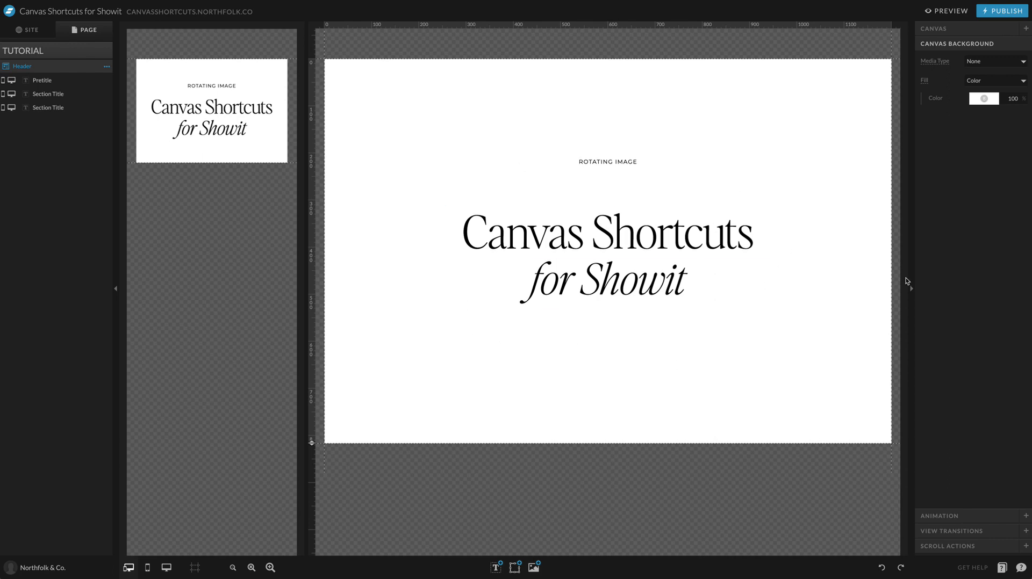
pyautogui.click(606, 232)
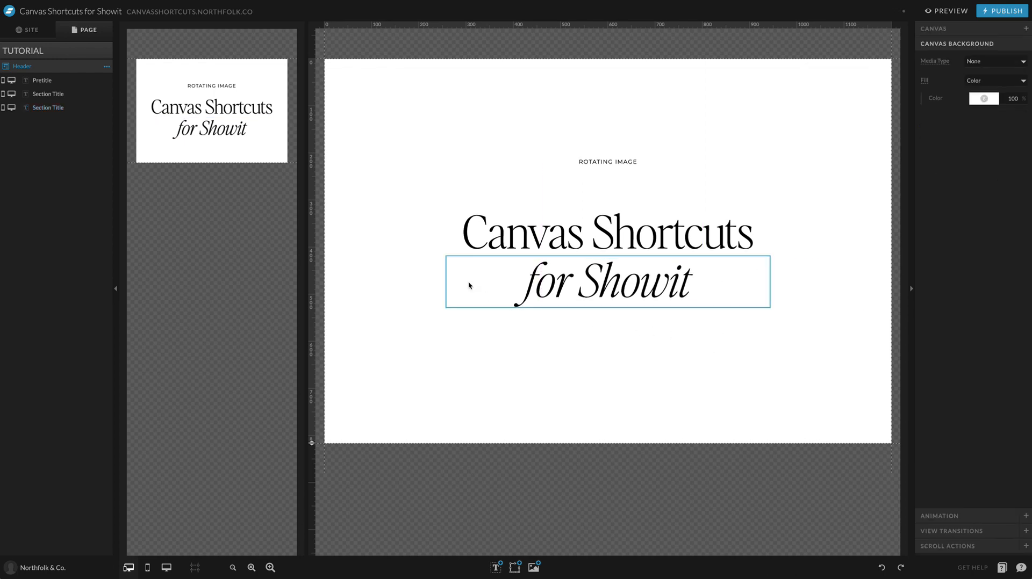
pyautogui.click(649, 383)
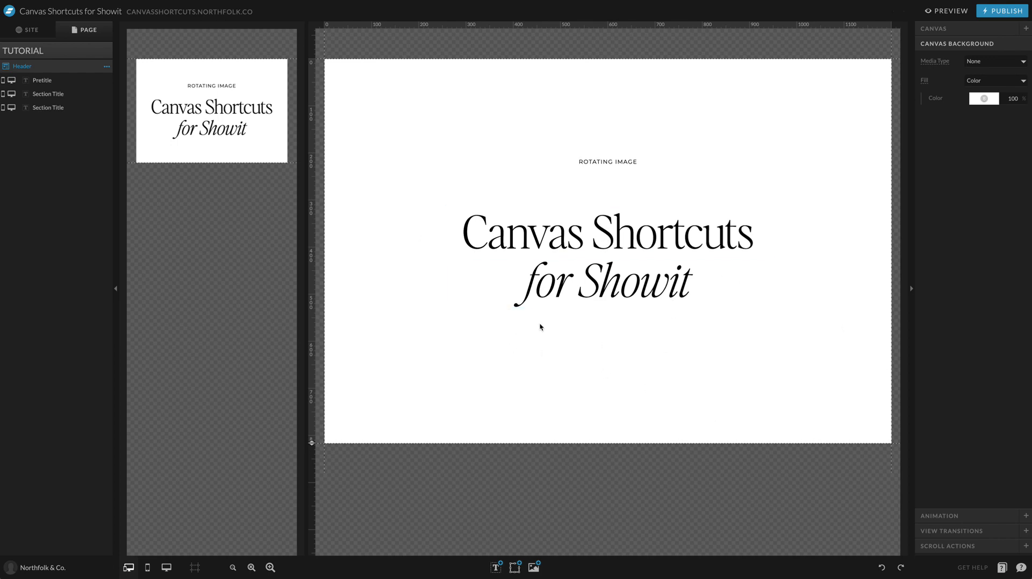
# Add a canvas view named 'Highlighted Word-1' to the Header canvas.
pyautogui.click(540, 326)
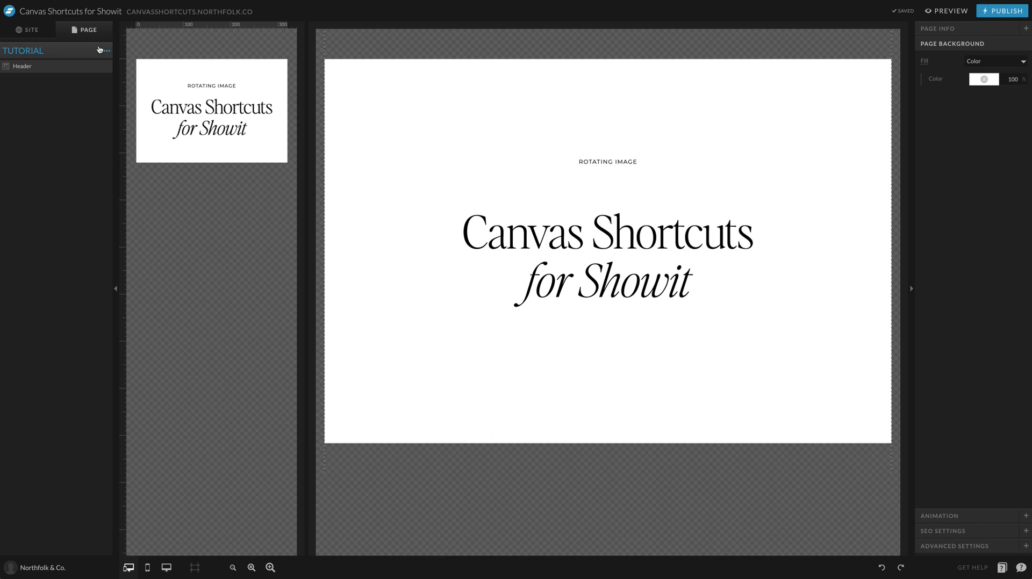
pyautogui.click(23, 66)
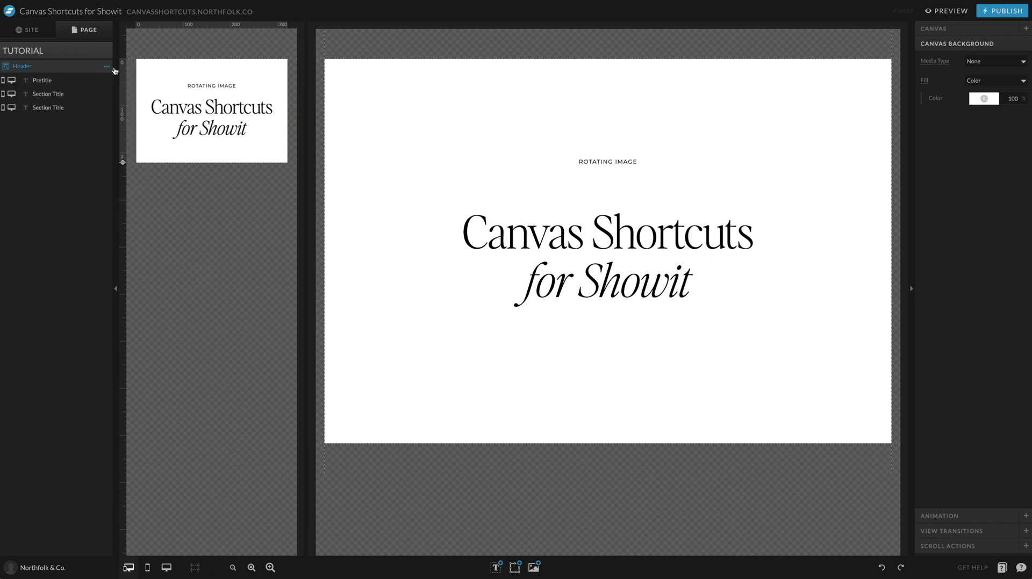
pyautogui.click(22, 66)
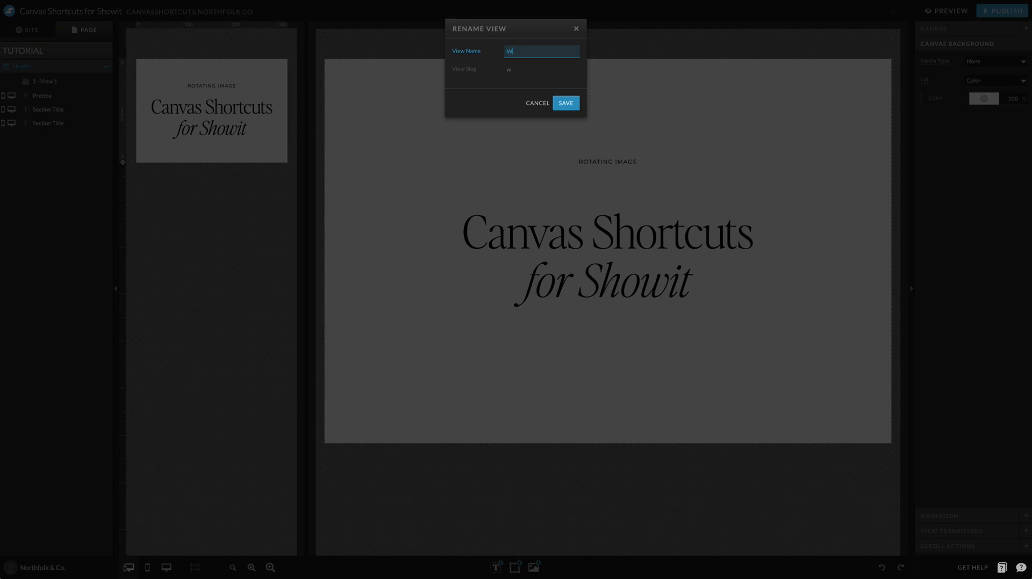
pyautogui.write('High')
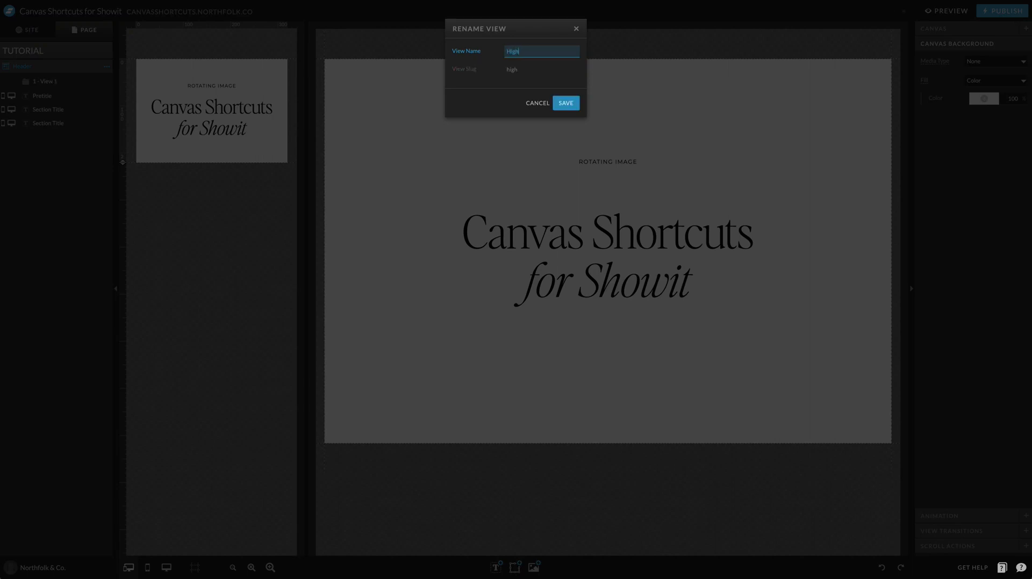
pyautogui.write('lighted Wor')
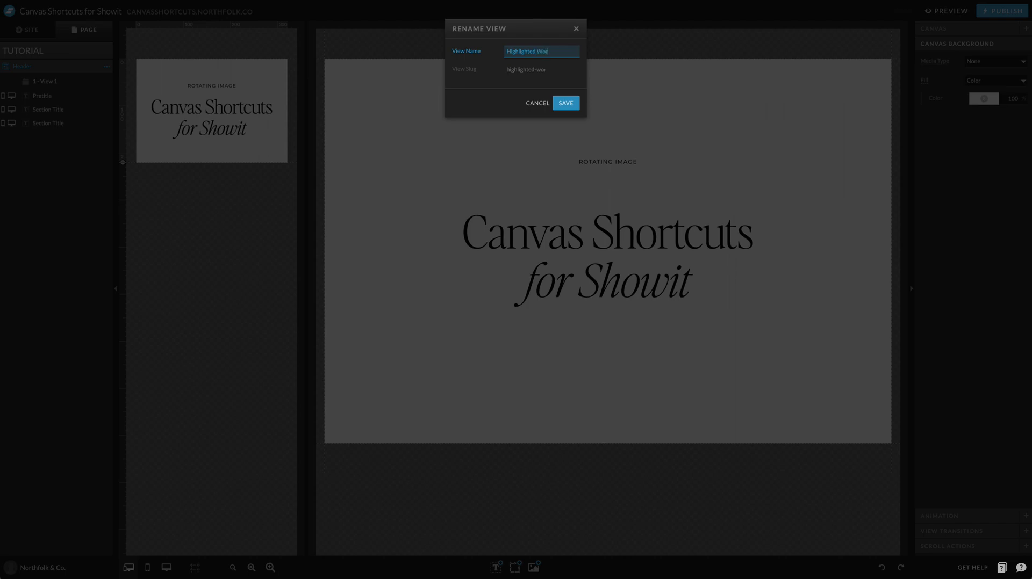
pyautogui.click(565, 103)
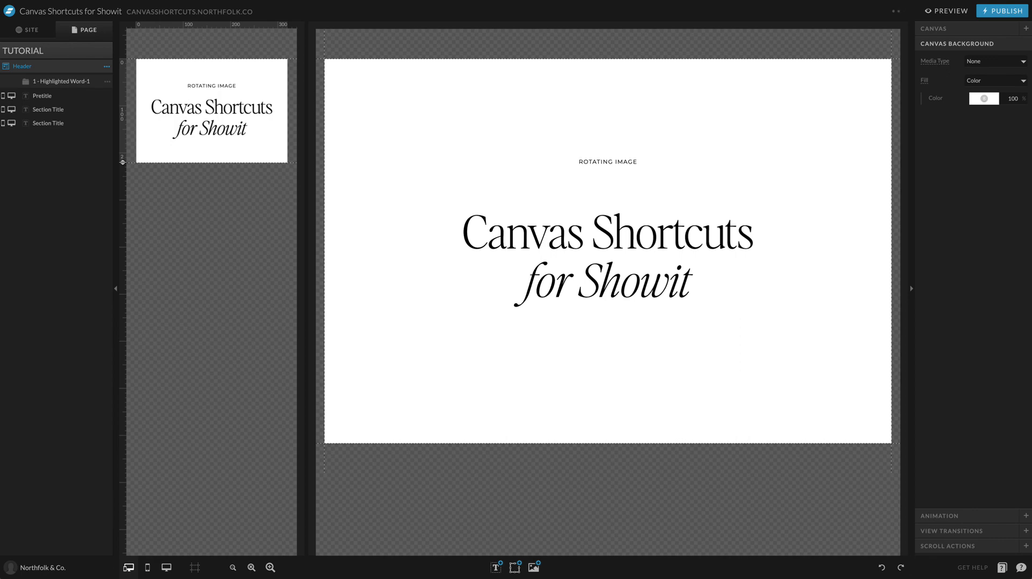
# Move the ROTATING IMAGE pretitle out of the view so only the two Section Title lines stay inside.
pyautogui.click(48, 110)
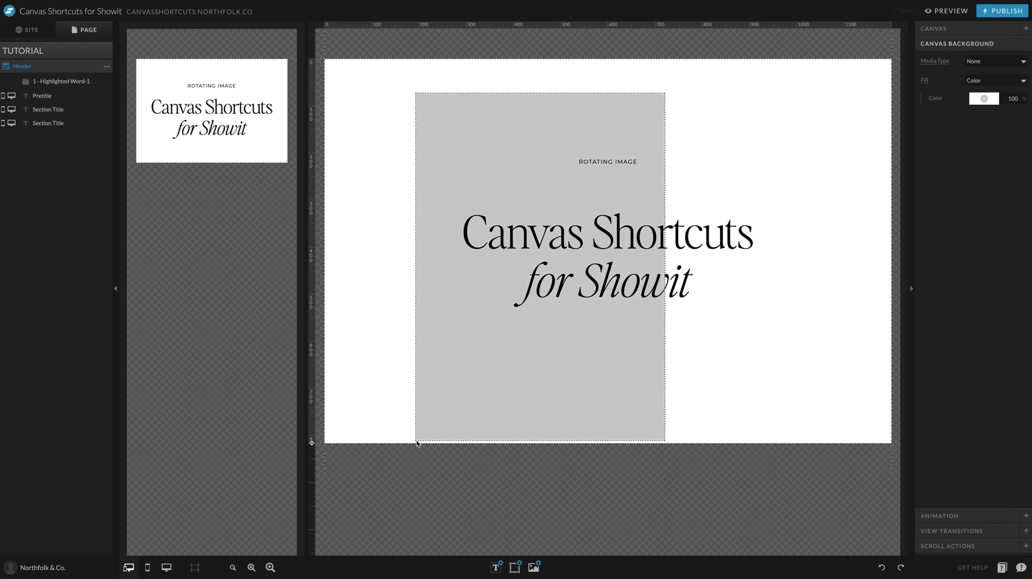
pyautogui.click(54, 79)
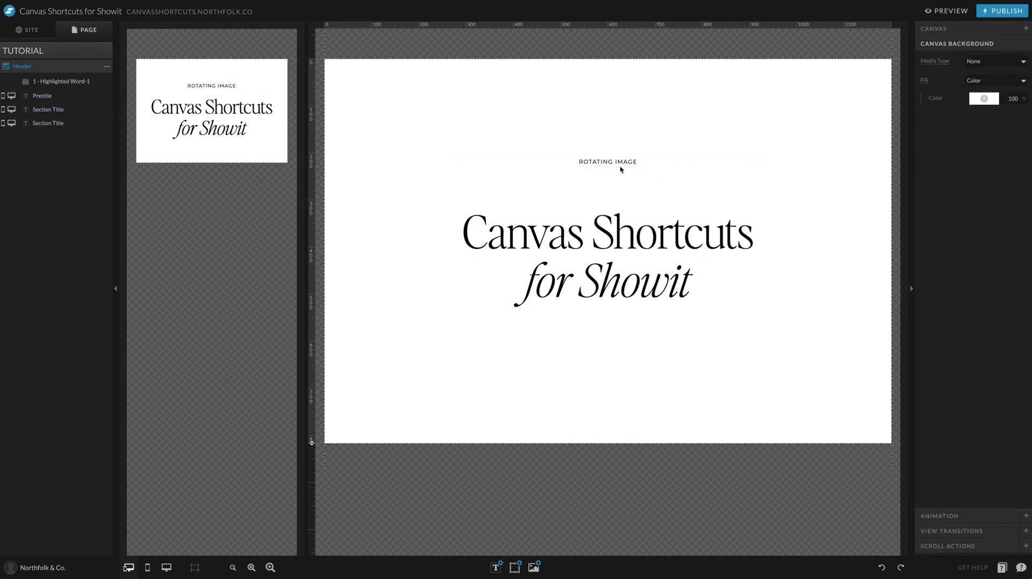
pyautogui.click(606, 161)
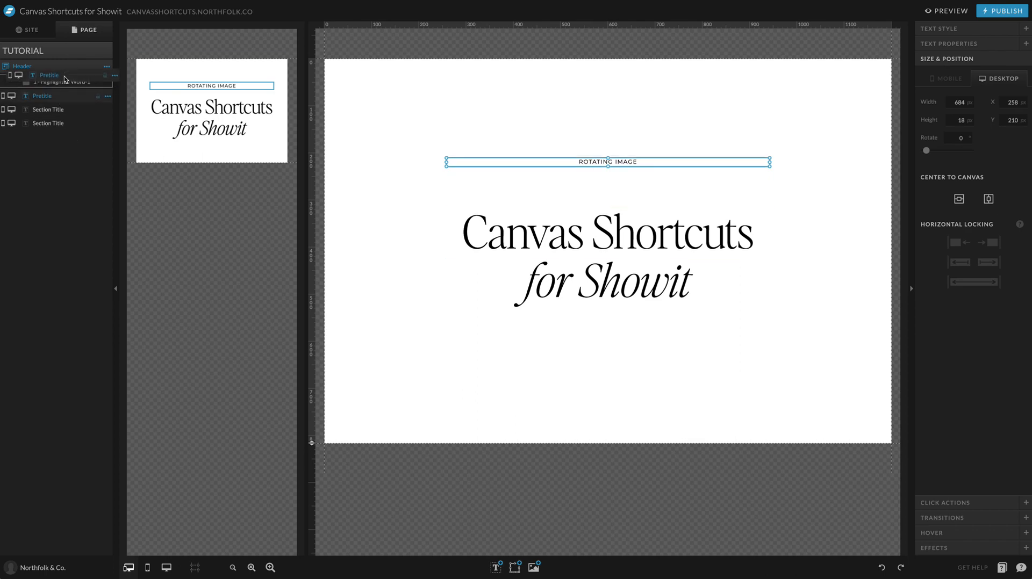
pyautogui.click(16, 74)
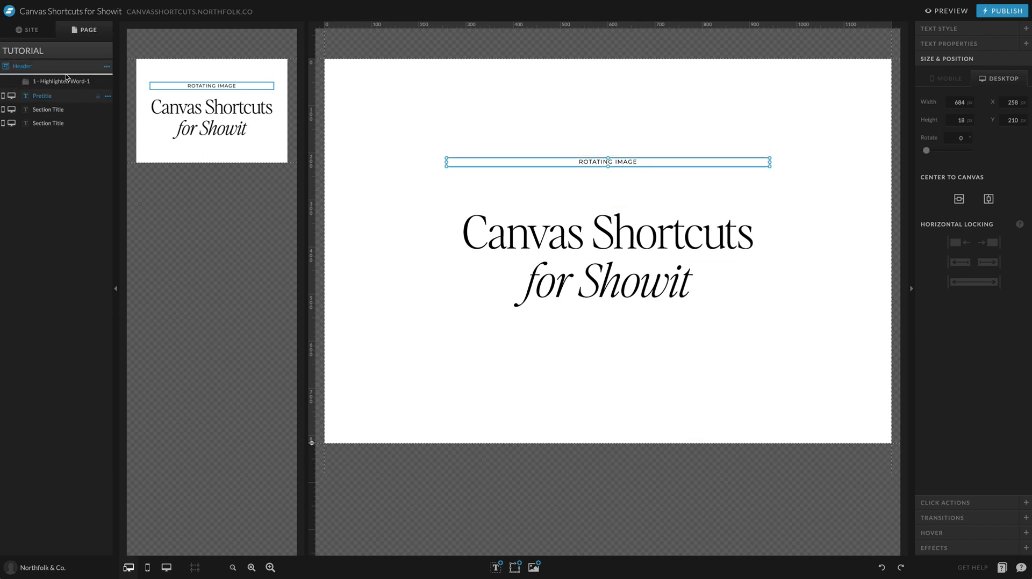
pyautogui.click(605, 257)
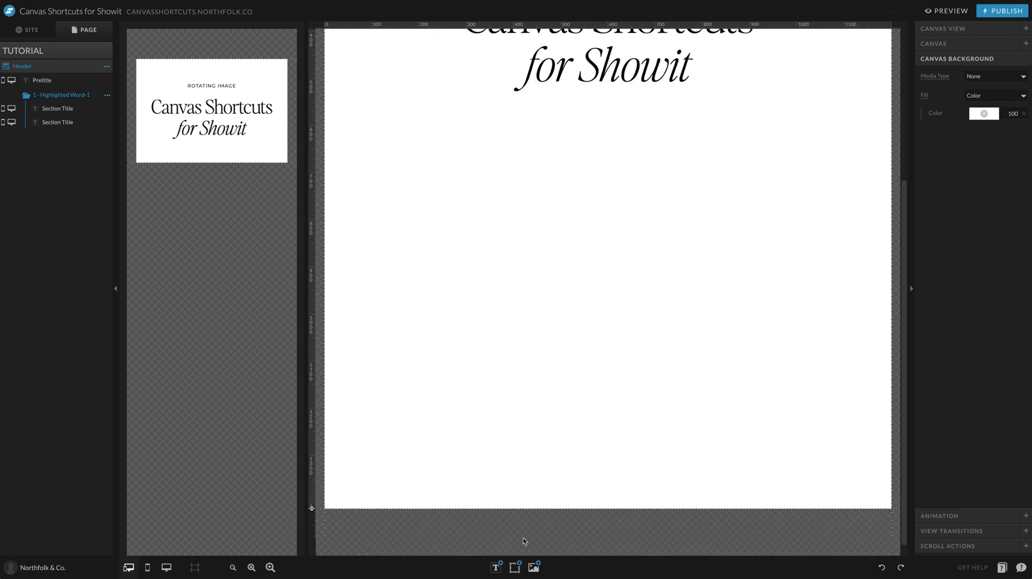
# Insert a mountain photo from the My Files image library onto the Header canvas.
pyautogui.click(514, 567)
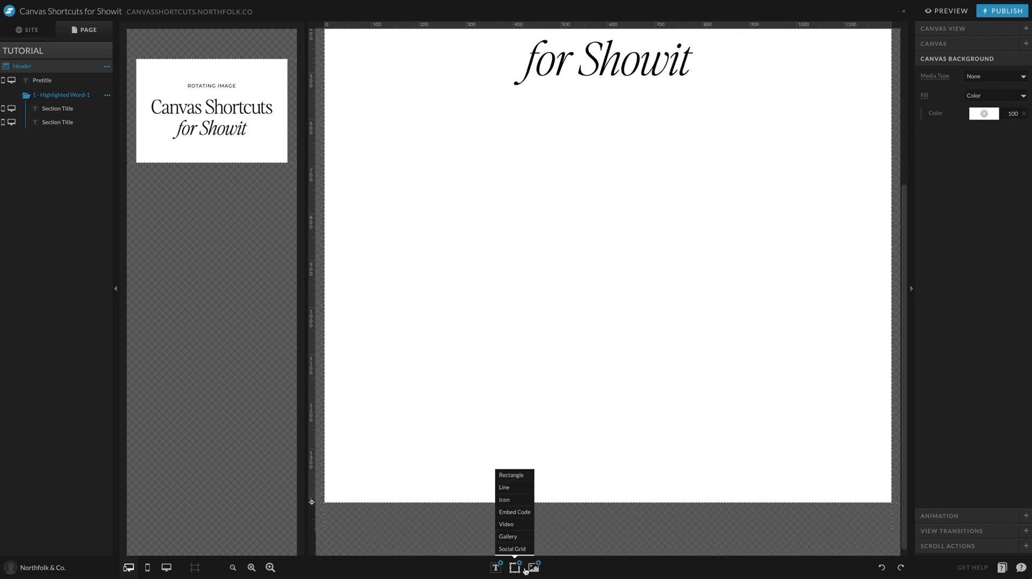
pyautogui.click(533, 568)
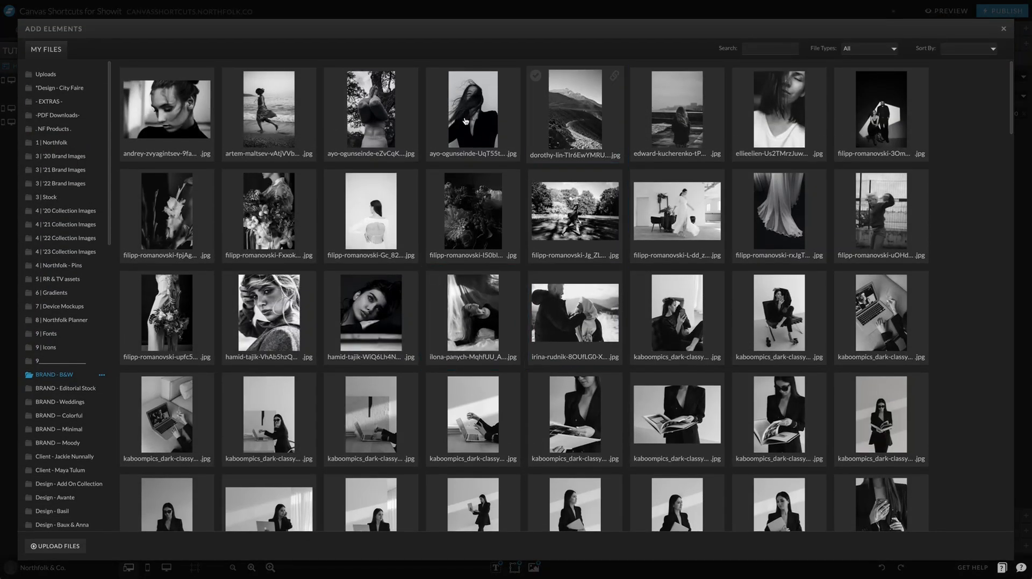
pyautogui.doubleClick(471, 109)
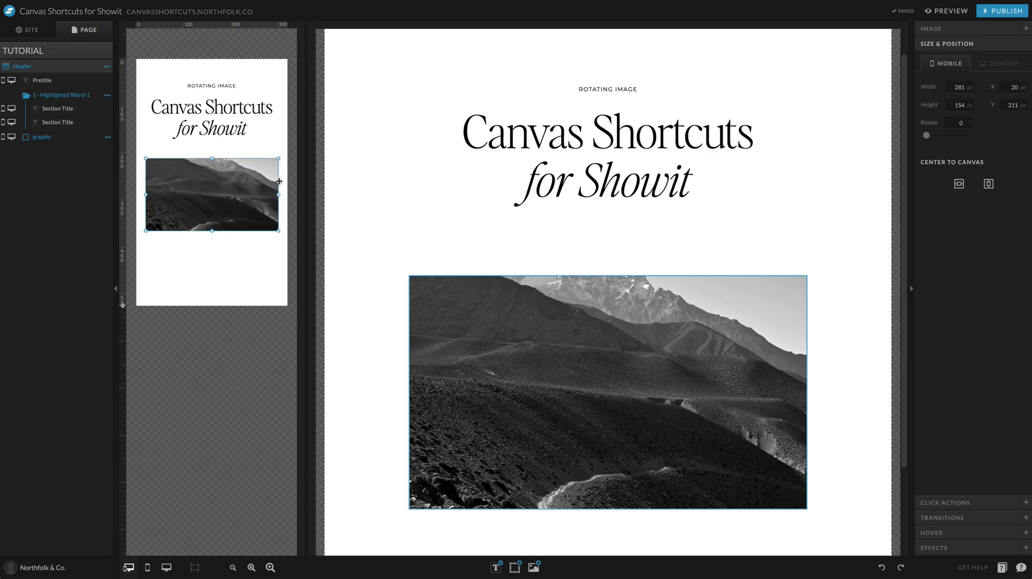
# Narrow the photo on the mobile layout, select the Canvas Shortcuts title line and bring up Design Settings.
pyautogui.click(185, 244)
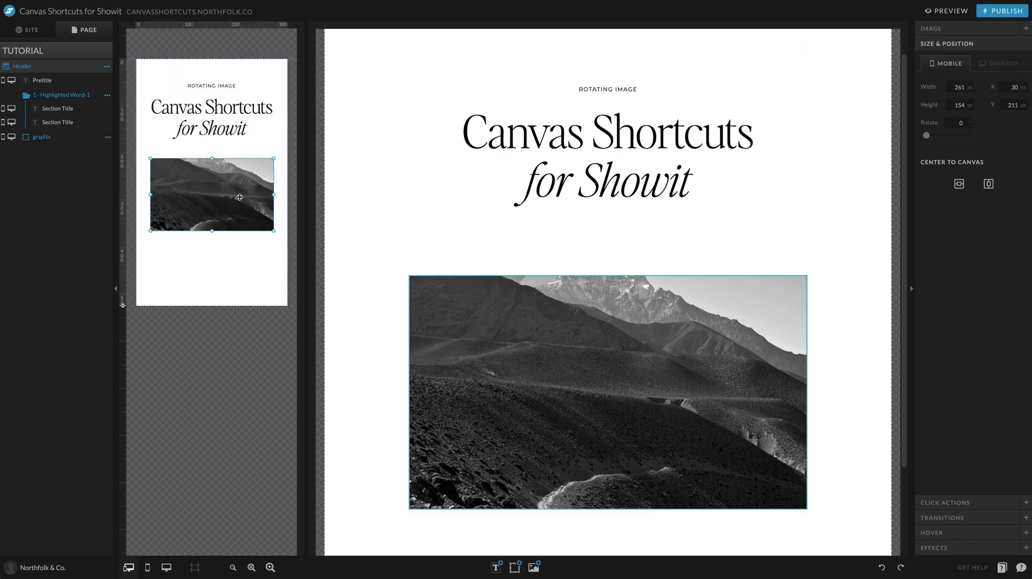
pyautogui.click(599, 183)
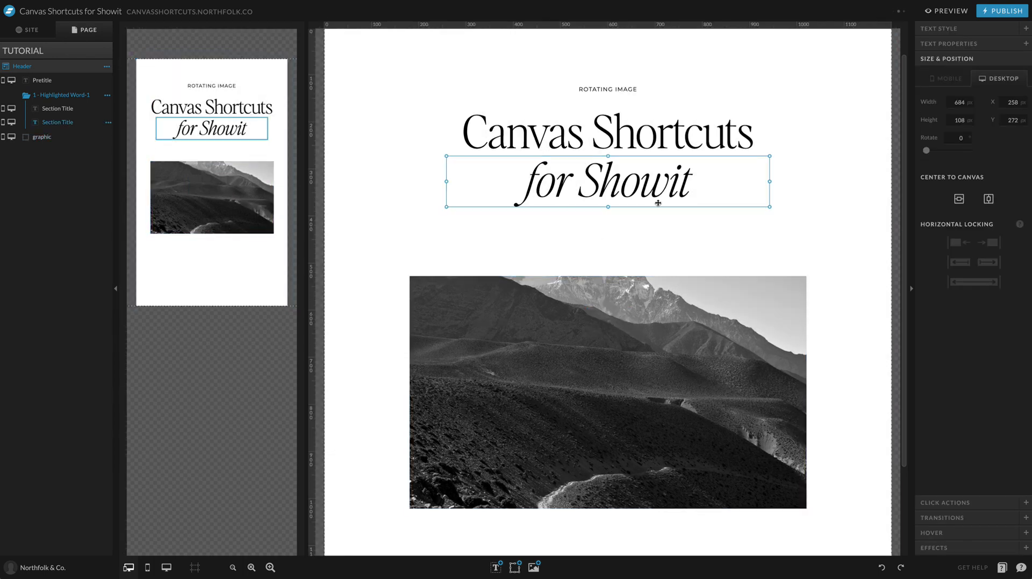
pyautogui.moveTo(684, 197)
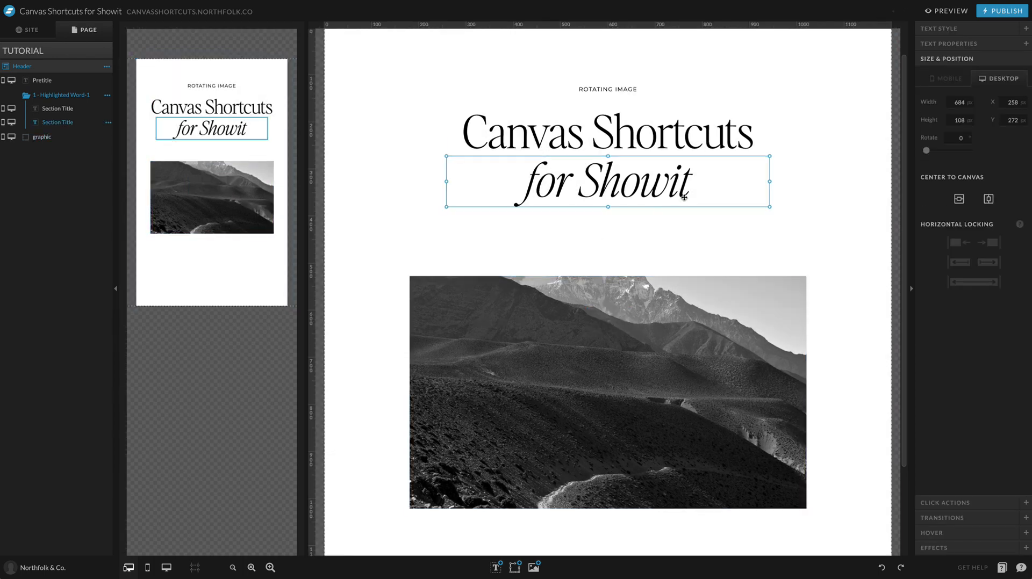
pyautogui.click(420, 224)
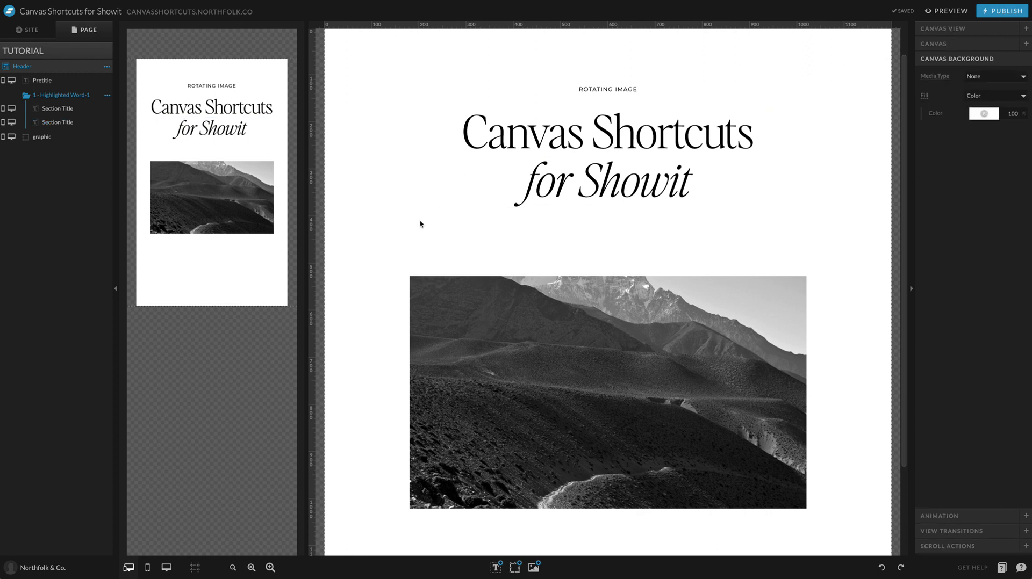
pyautogui.moveTo(424, 218)
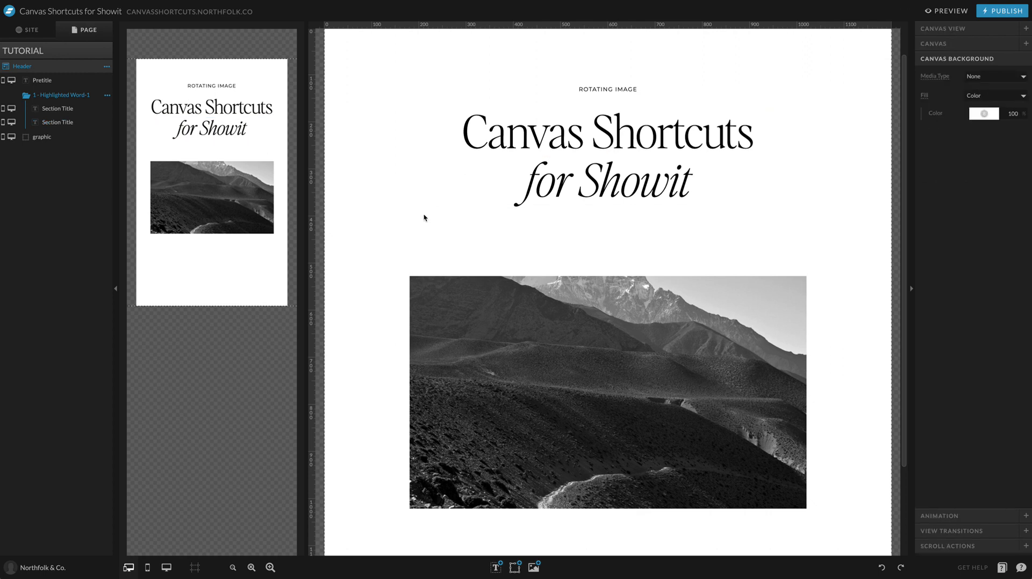
pyautogui.click(606, 131)
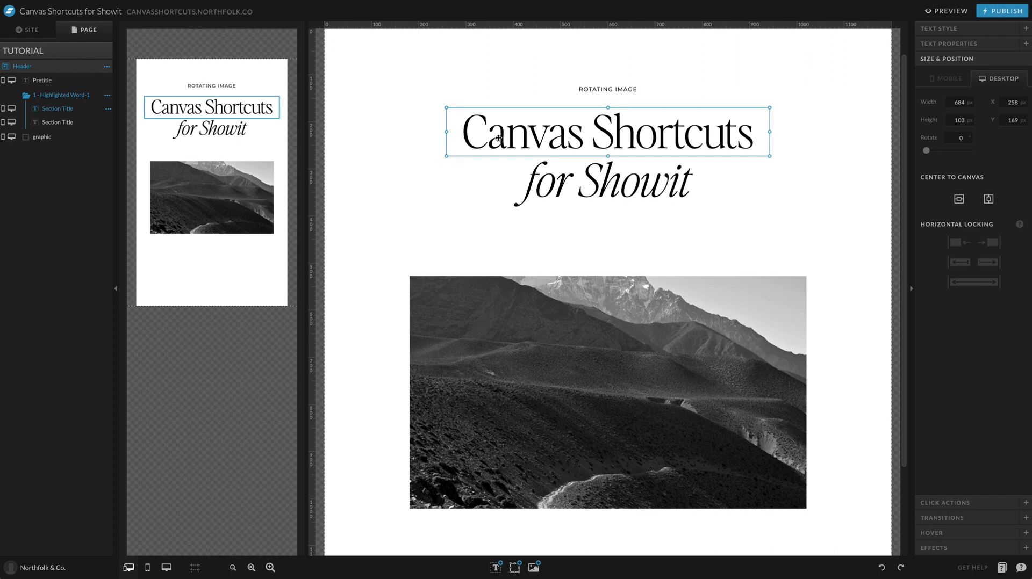
pyautogui.click(937, 28)
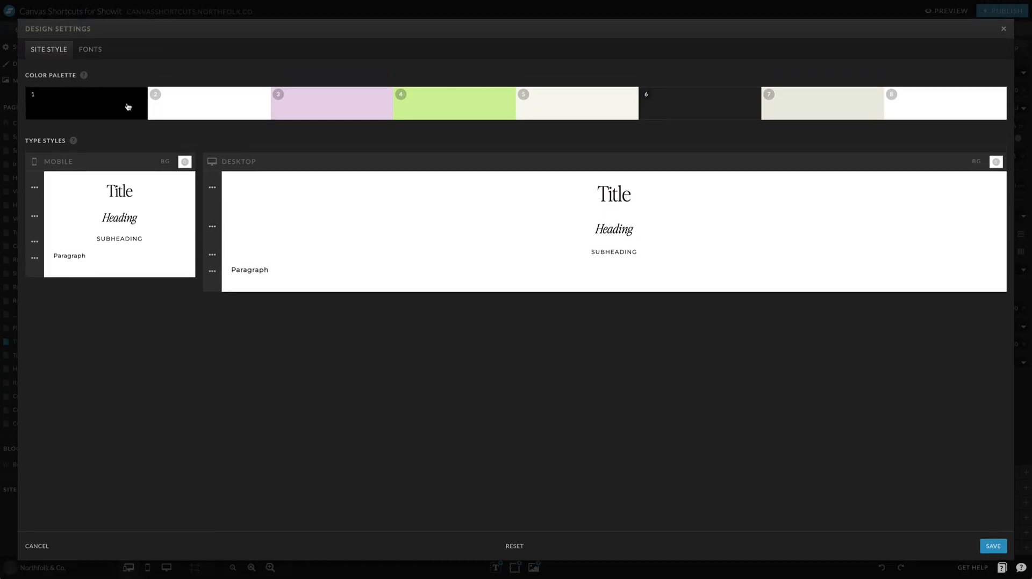
# Expand the Title type style to see its inline link colour settings.
pyautogui.click(35, 187)
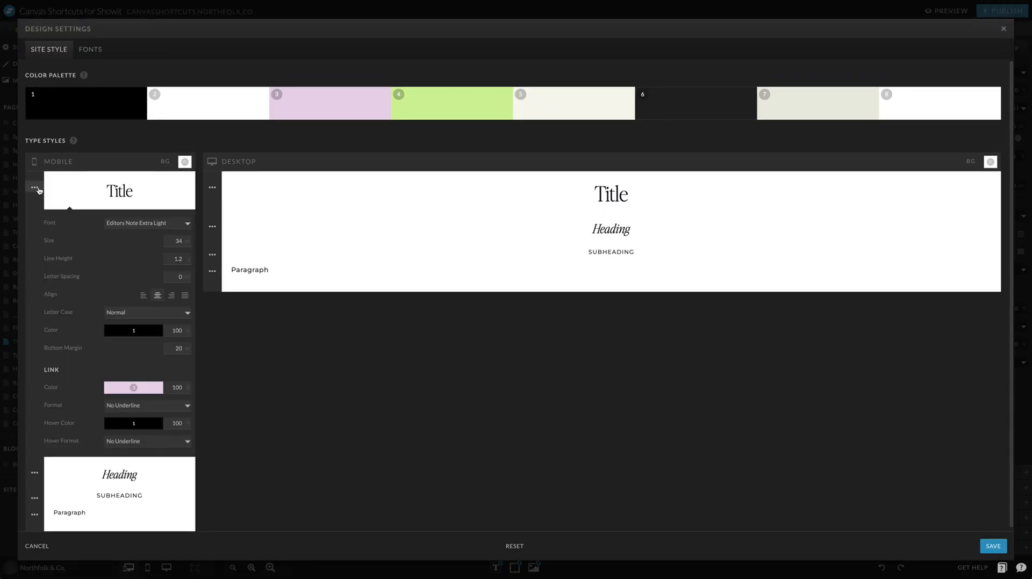
pyautogui.moveTo(89, 420)
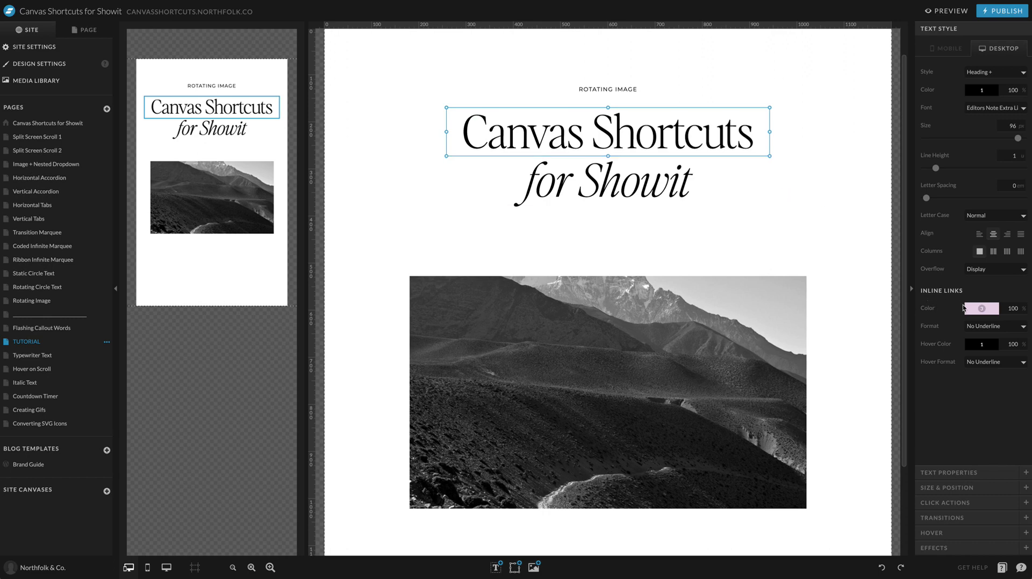
# Make the Canvas Shortcuts line's desktop inline link and hover colours green.
pyautogui.click(981, 308)
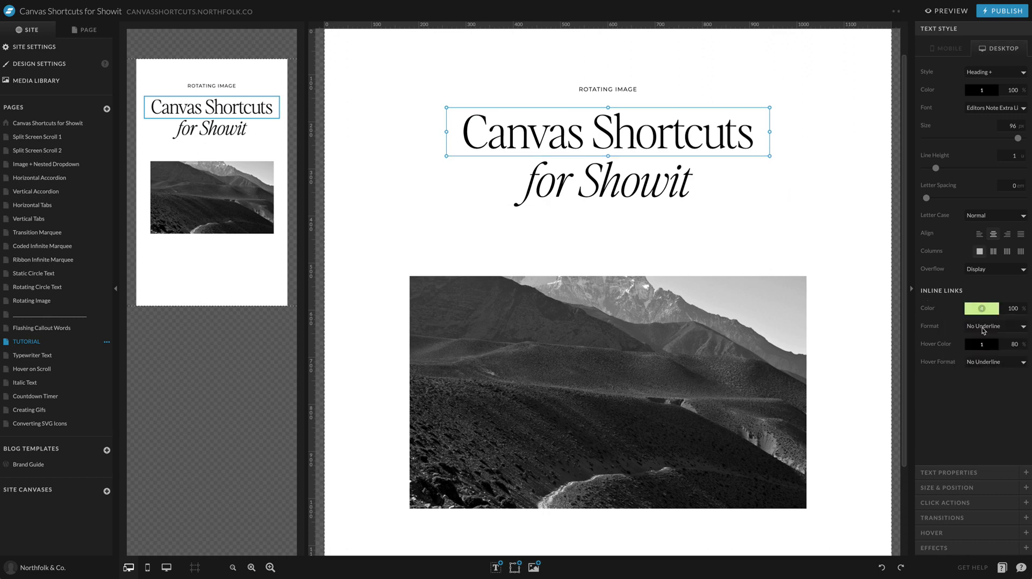
pyautogui.moveTo(880, 395)
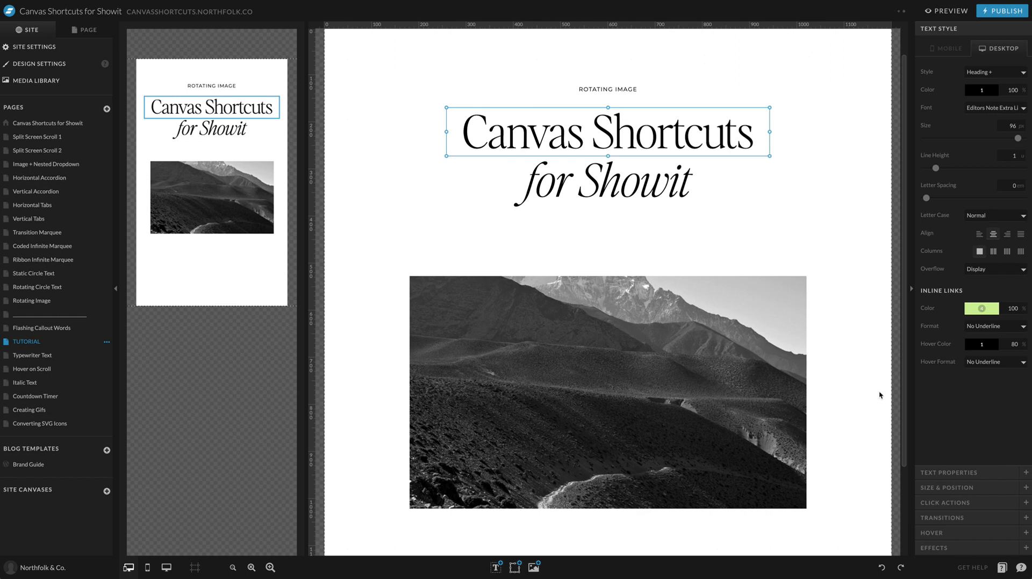
pyautogui.click(536, 160)
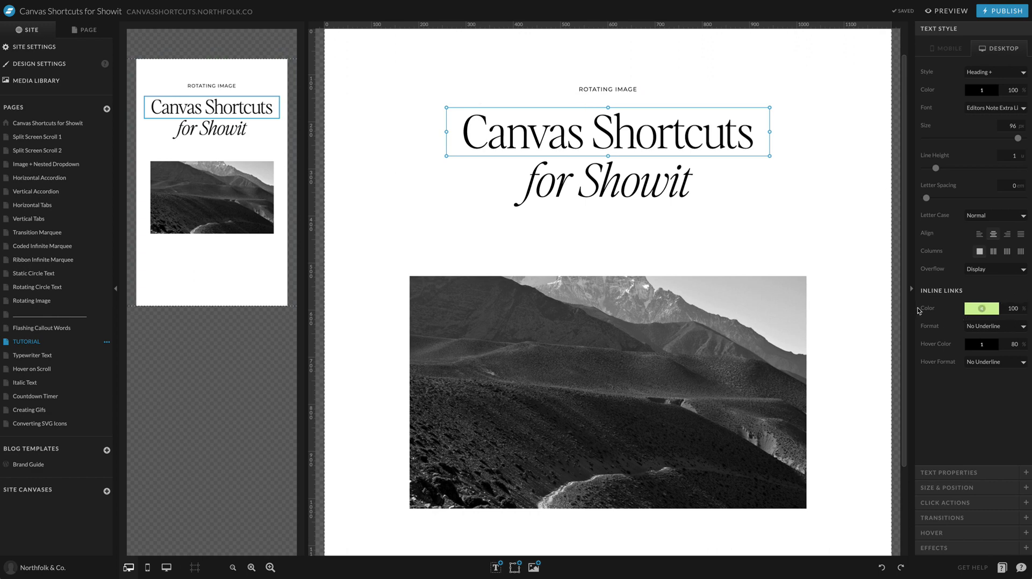
pyautogui.moveTo(931, 335)
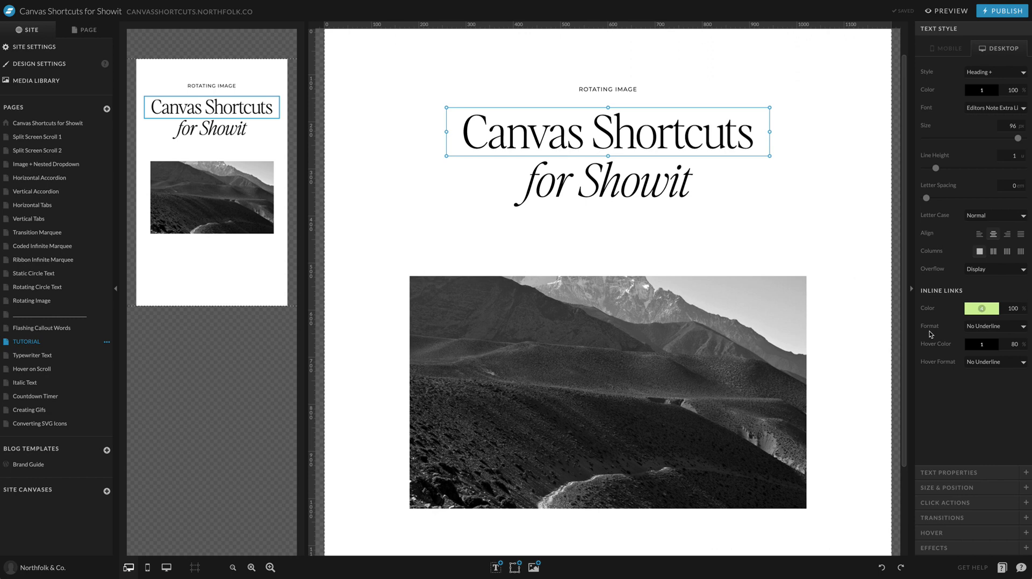
pyautogui.click(981, 343)
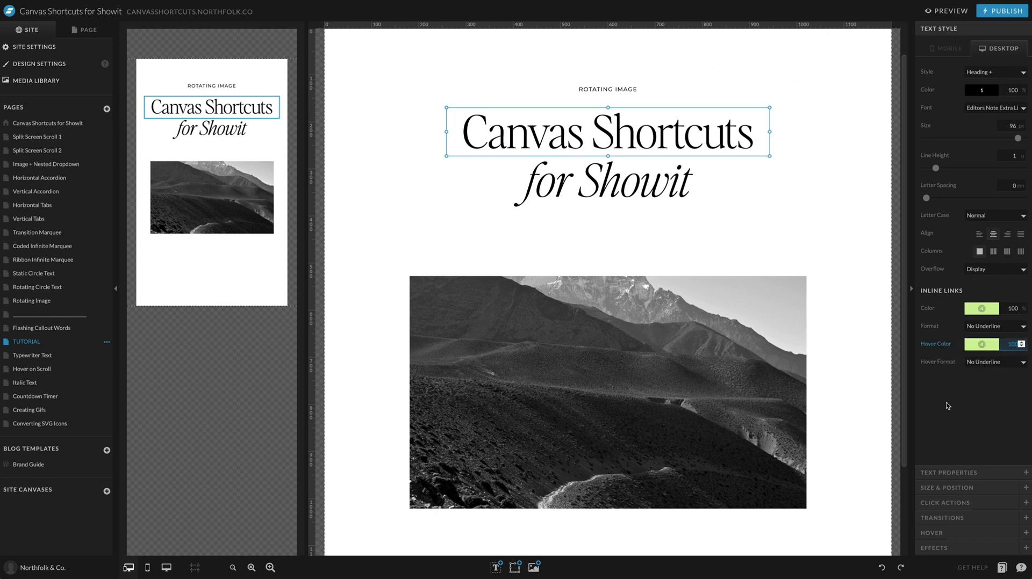
# Set green link colours on the for Showit line for desktop and mobile, and green mobile hover on Canvas Shortcuts.
pyautogui.click(993, 361)
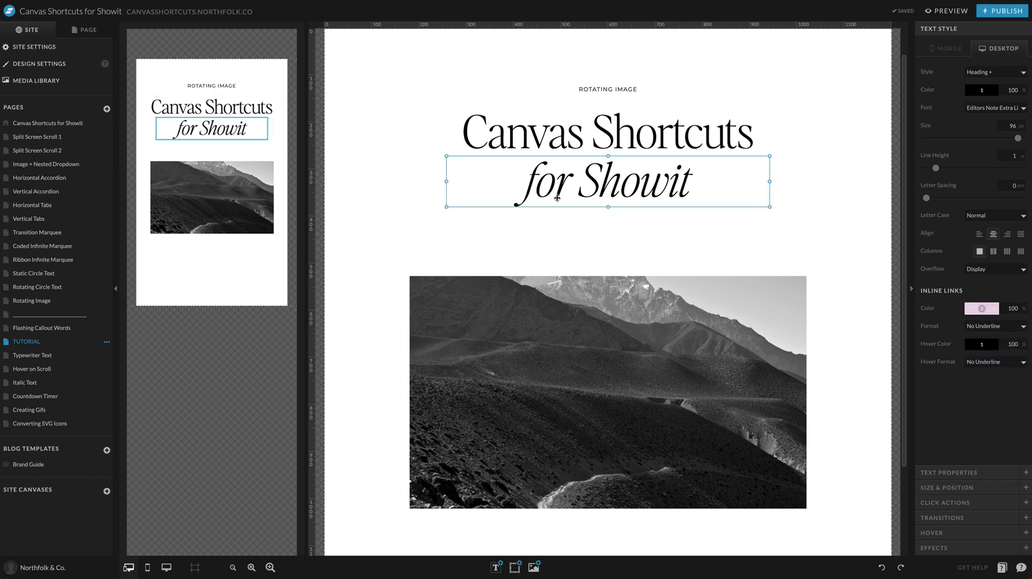
pyautogui.moveTo(573, 112)
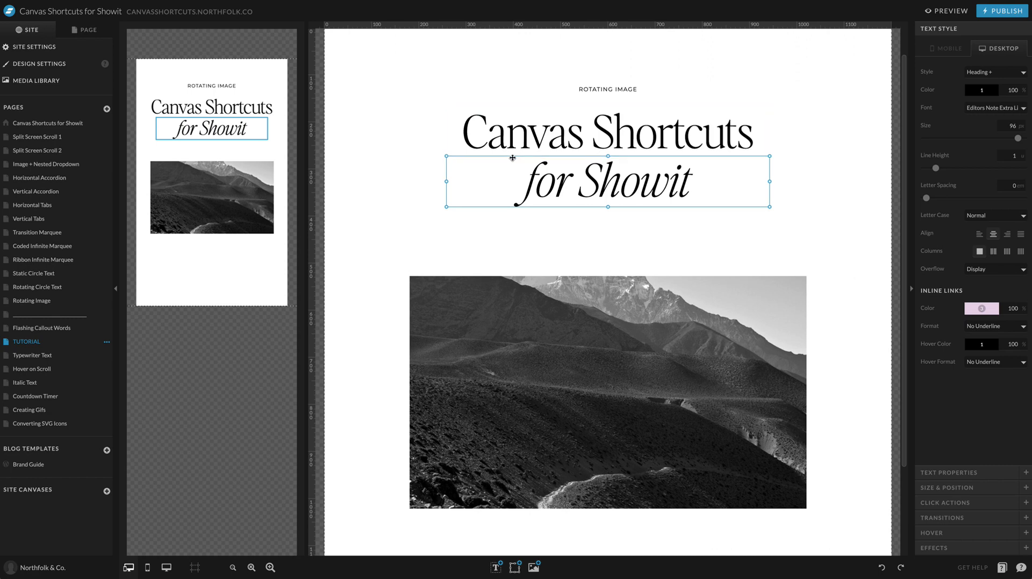
pyautogui.moveTo(884, 290)
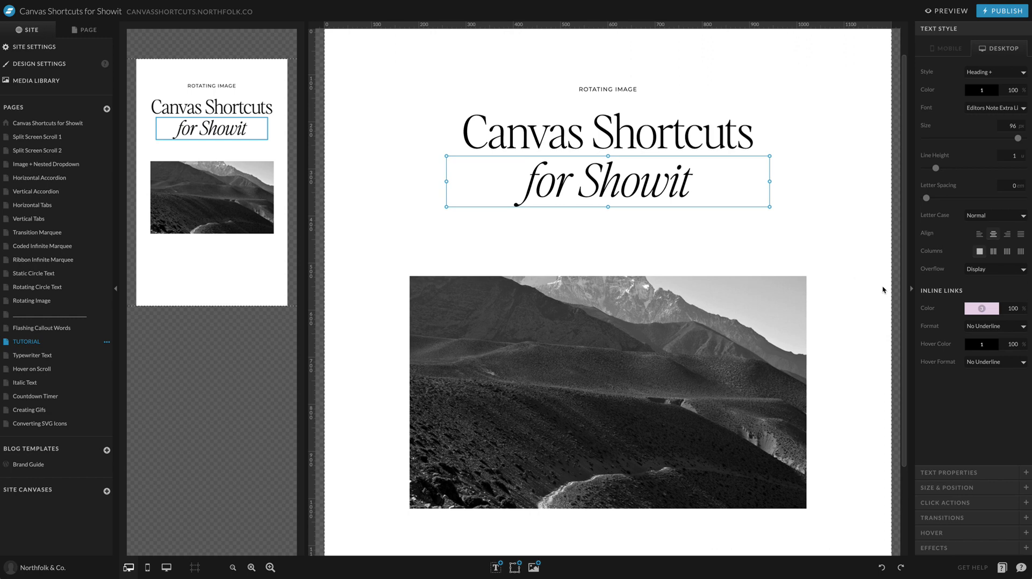
pyautogui.click(980, 309)
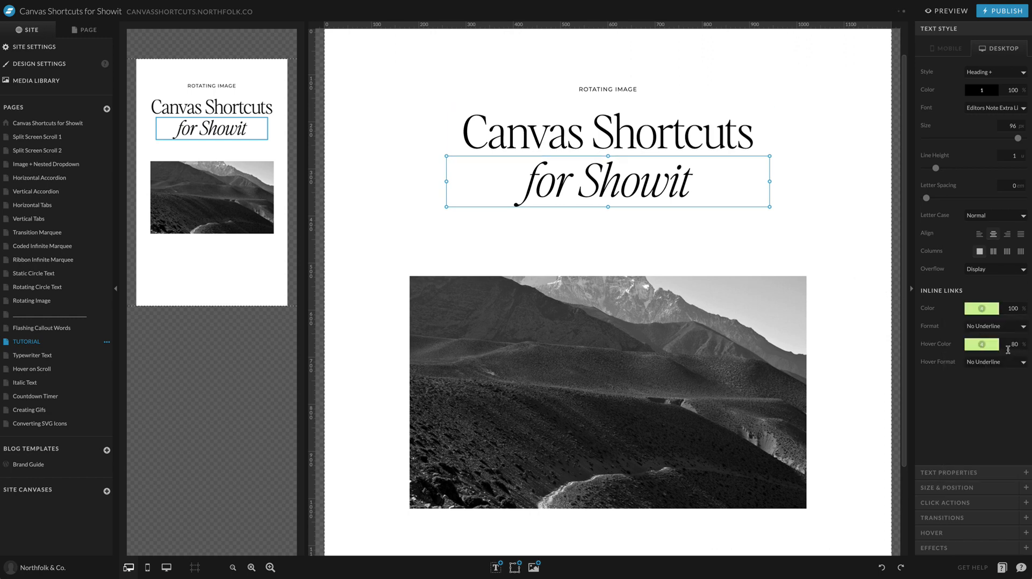
pyautogui.click(943, 49)
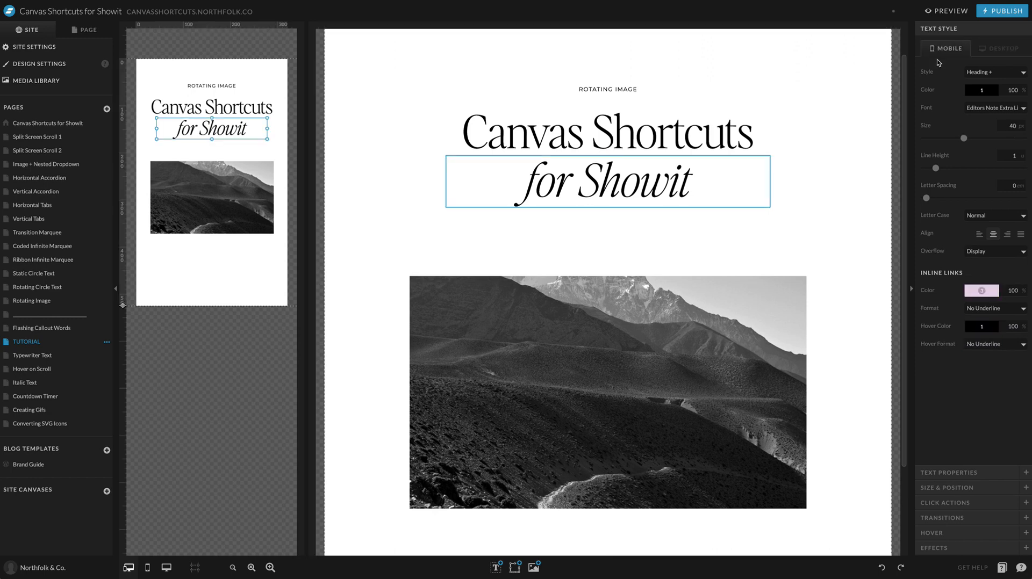
pyautogui.click(981, 290)
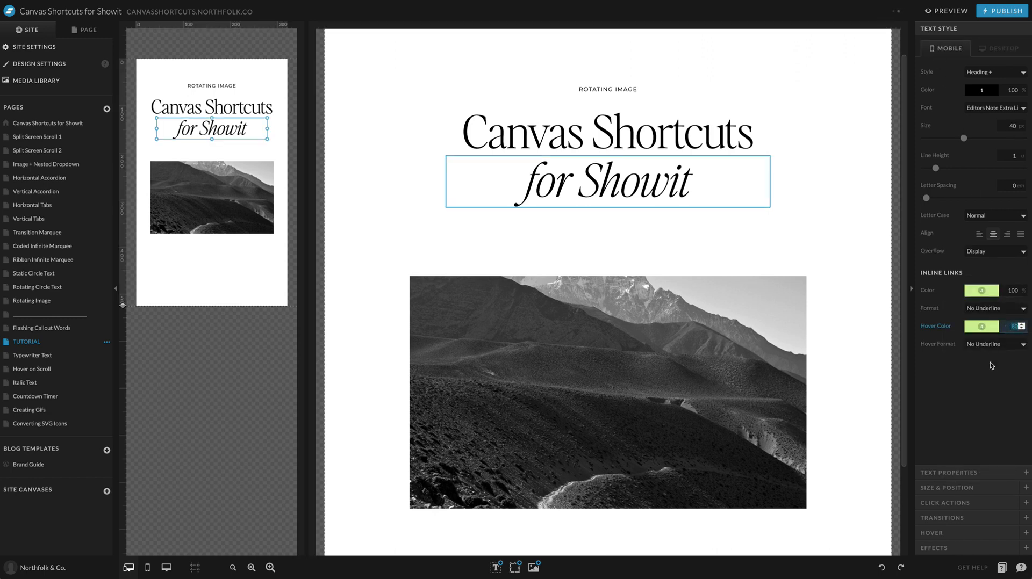
pyautogui.click(607, 131)
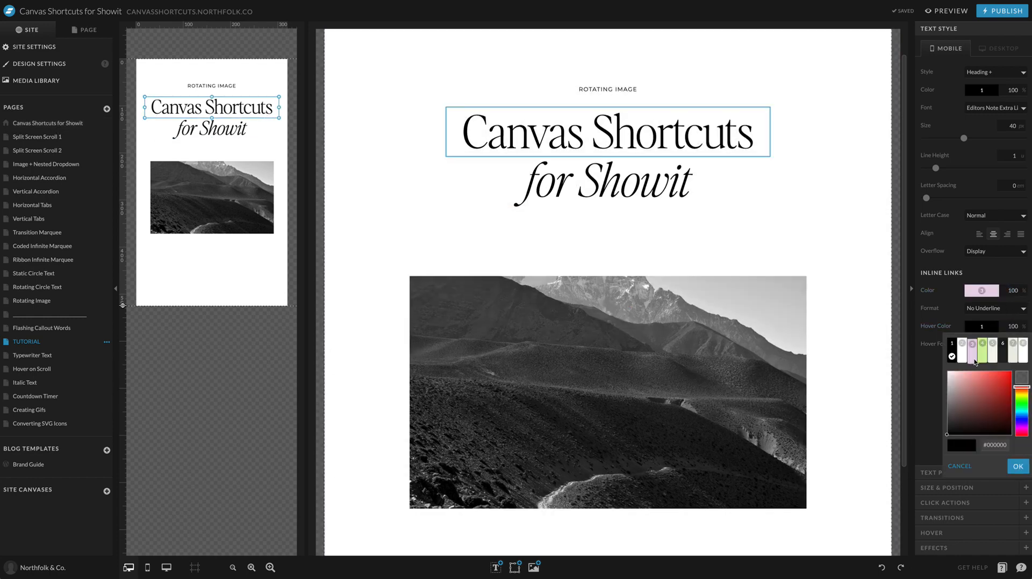
pyautogui.click(984, 312)
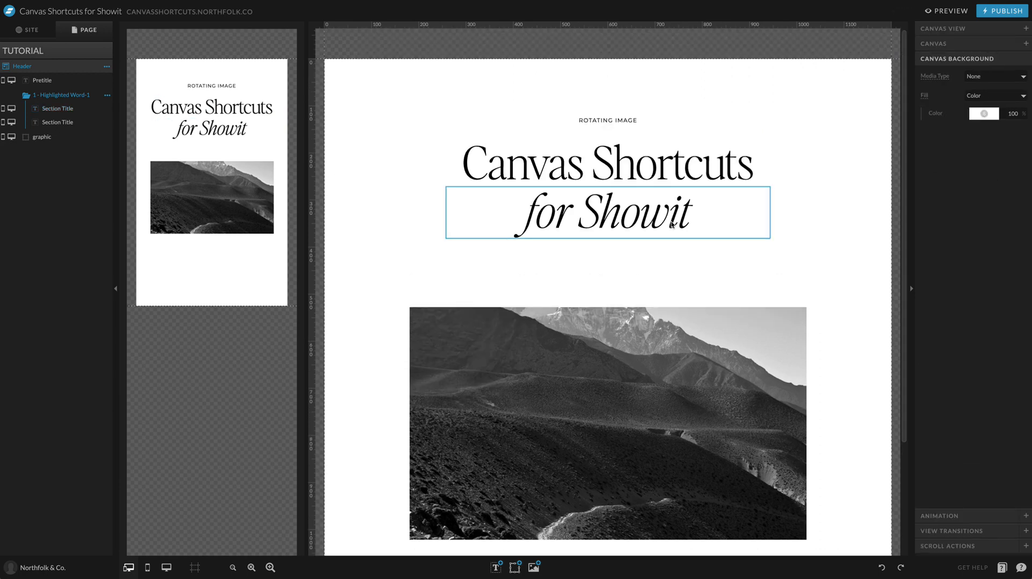
# Reword the pretitle from ROTATING IMAGE to CALLOUT WORDS, then select the Canvas Shortcuts headline.
pyautogui.doubleClick(606, 120)
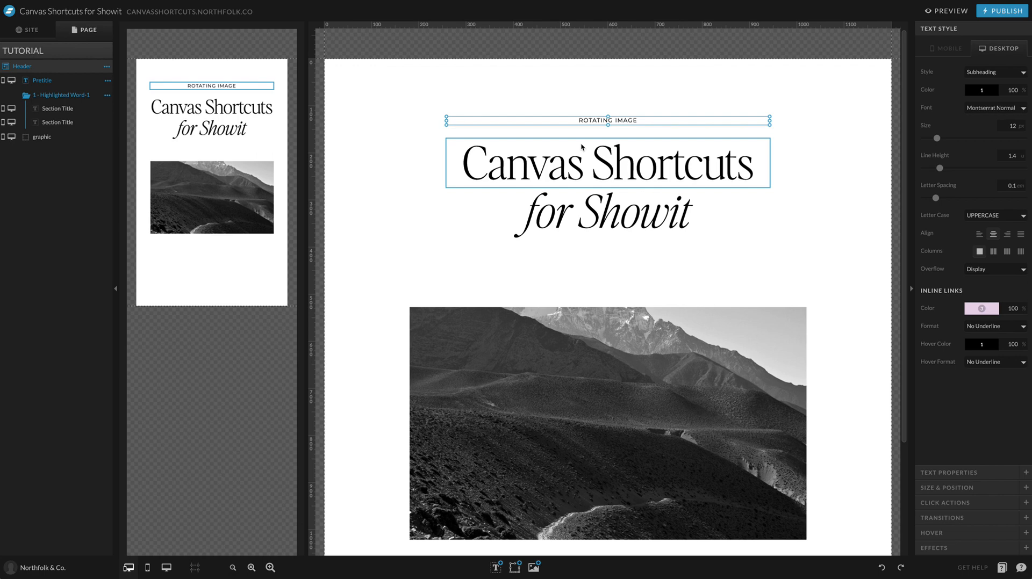
pyautogui.doubleClick(606, 119)
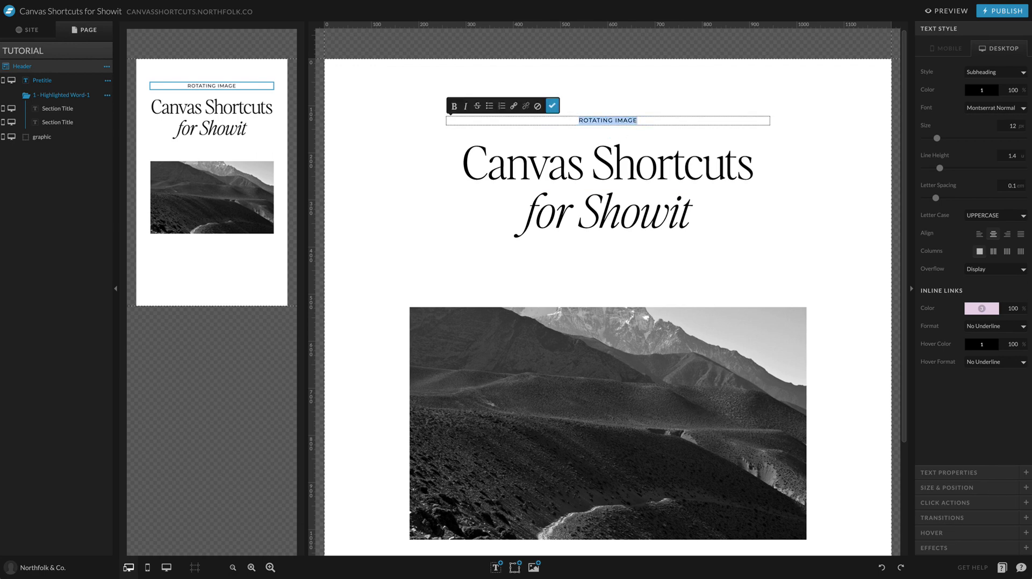
pyautogui.write('CALLOUT WORDS')
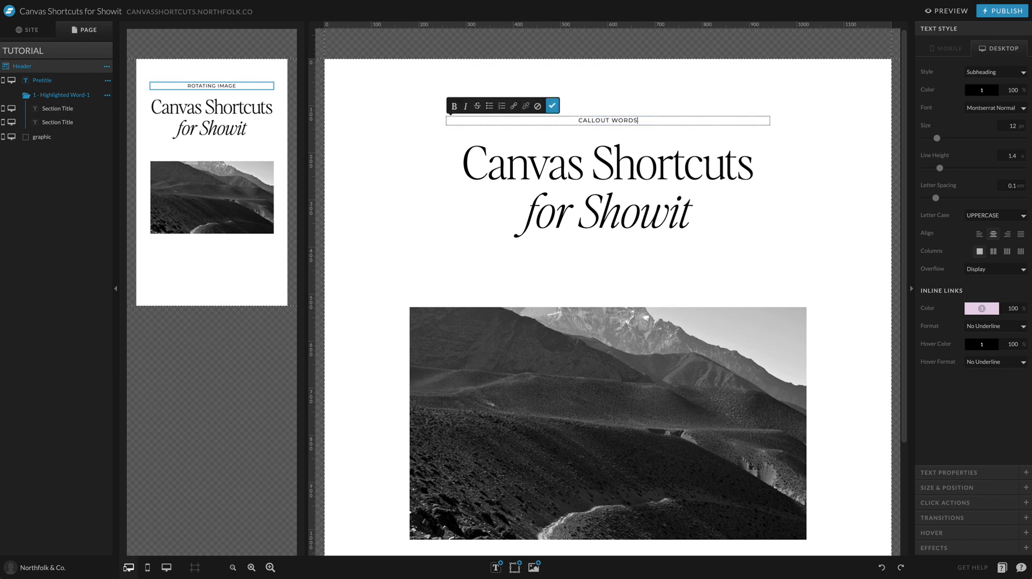
pyautogui.click(552, 105)
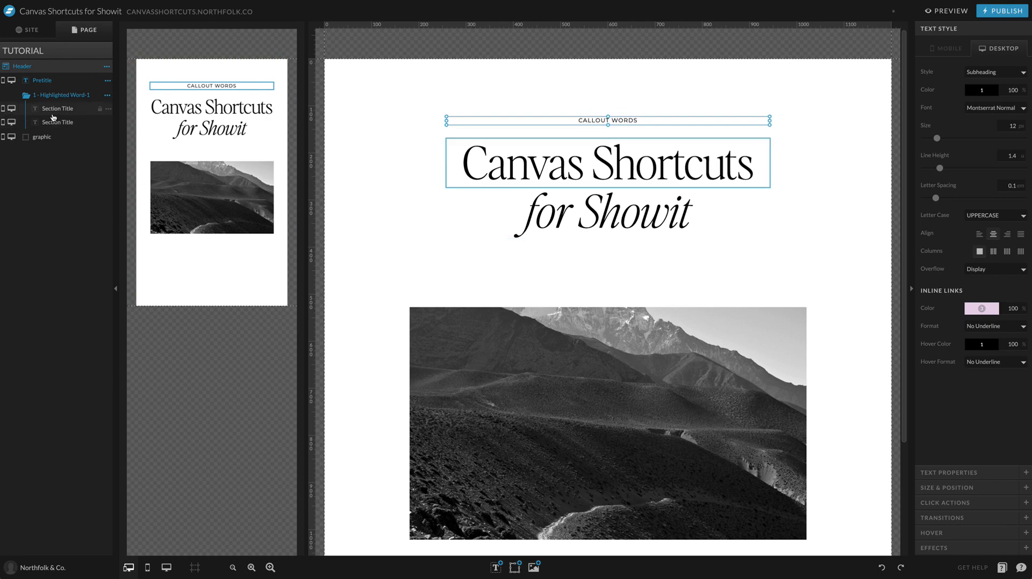
pyautogui.doubleClick(607, 162)
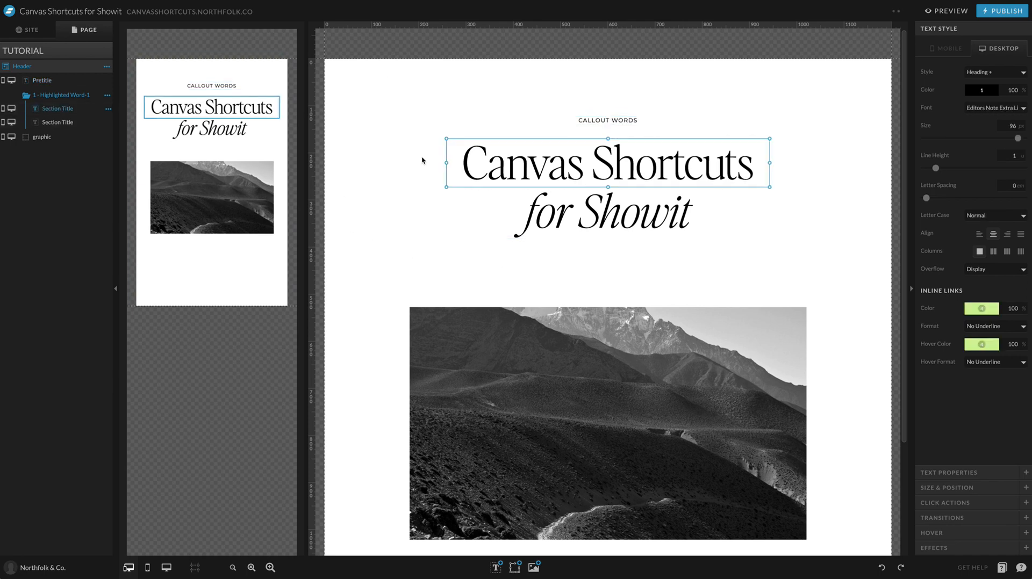
pyautogui.moveTo(419, 159)
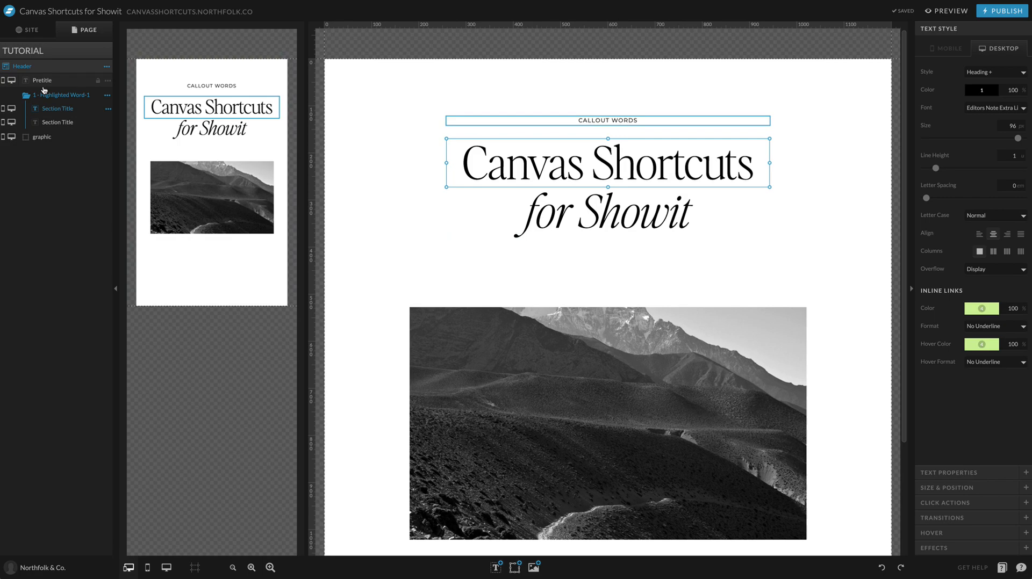
# Link the headline word Canvas to This Canvas's view so it turns green, then launch a live preview.
pyautogui.doubleClick(520, 162)
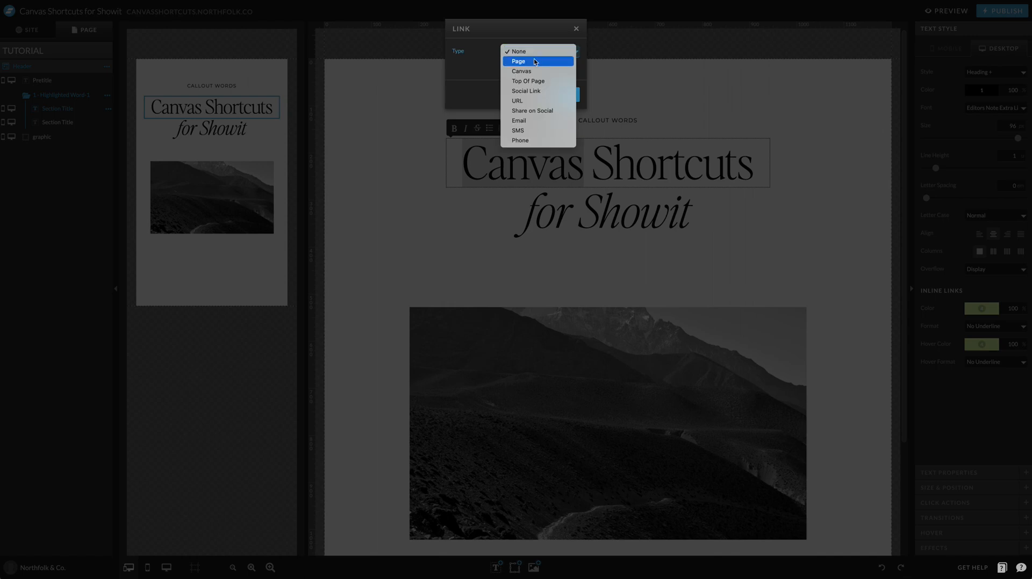
pyautogui.click(520, 71)
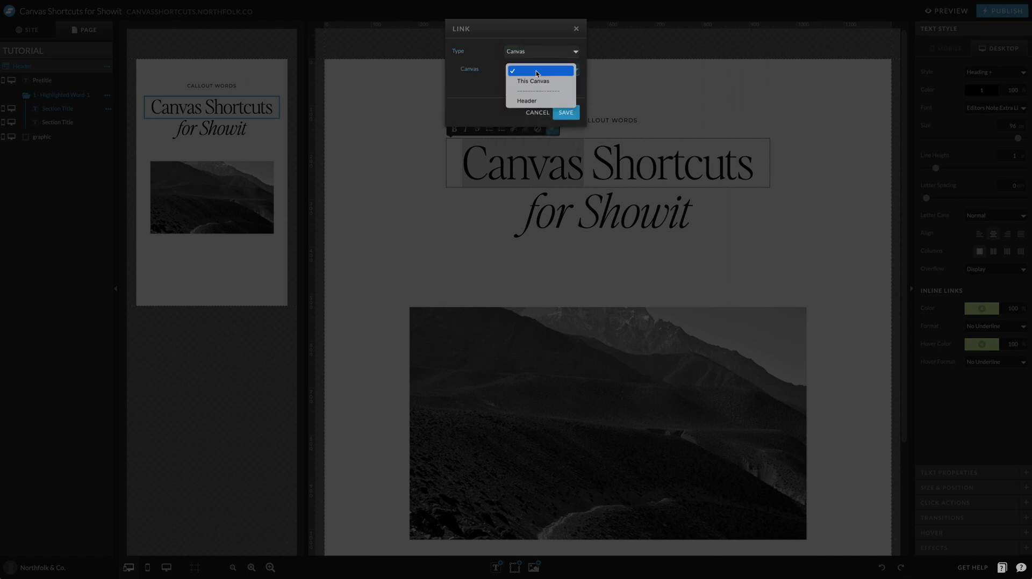
pyautogui.click(532, 81)
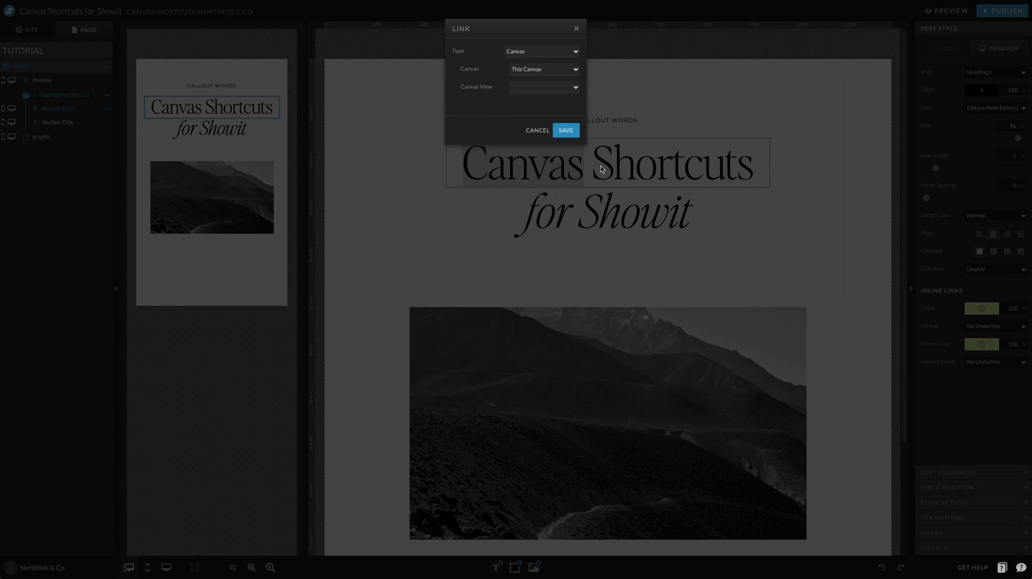
pyautogui.click(564, 130)
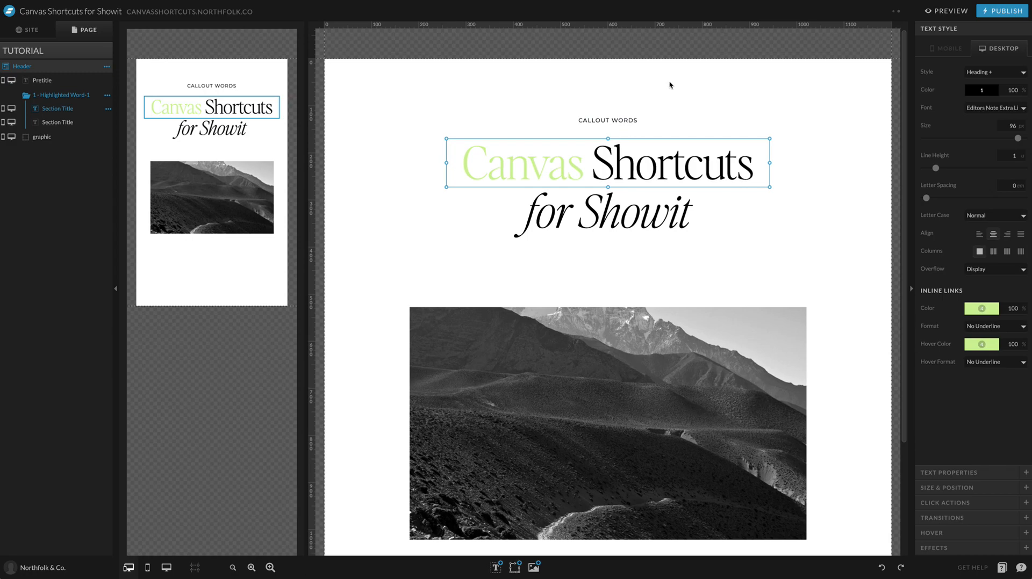
pyautogui.click(463, 273)
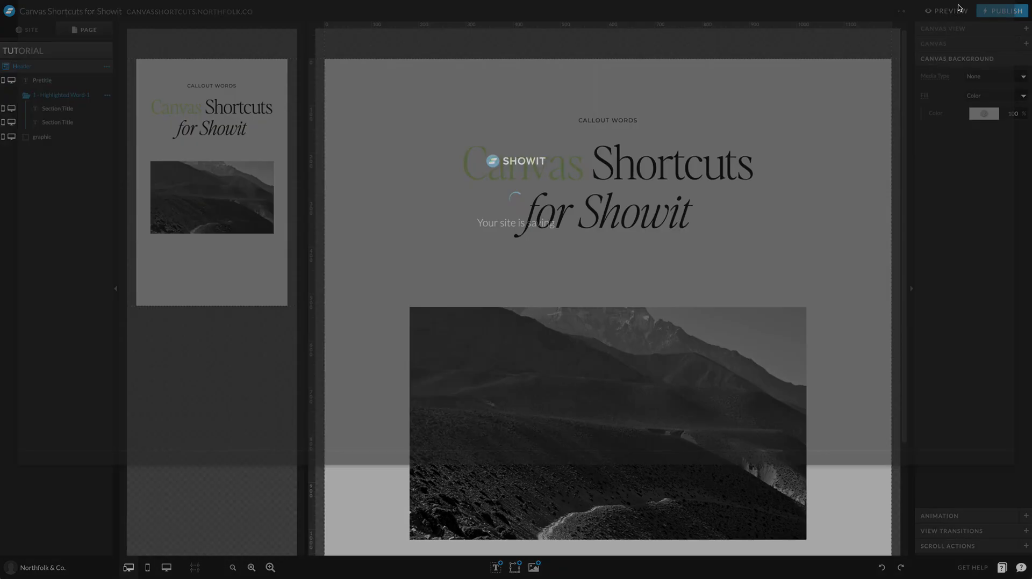
# Check the green word Canvas in the live preview, close it and deselect the canvas.
pyautogui.click(949, 11)
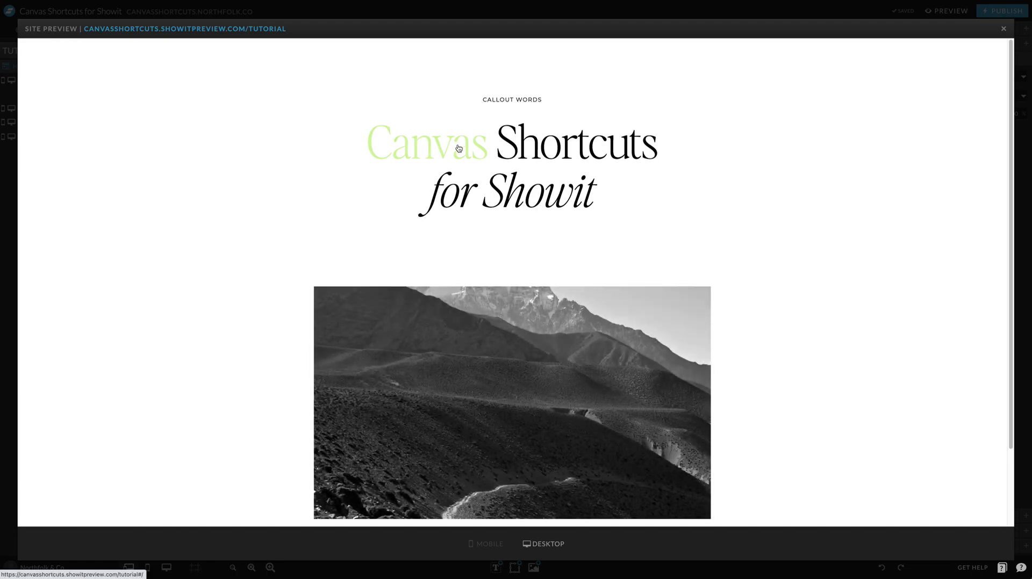
pyautogui.moveTo(350, 193)
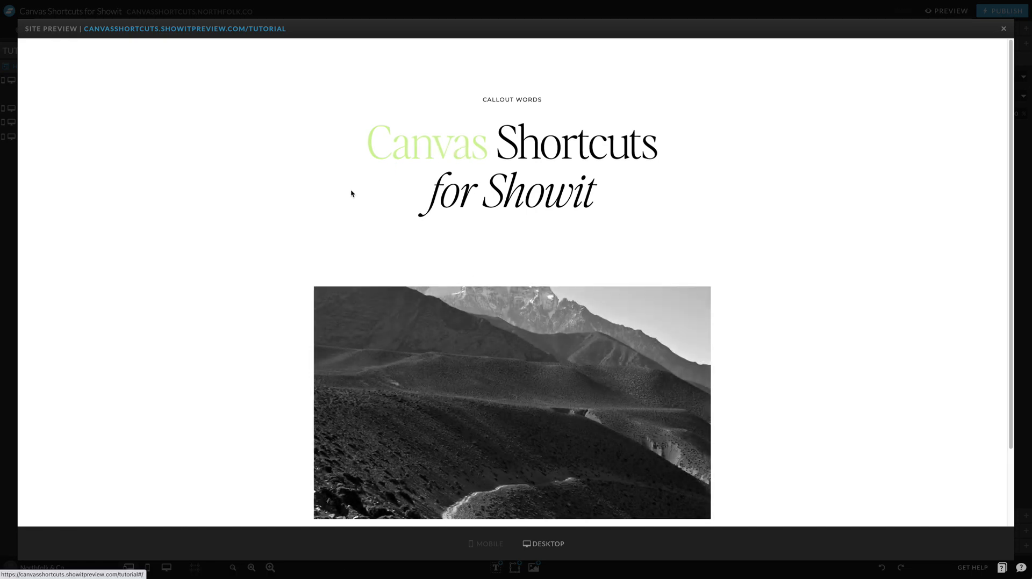
pyautogui.moveTo(509, 16)
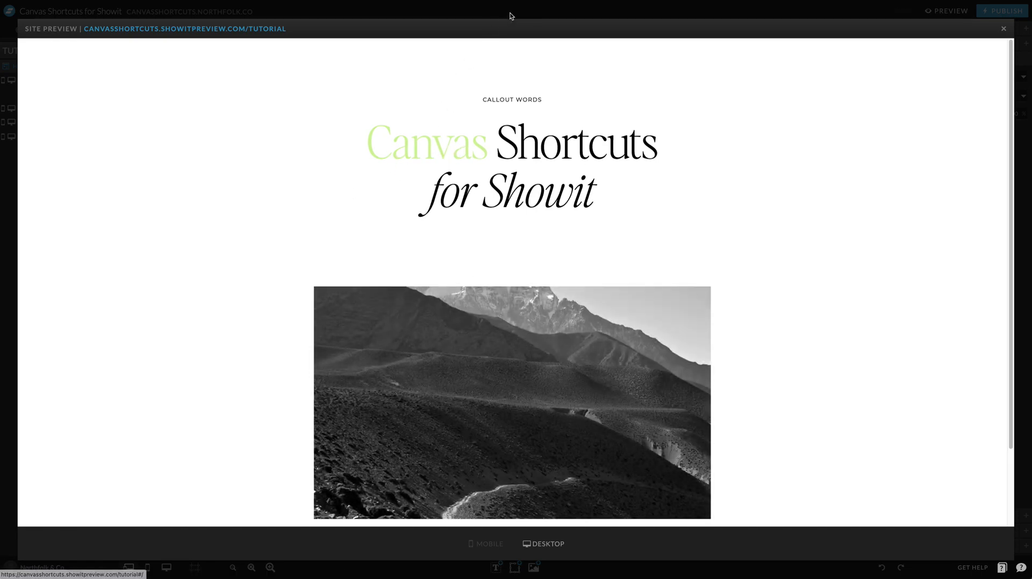
pyautogui.click(1003, 28)
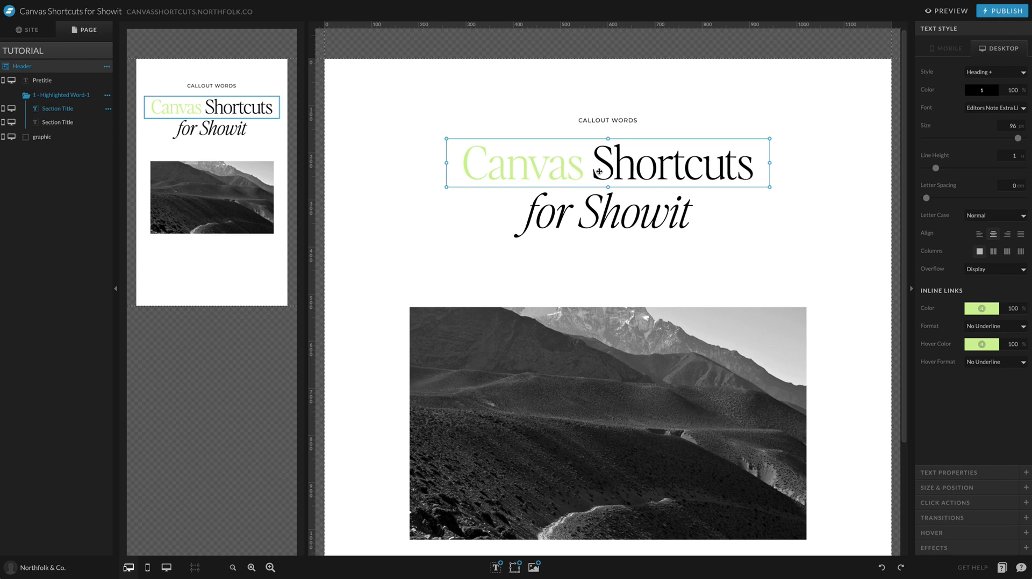
pyautogui.moveTo(779, 178)
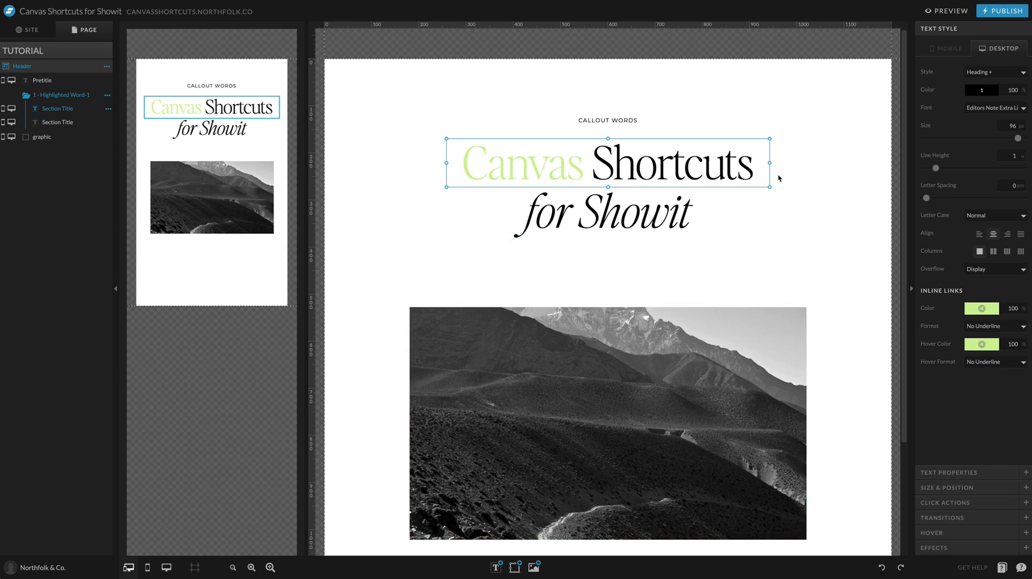
pyautogui.click(423, 256)
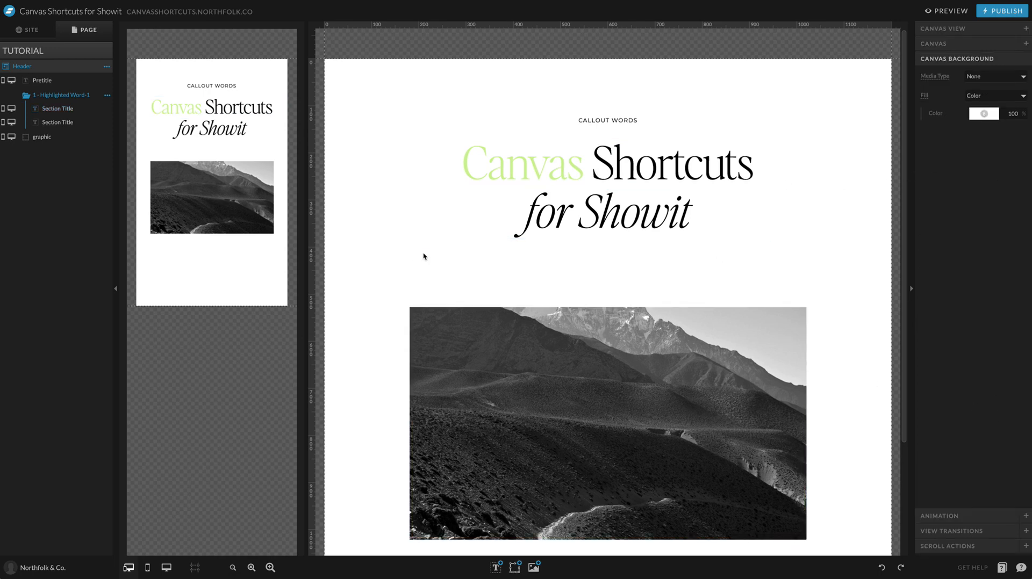
pyautogui.moveTo(777, 163)
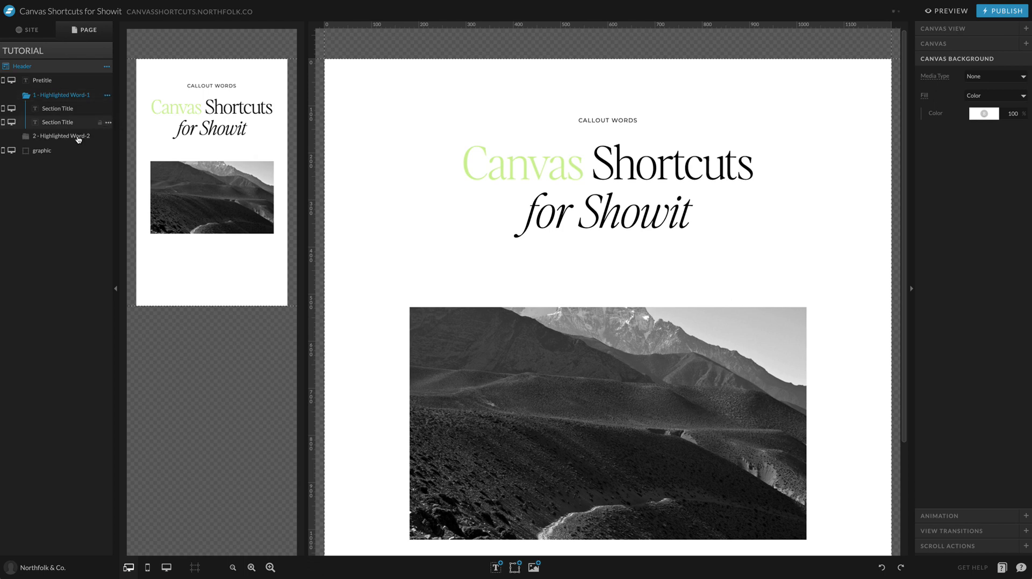
# In view 2 - Highlighted Word-2, link the word Shortcuts to a canvas view so it turns green.
pyautogui.click(60, 108)
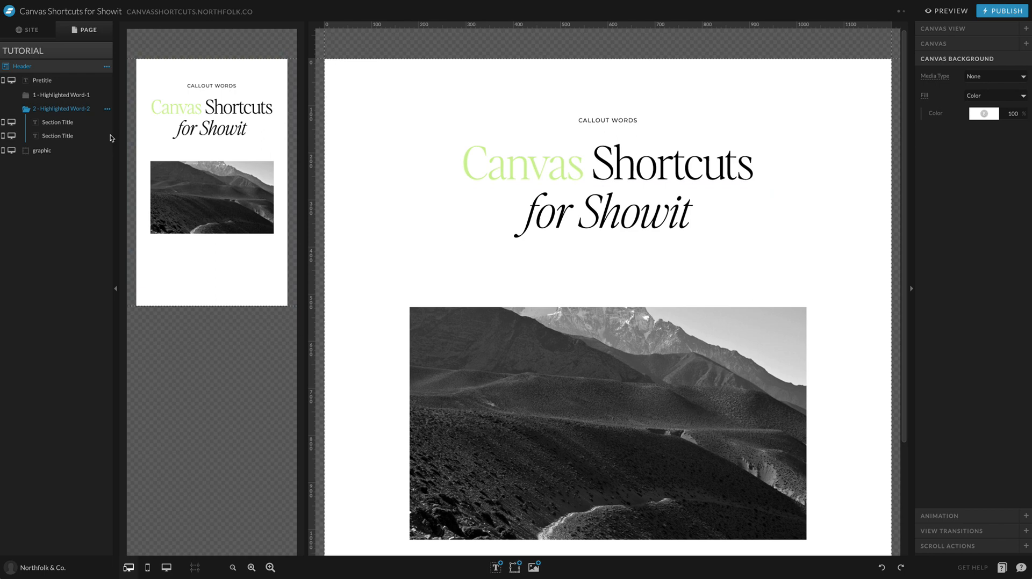
pyautogui.doubleClick(522, 162)
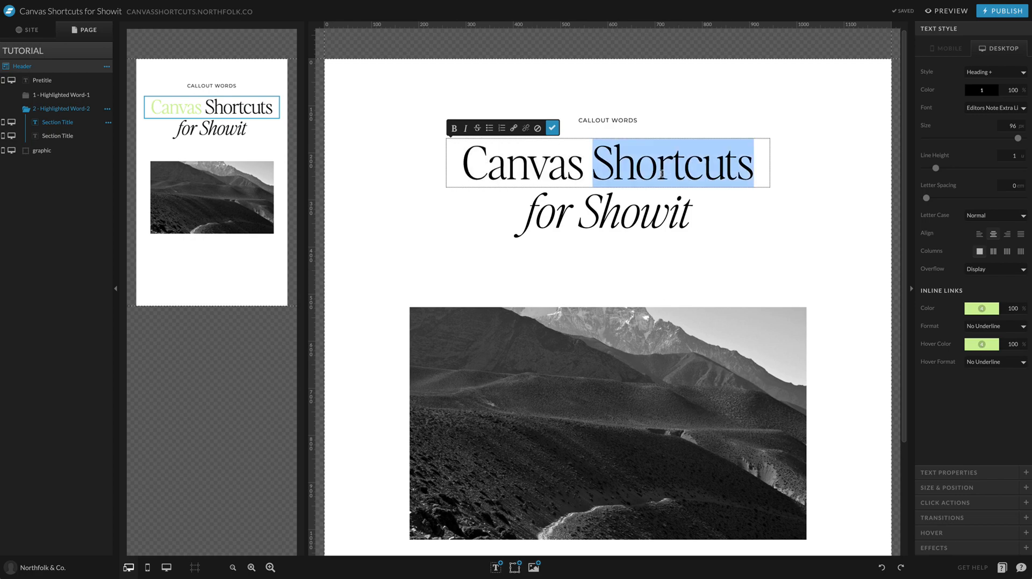
pyautogui.click(514, 128)
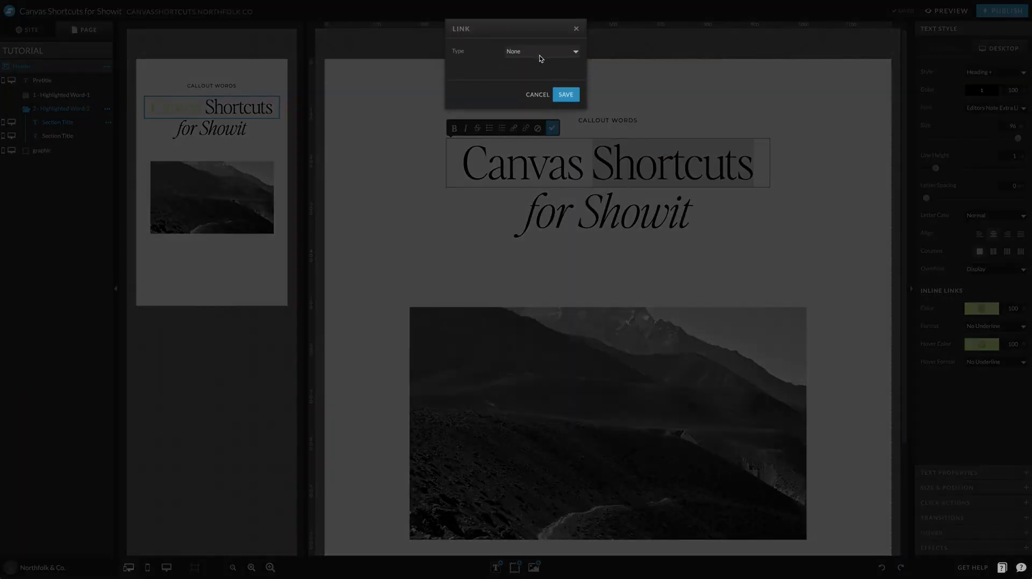
pyautogui.click(540, 51)
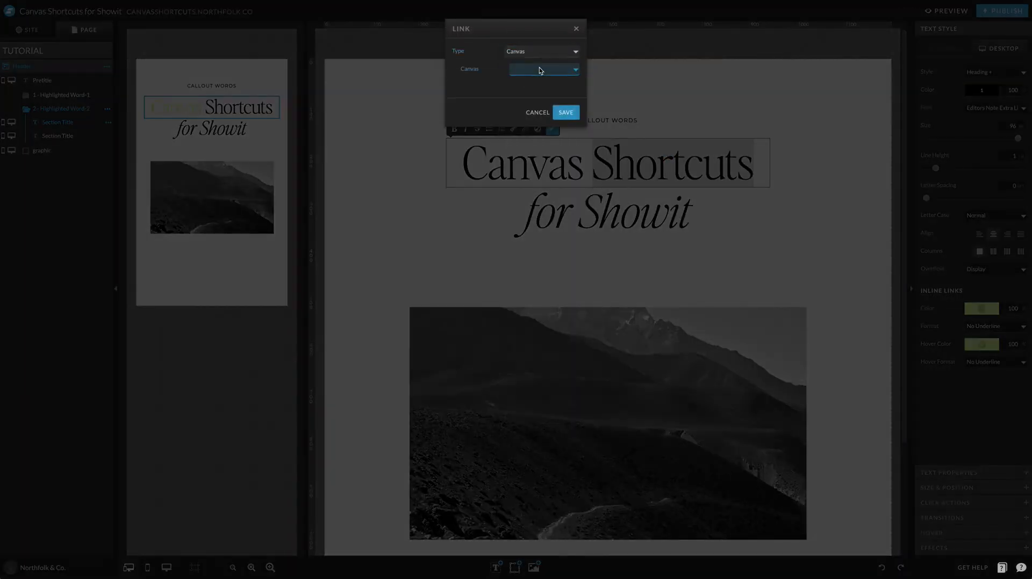
pyautogui.click(565, 111)
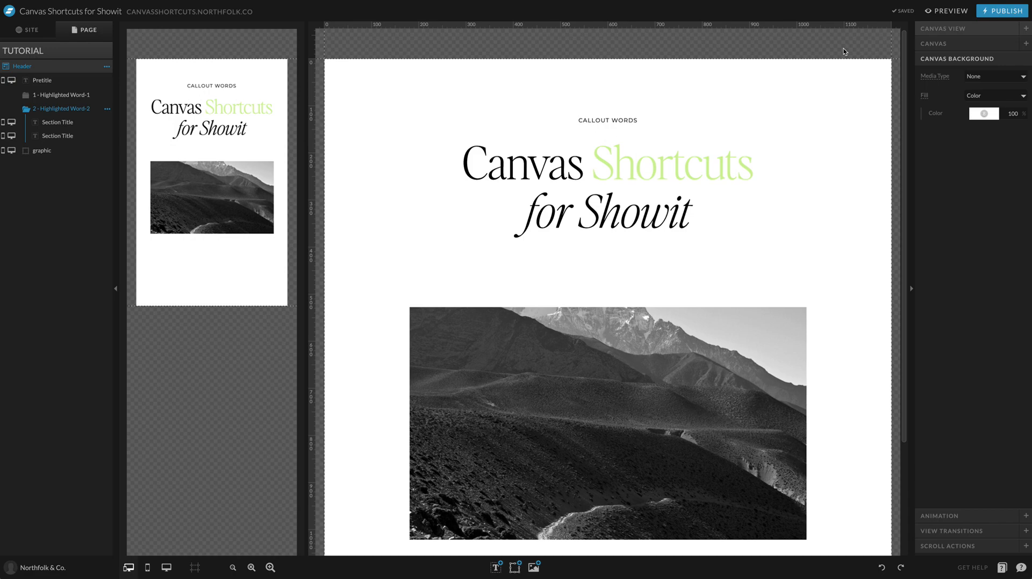
pyautogui.click(605, 164)
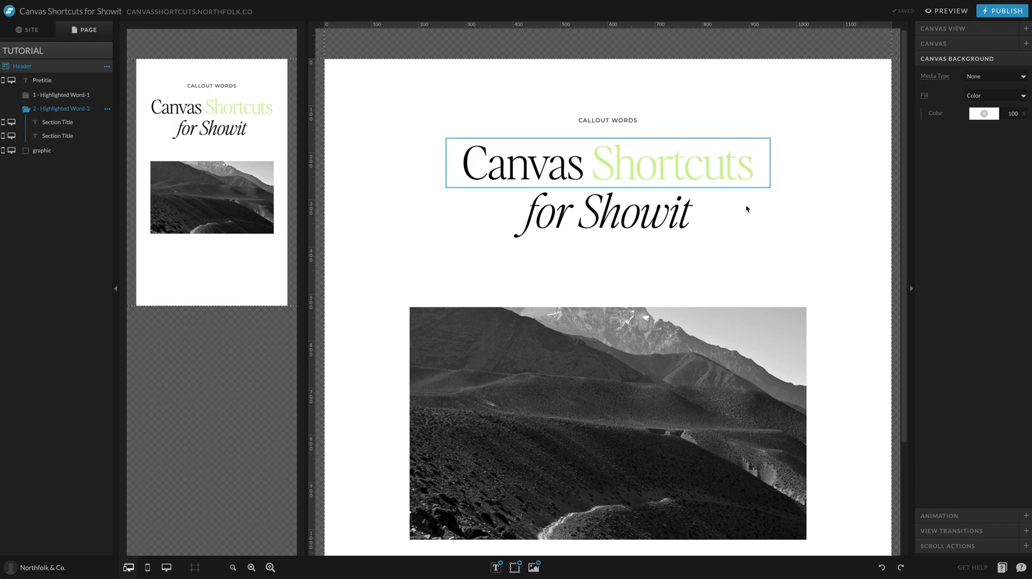
# Preview the page to check the Shortcuts highlight, then return to editing.
pyautogui.click(946, 11)
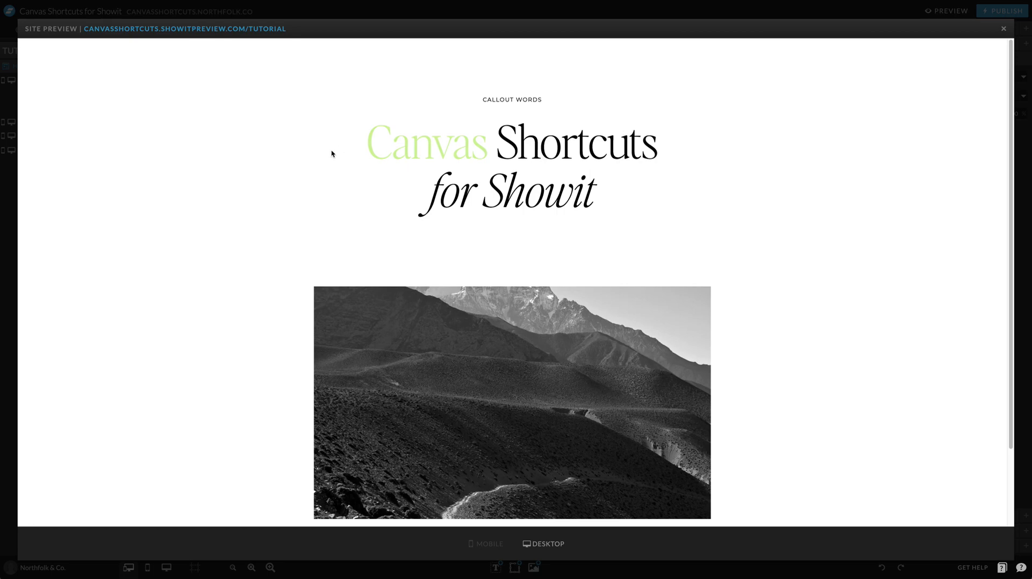
pyautogui.moveTo(332, 154)
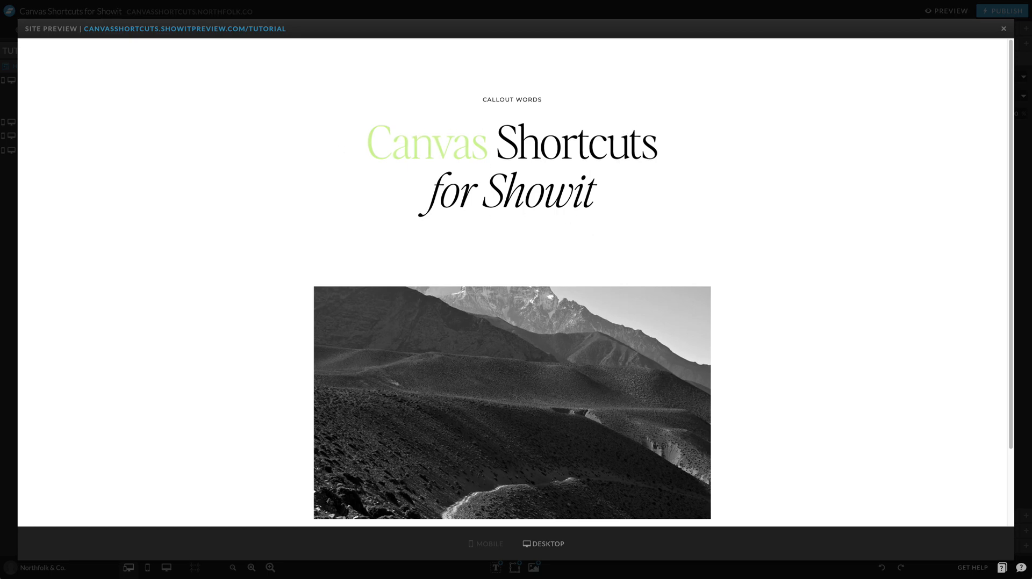
pyautogui.click(1003, 28)
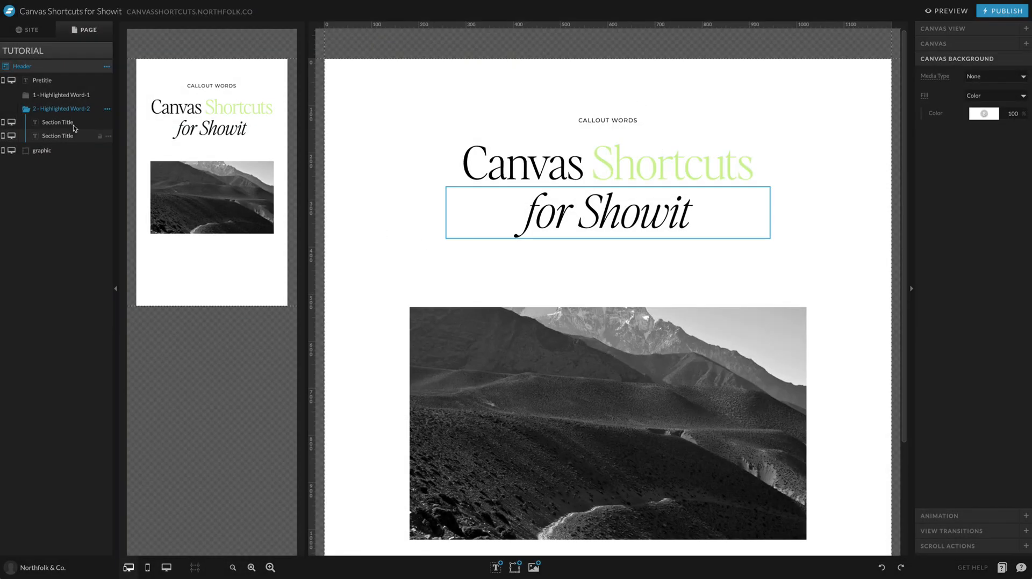
# Duplicate view 2 into a third view and link the word 'for' to a canvas view.
pyautogui.click(108, 108)
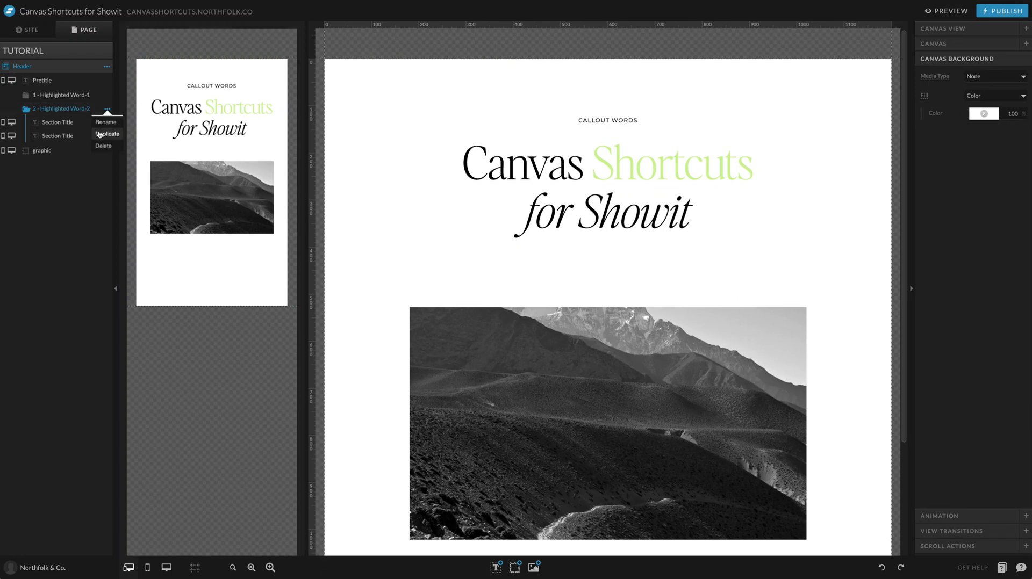
pyautogui.click(106, 134)
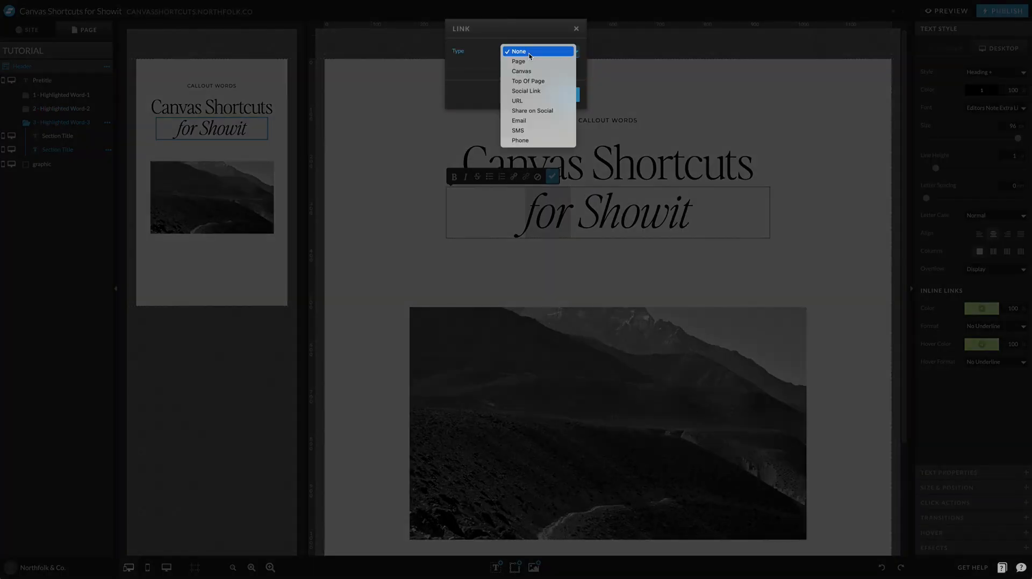
pyautogui.click(520, 71)
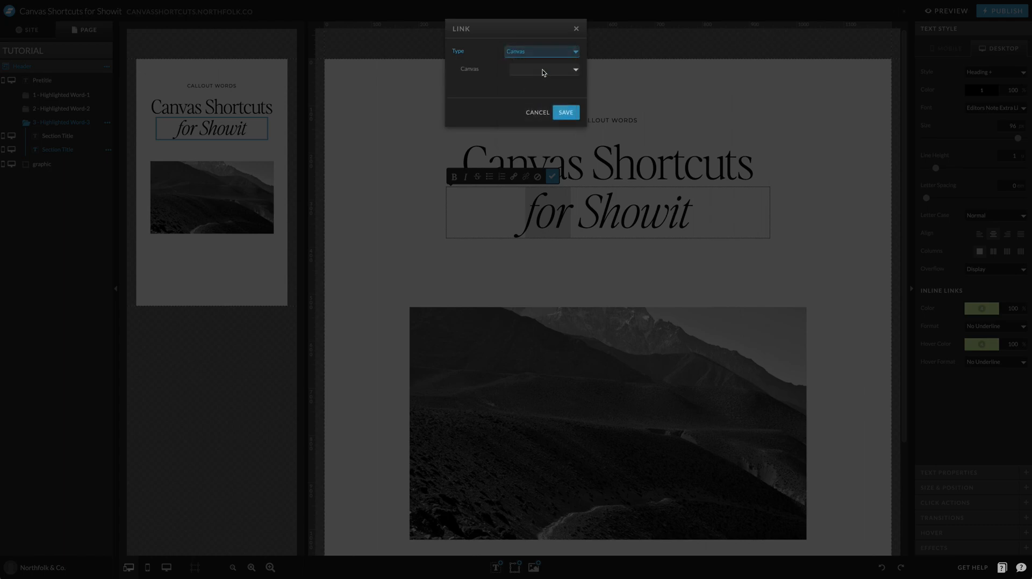
pyautogui.click(565, 112)
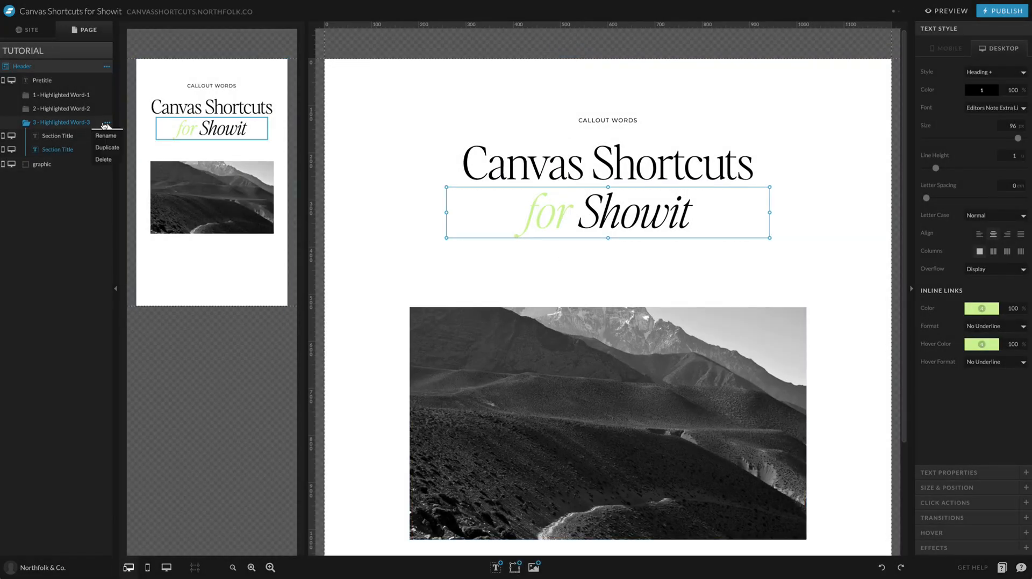
pyautogui.moveTo(106, 148)
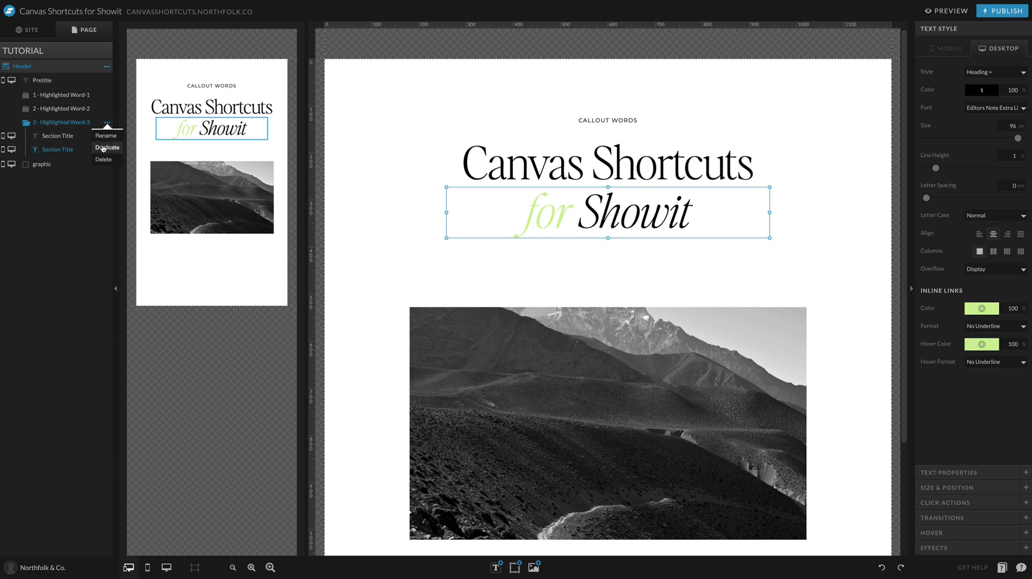
# Duplicate again into a fourth view and link the word 'Showit' on the second line to a canvas view.
pyautogui.click(106, 147)
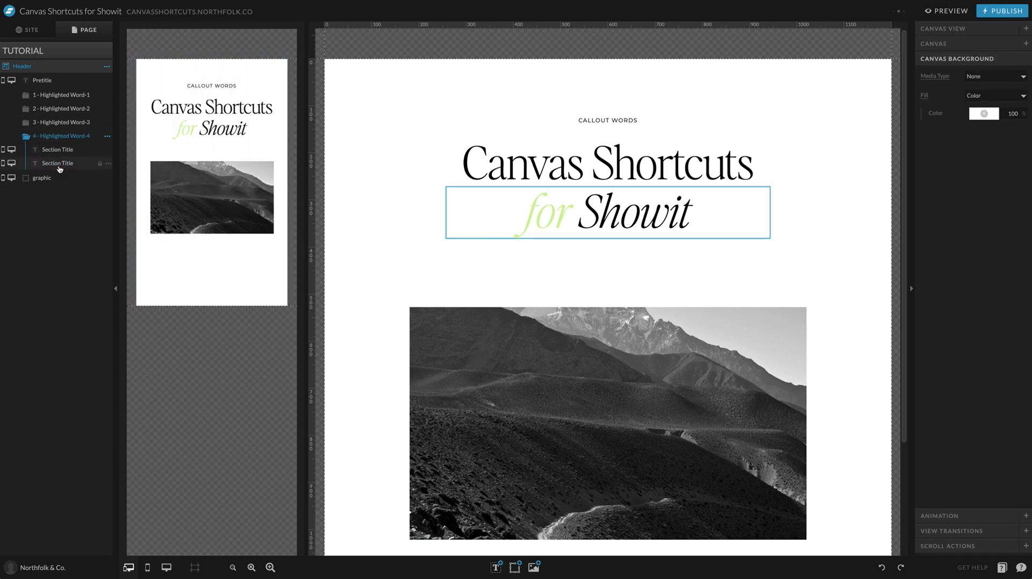
pyautogui.doubleClick(538, 213)
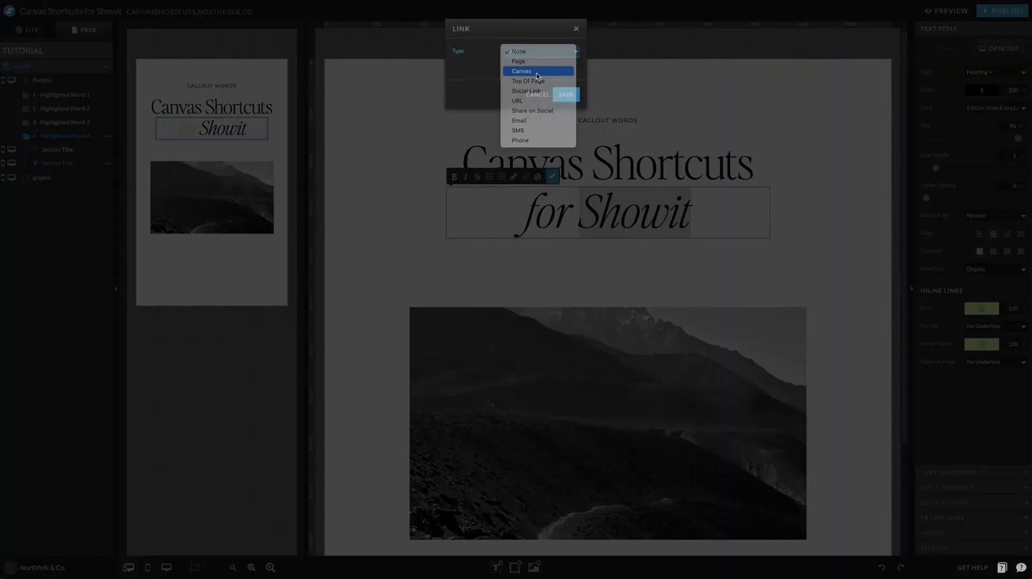
pyautogui.click(521, 71)
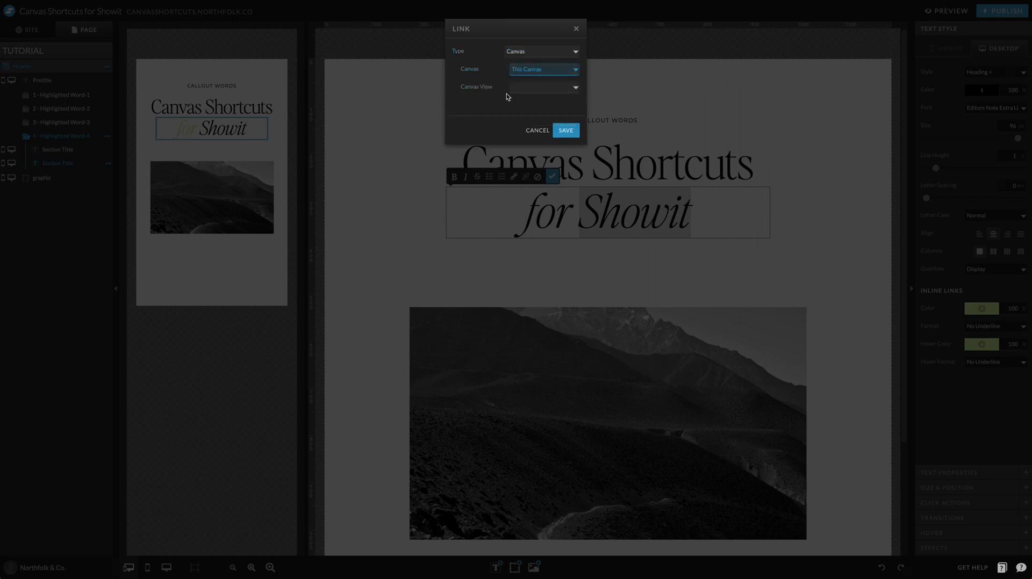
pyautogui.click(564, 130)
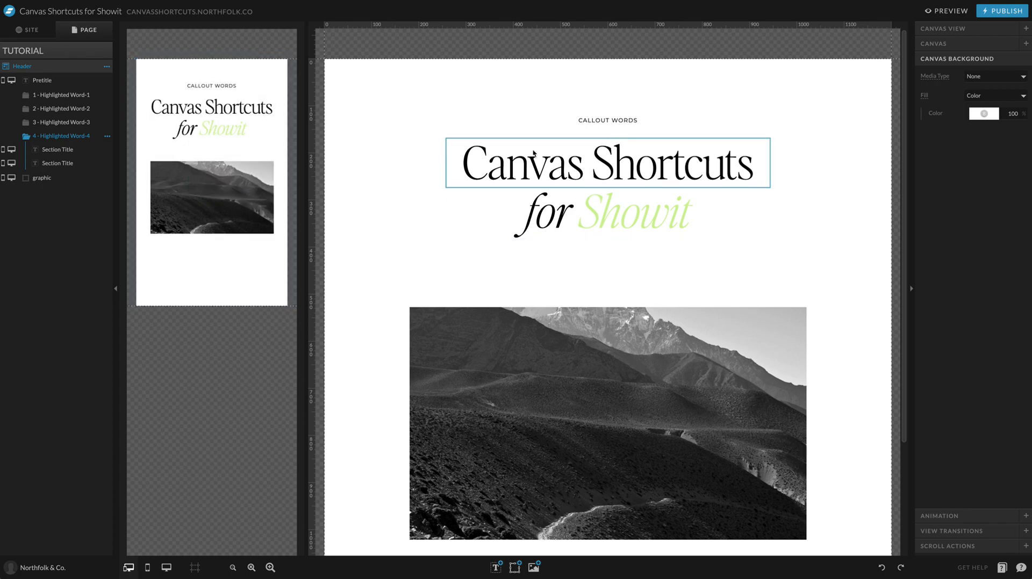
pyautogui.click(488, 252)
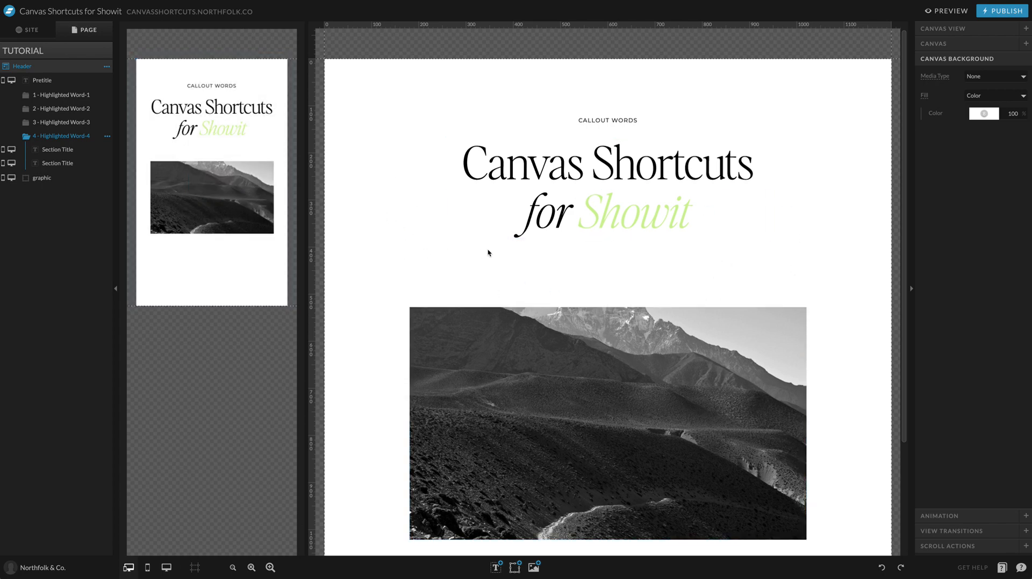
pyautogui.moveTo(369, 326)
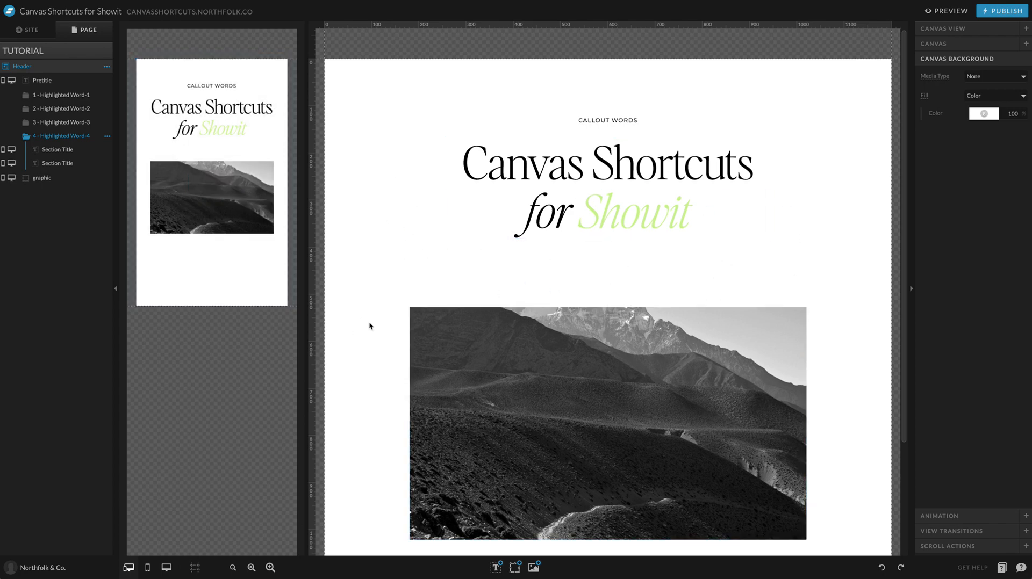
pyautogui.moveTo(978, 395)
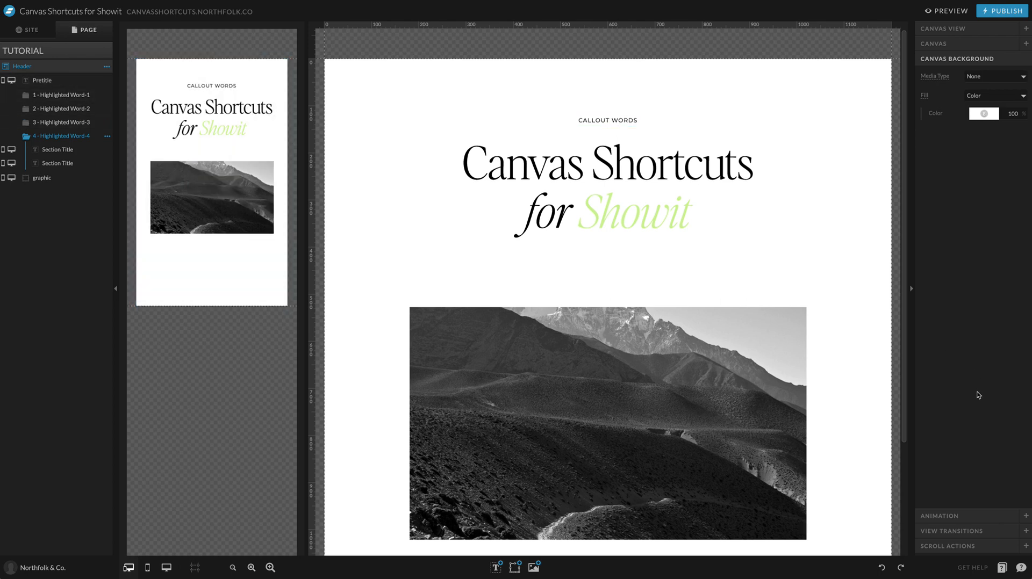
# Enable Auto Advance View under View Transitions, keeping Time at 3 seconds.
pyautogui.click(951, 89)
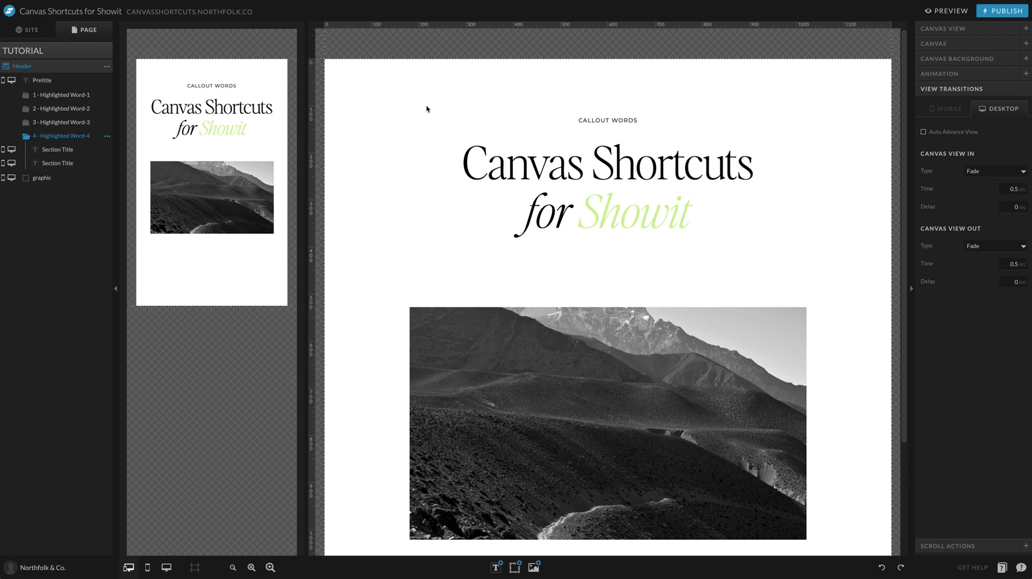
pyautogui.moveTo(997, 267)
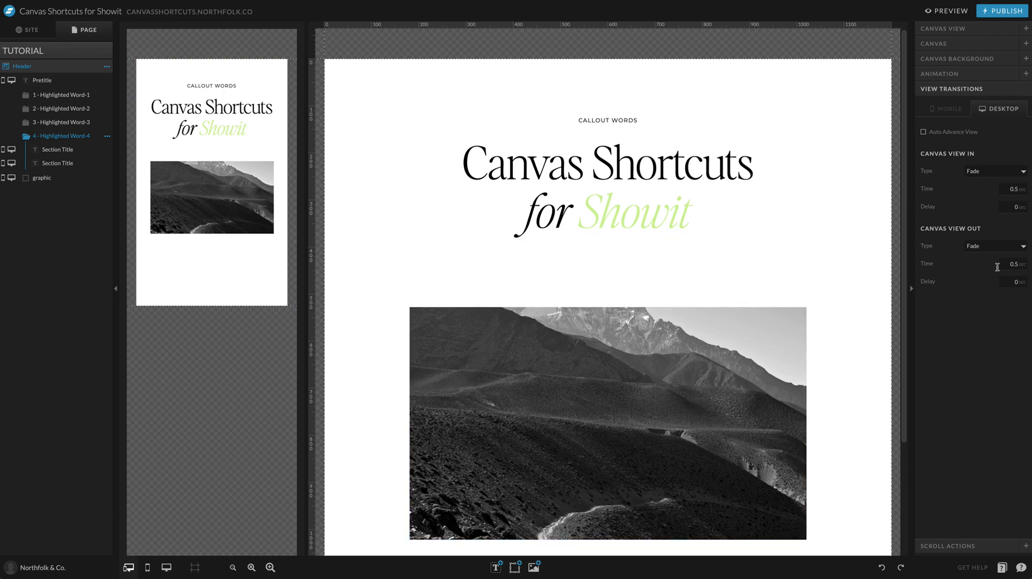
pyautogui.click(934, 131)
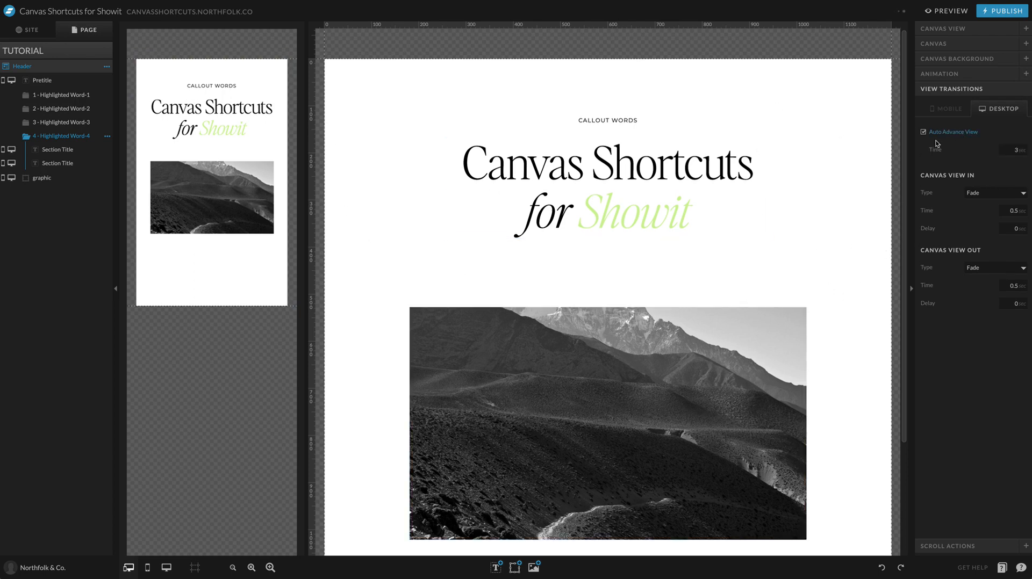
pyautogui.moveTo(862, 75)
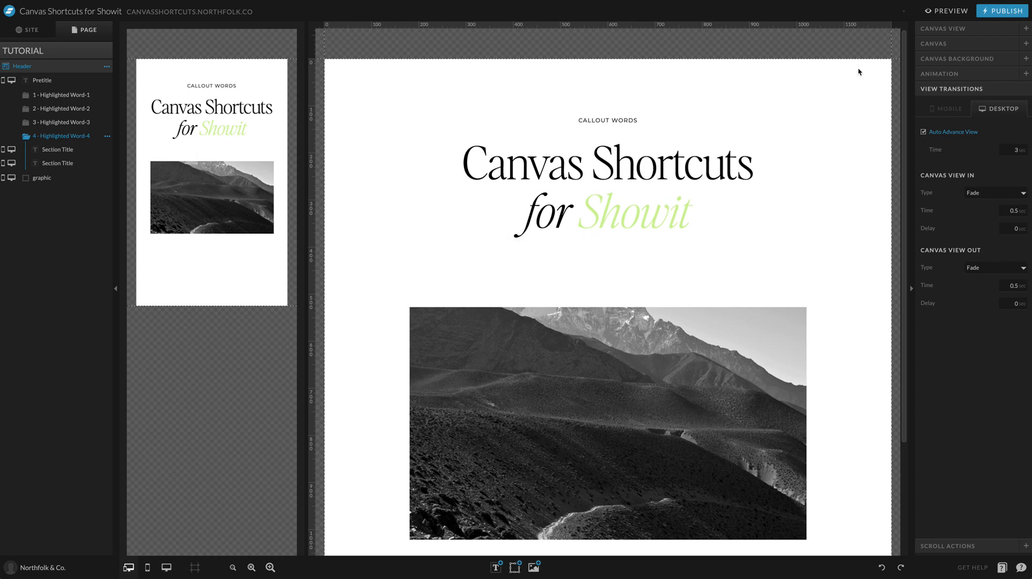
pyautogui.moveTo(942, 15)
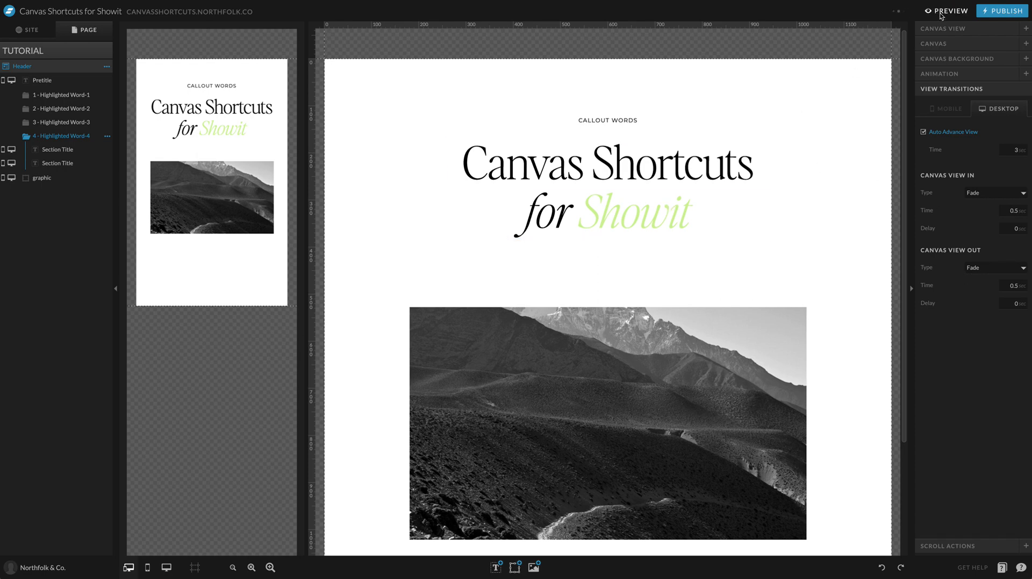
# Preview the page twice to watch the highlighted word cycle between views.
pyautogui.click(949, 11)
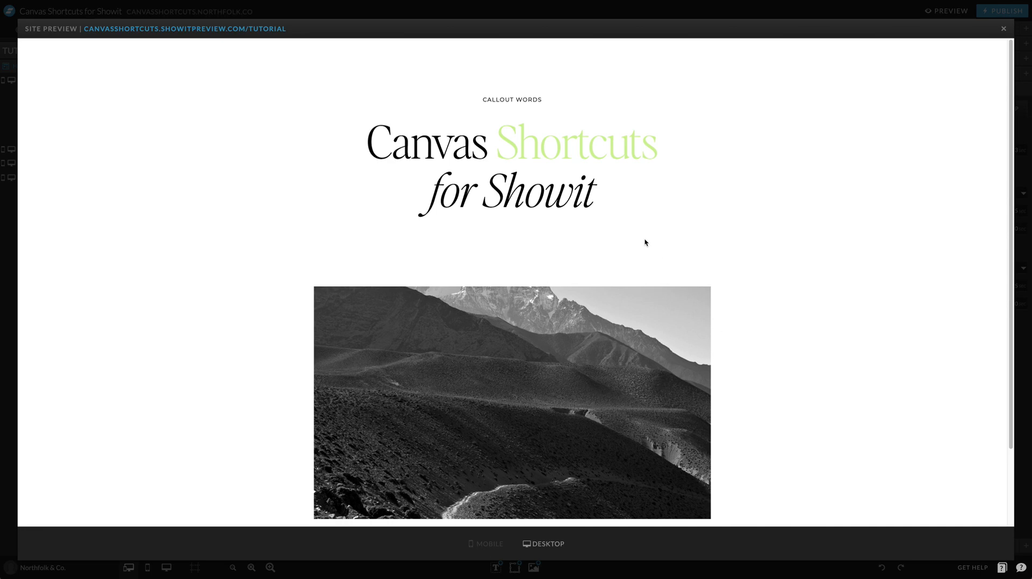
pyautogui.click(1002, 28)
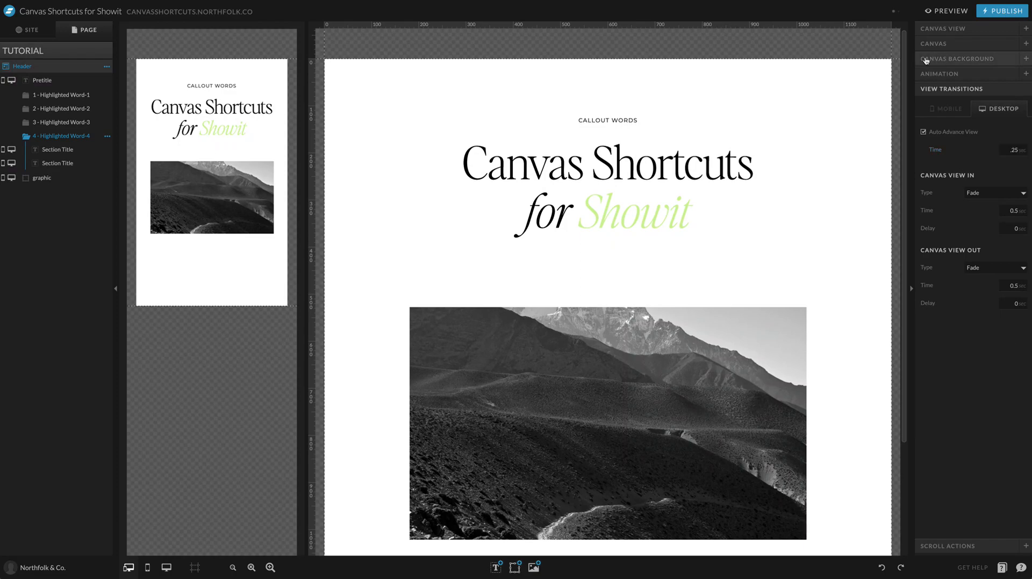
pyautogui.click(949, 11)
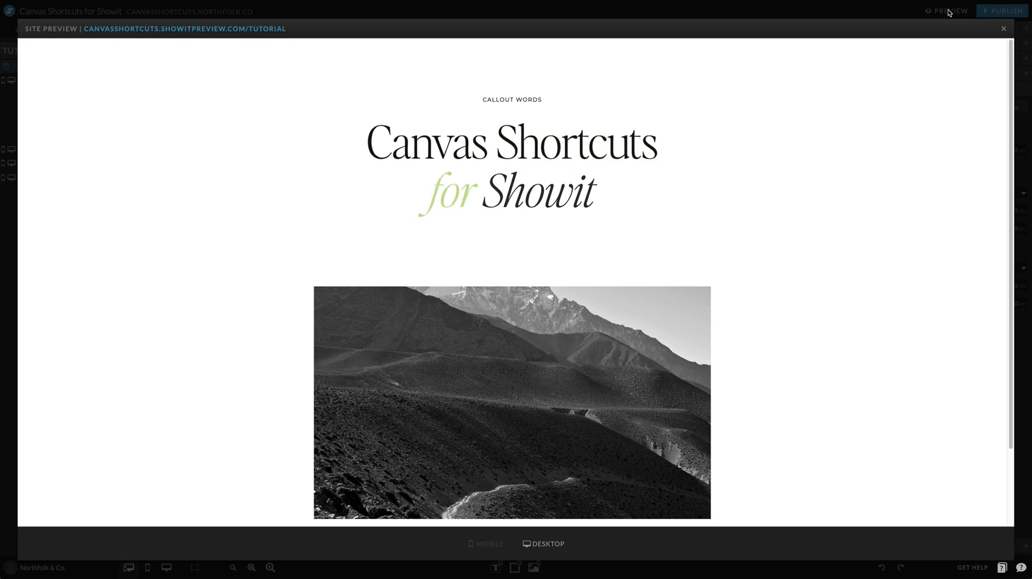
pyautogui.click(1003, 28)
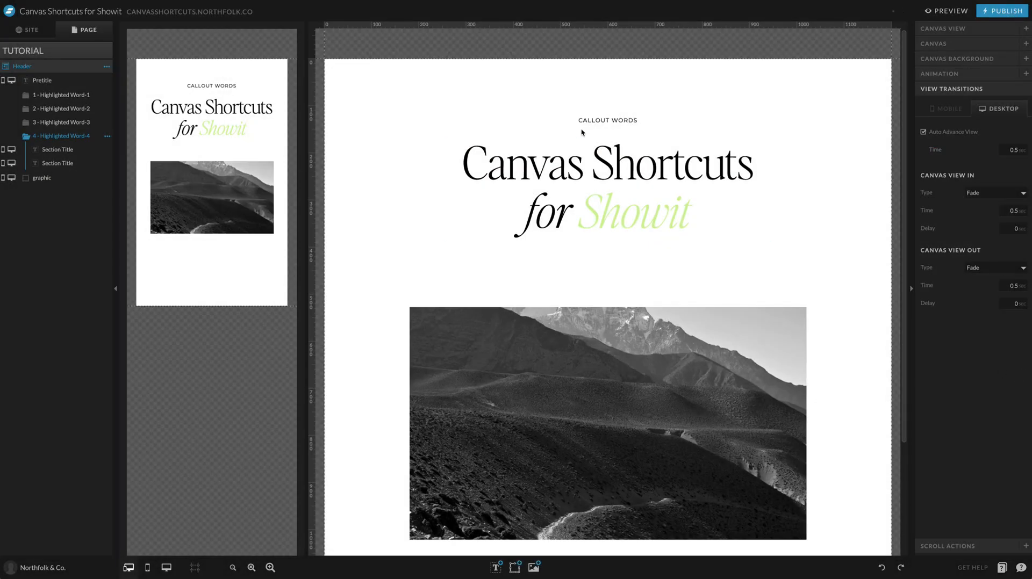
# Set view 4 to advance after 0.5 s with Canvas View In and Out set to None, then preview.
pyautogui.click(42, 177)
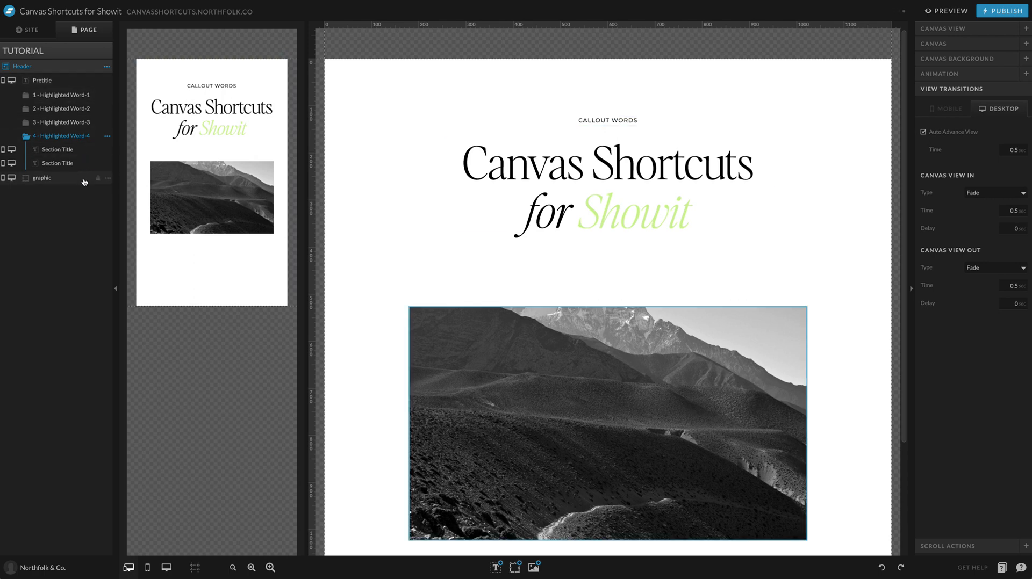
pyautogui.click(807, 212)
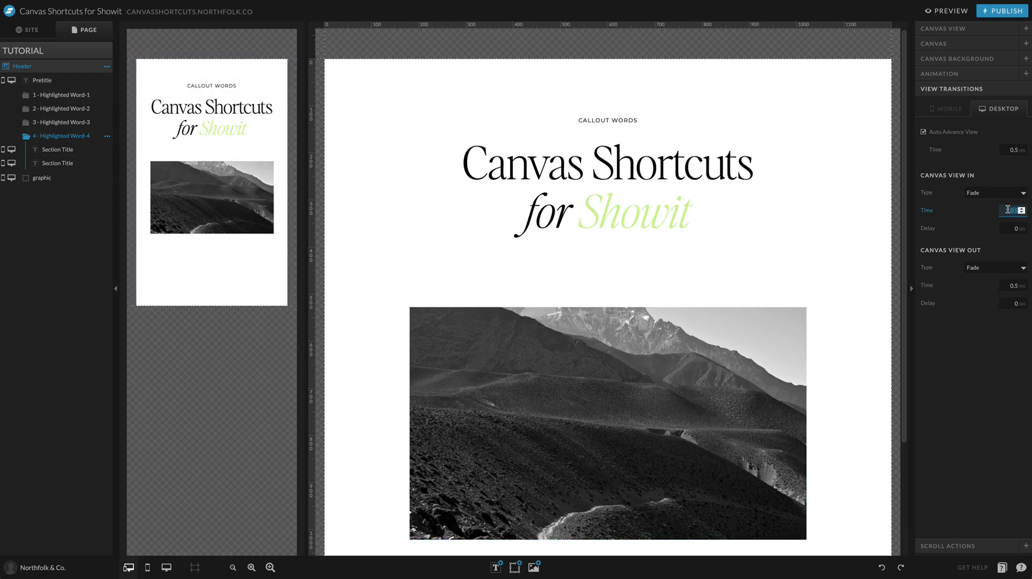
pyautogui.click(994, 192)
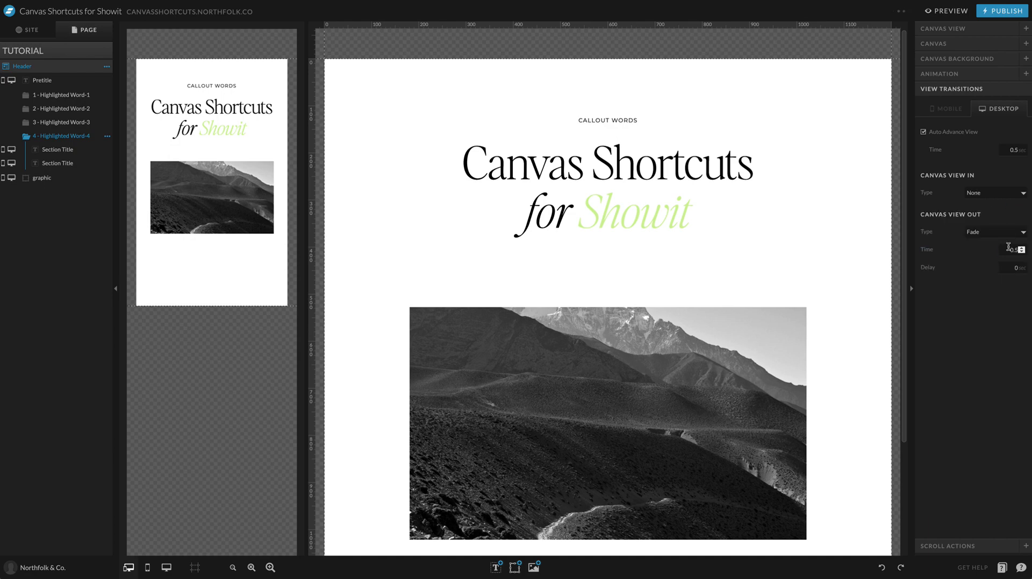
pyautogui.click(993, 232)
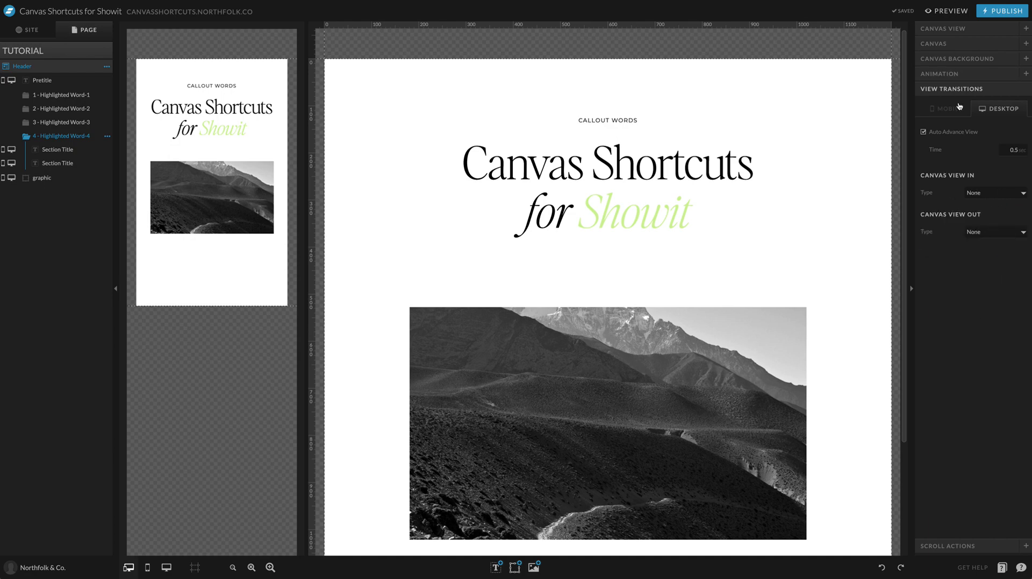
pyautogui.click(949, 11)
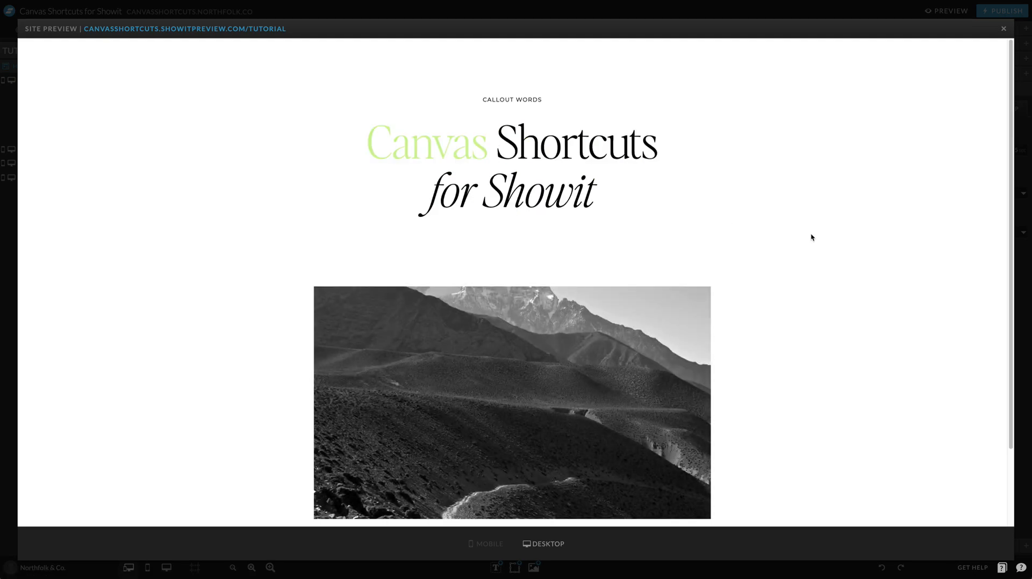
pyautogui.moveTo(399, 252)
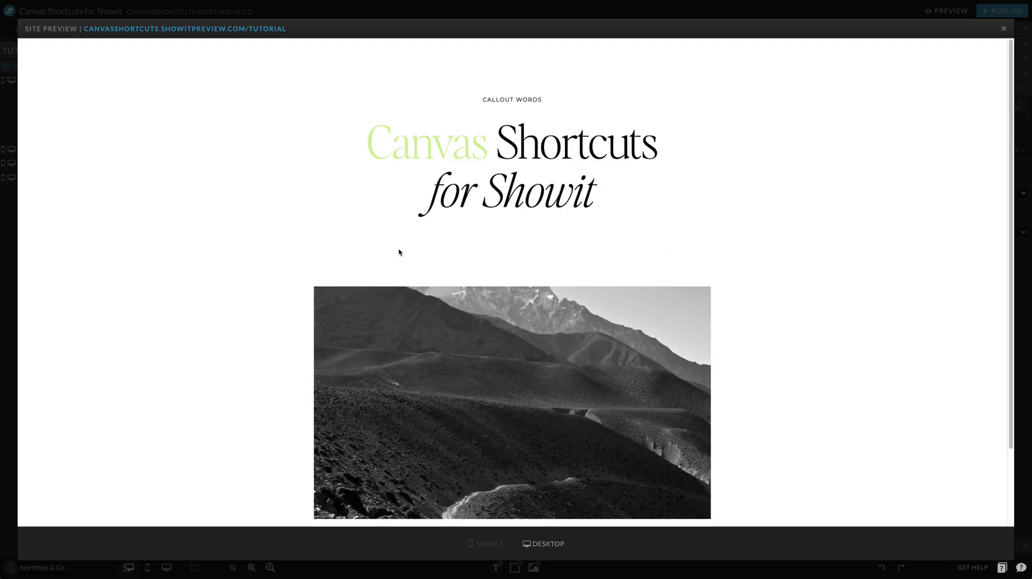
# In Highlighted Word-3, link the word Showit to This Canvas so the whole 'for Showit' line turns green.
pyautogui.click(1003, 28)
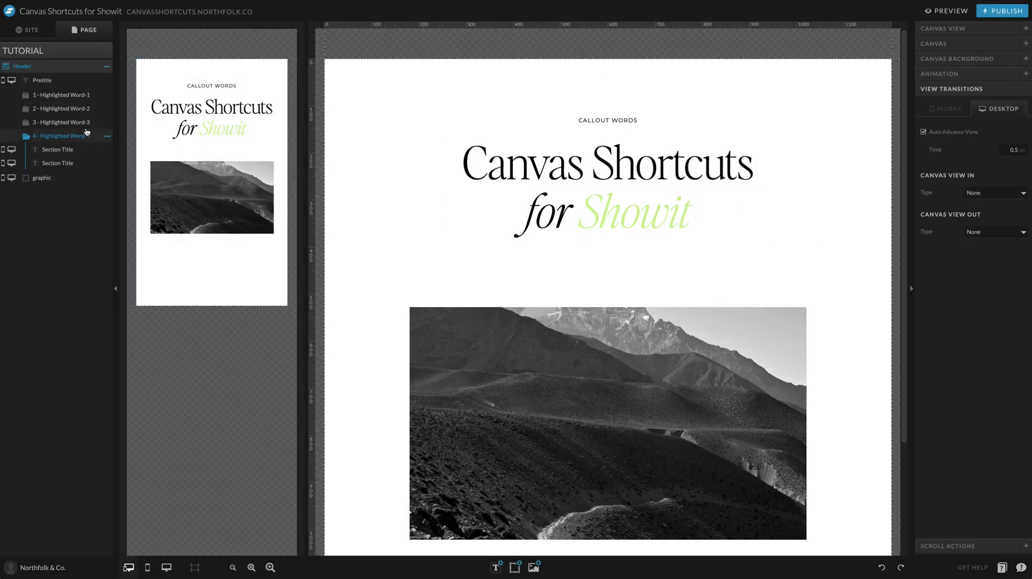
pyautogui.click(606, 162)
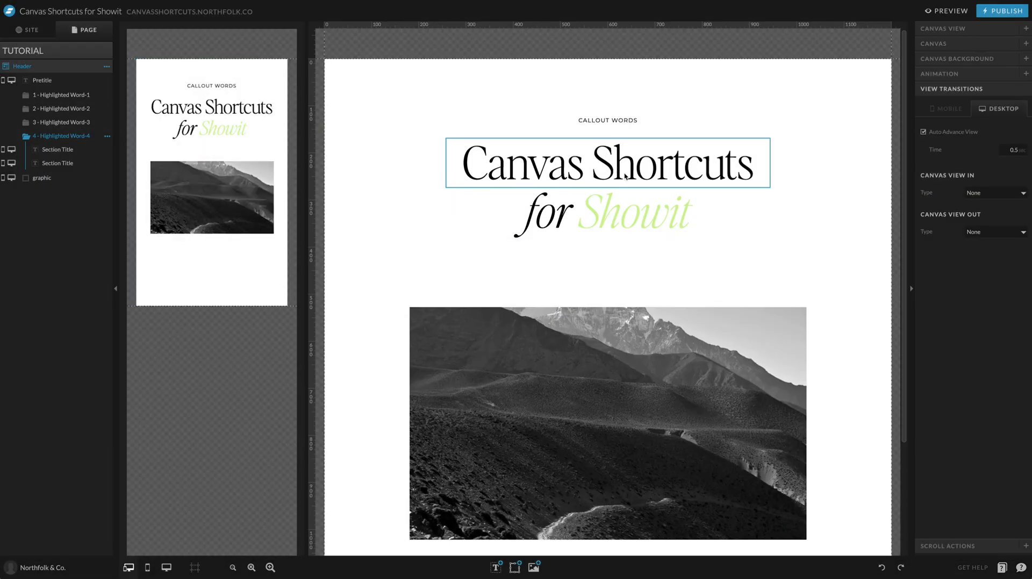
pyautogui.click(61, 123)
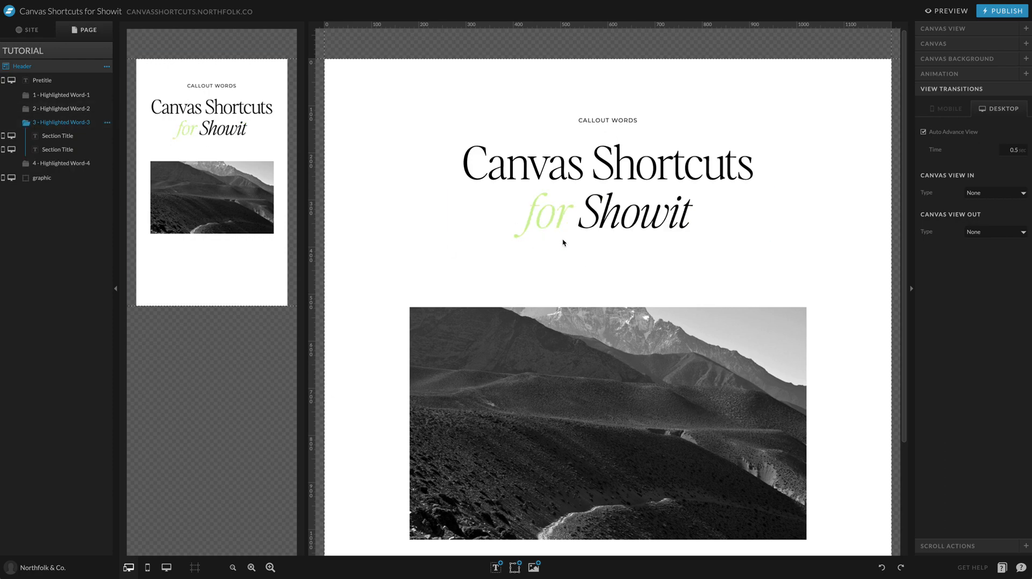
pyautogui.doubleClick(632, 212)
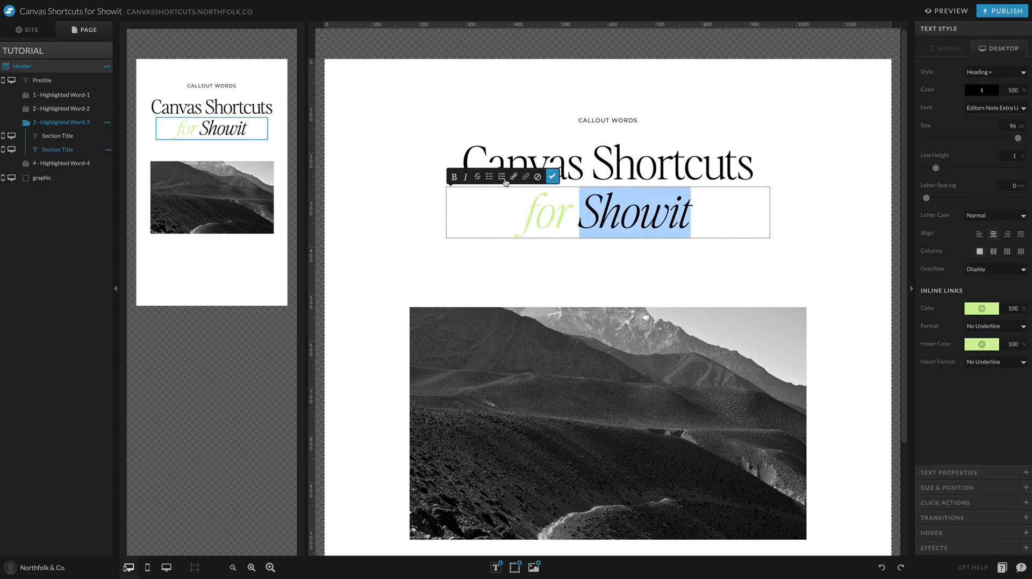
pyautogui.click(513, 176)
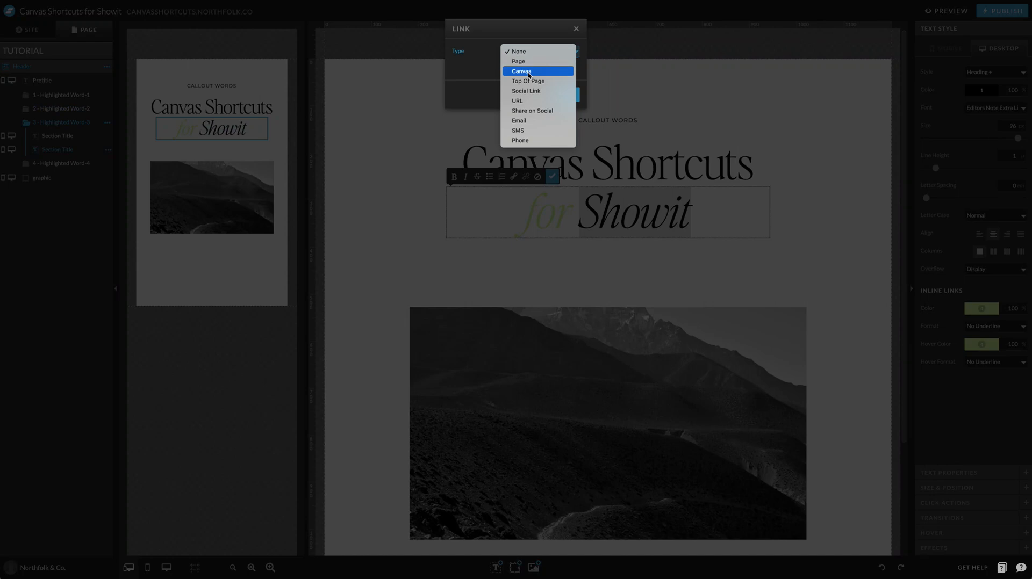
pyautogui.click(520, 71)
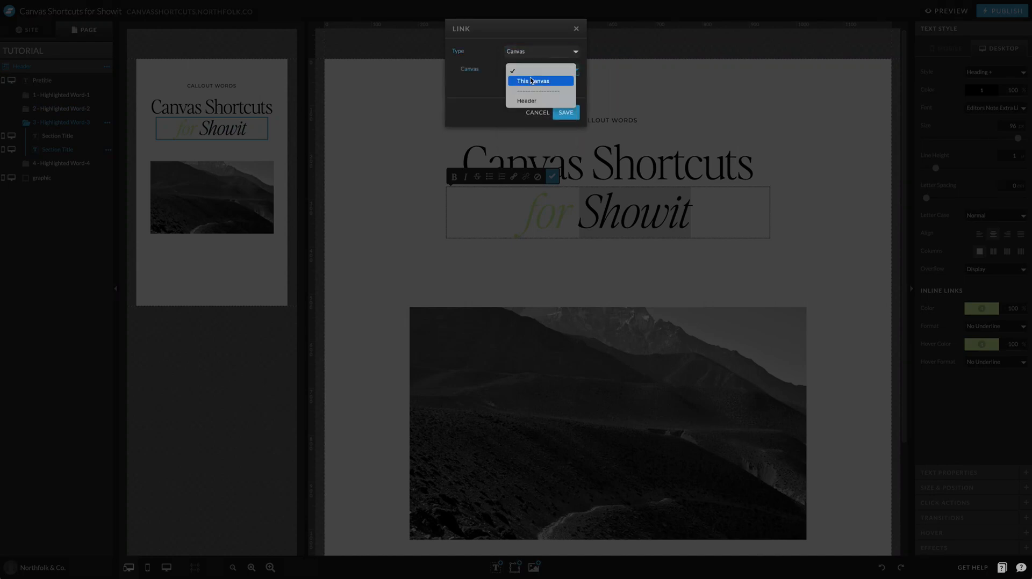
pyautogui.click(564, 113)
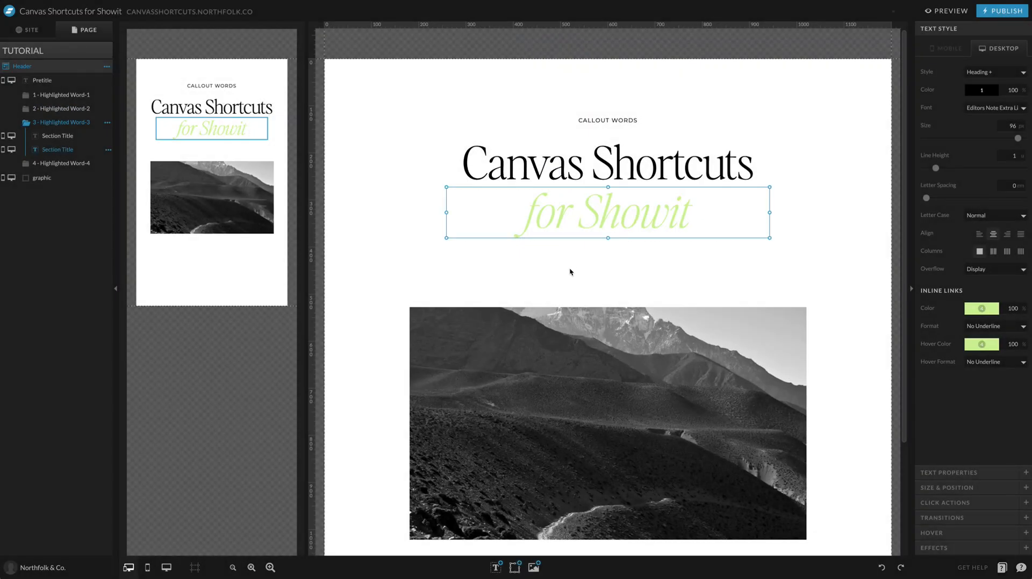
pyautogui.moveTo(59, 163)
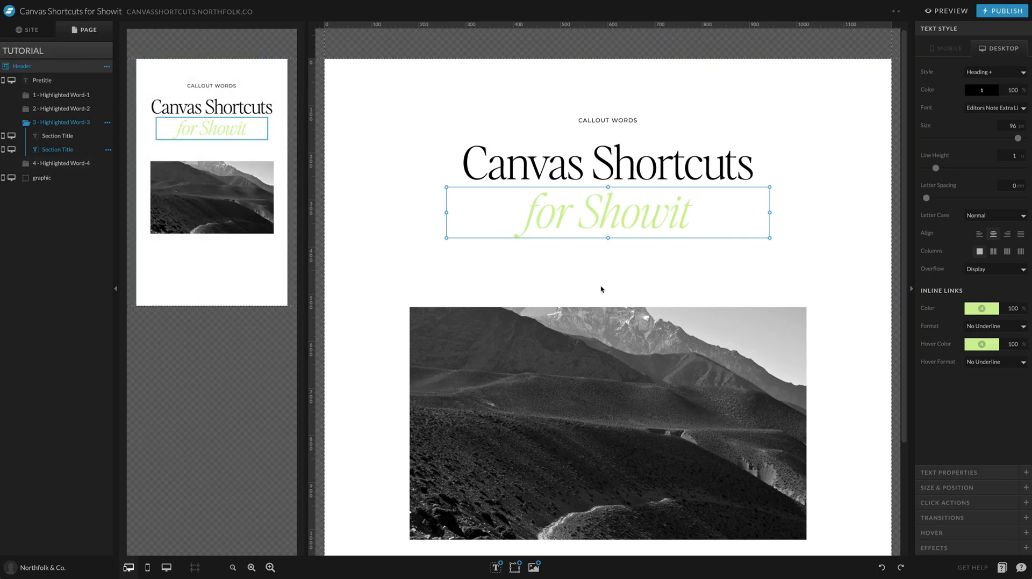
pyautogui.moveTo(46, 163)
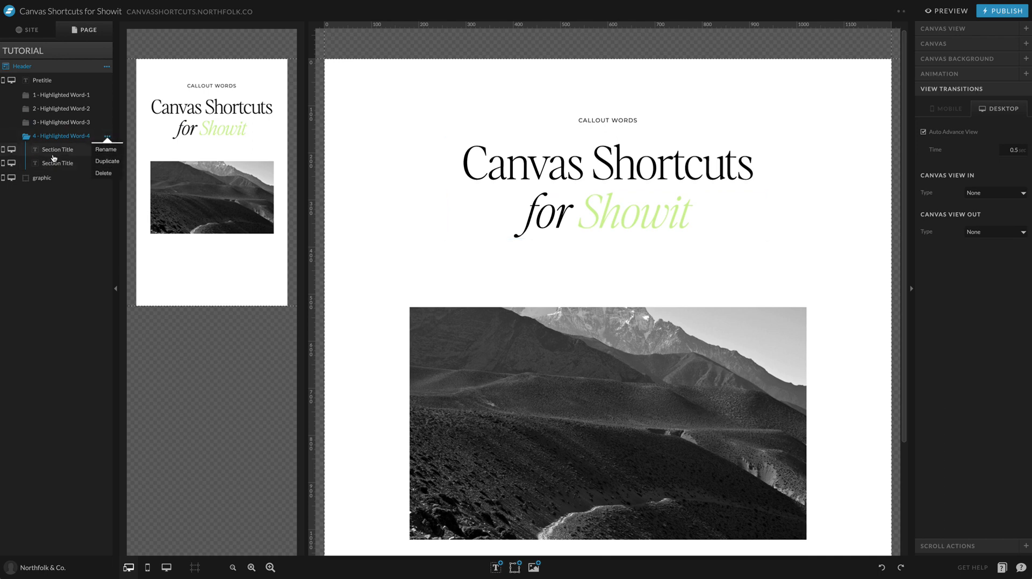
# Set view 4's 'for Showit' Inline Links Color and Hover Color to purple on desktop and mobile.
pyautogui.click(103, 173)
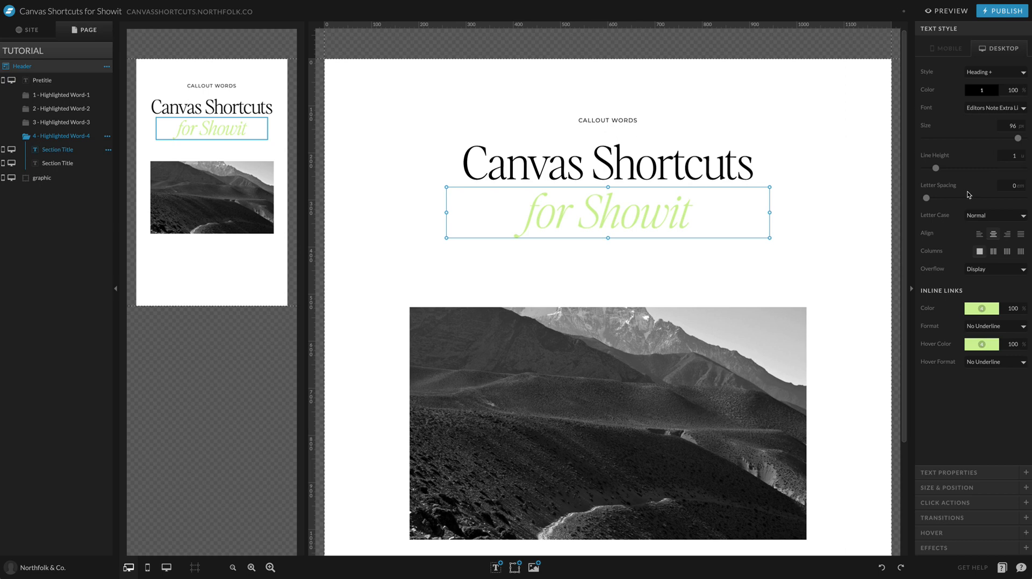
pyautogui.click(981, 309)
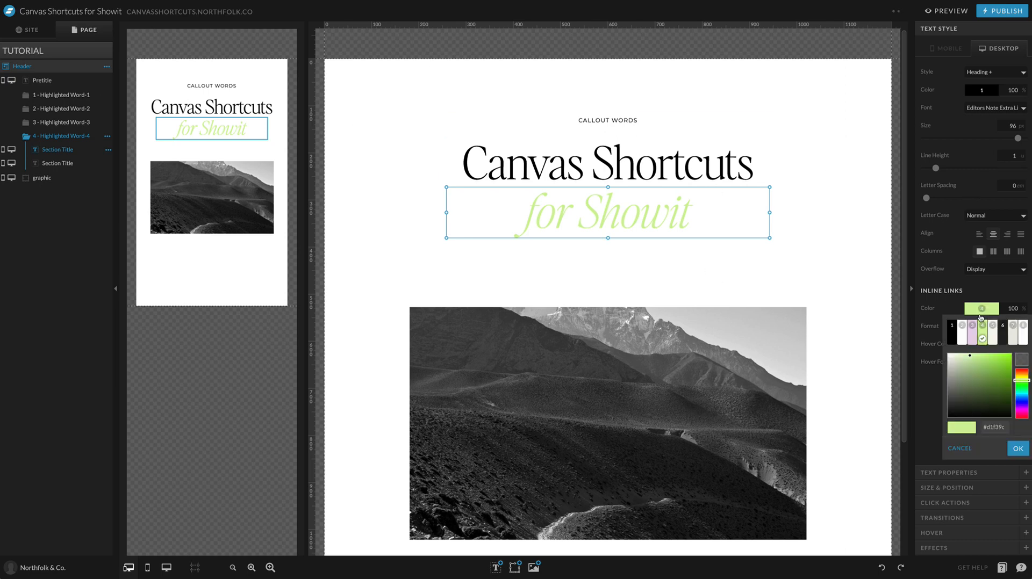
pyautogui.click(972, 331)
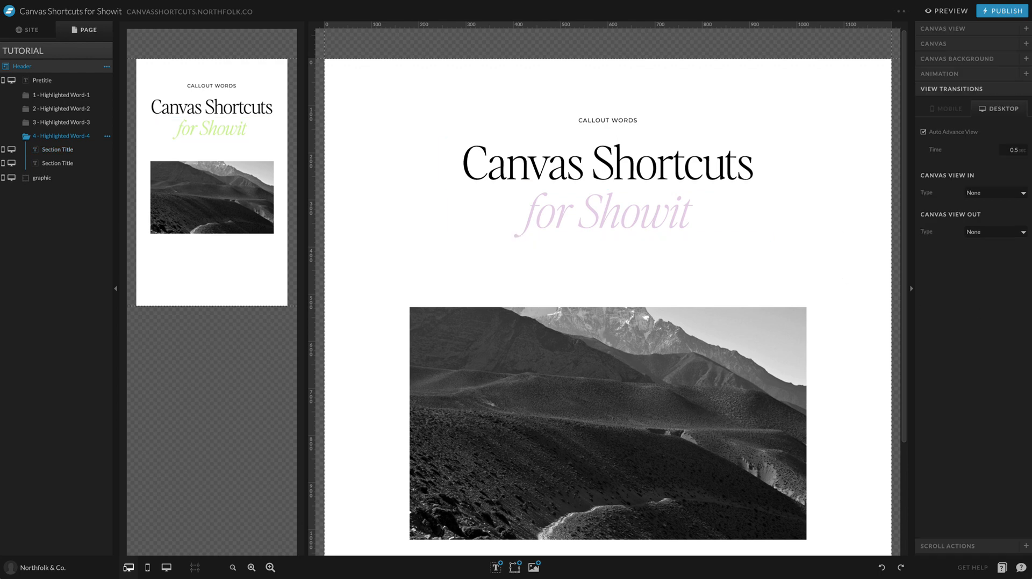
pyautogui.click(606, 212)
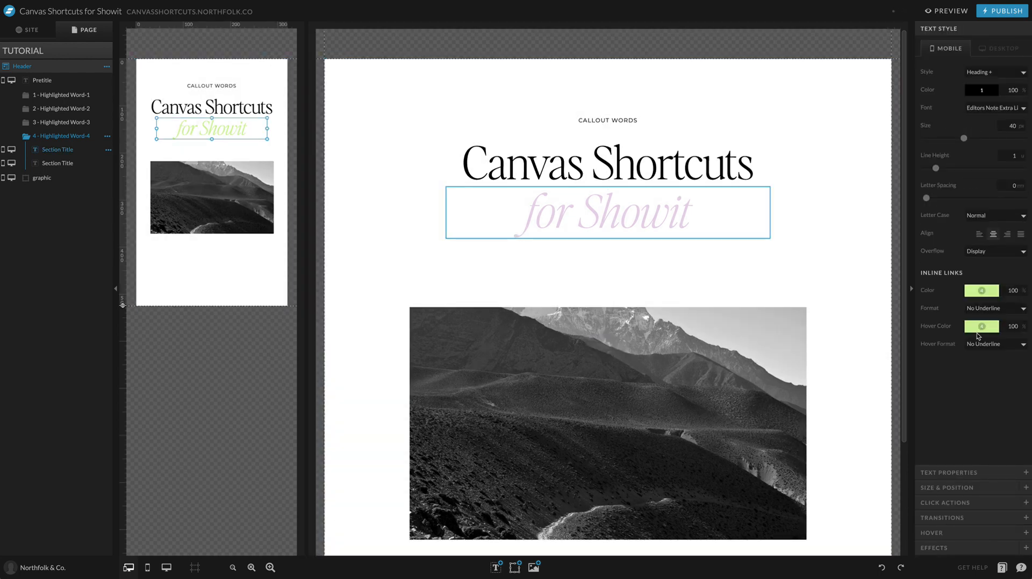
pyautogui.click(981, 326)
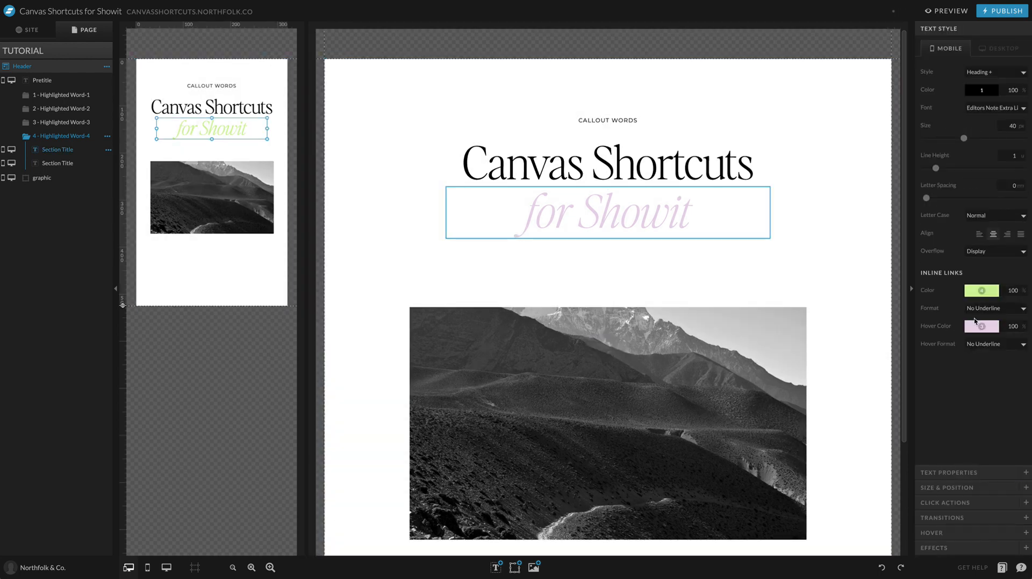
pyautogui.click(999, 48)
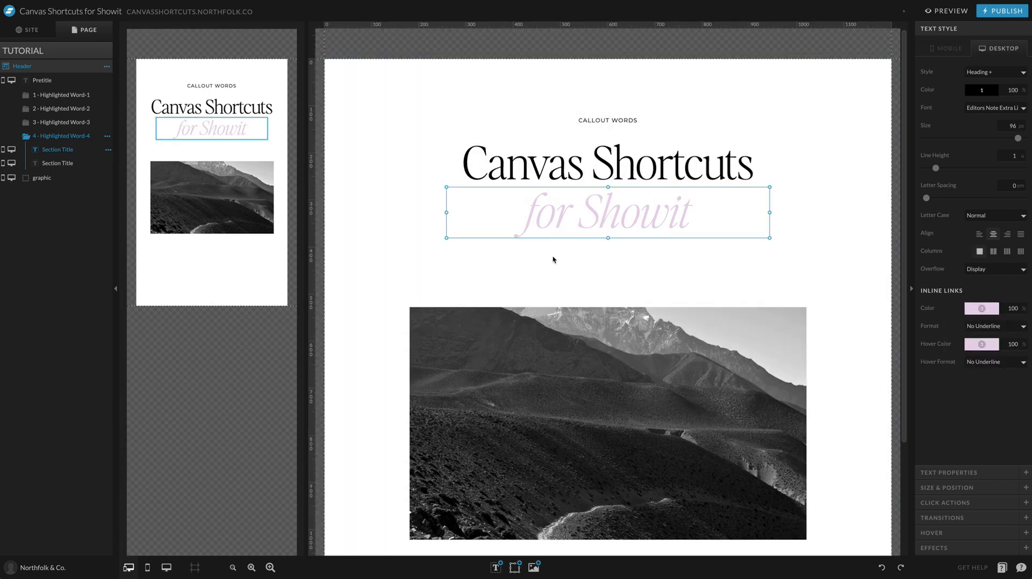
pyautogui.moveTo(563, 243)
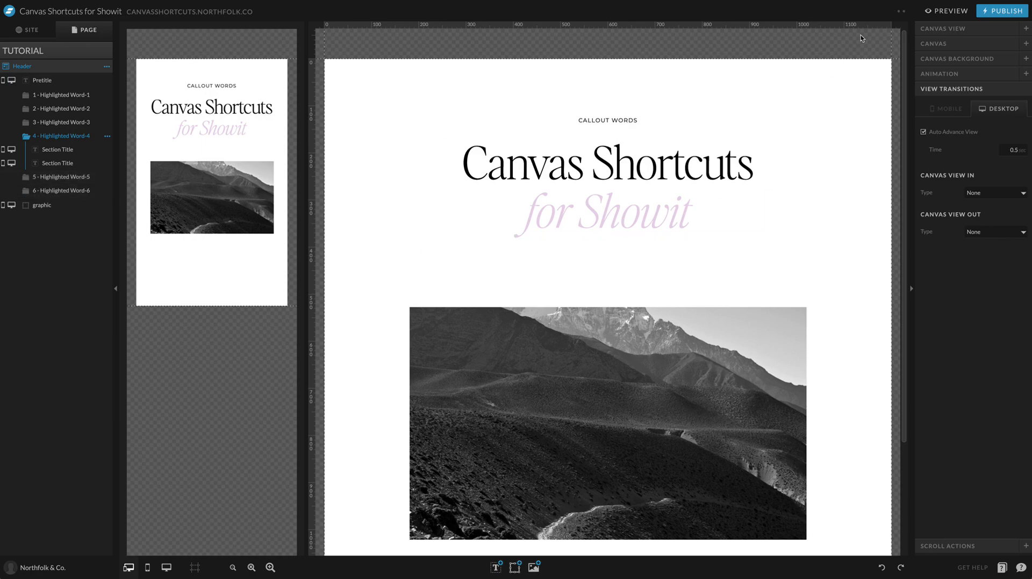
# Preview the site to watch the headline words highlight in turn.
pyautogui.click(946, 11)
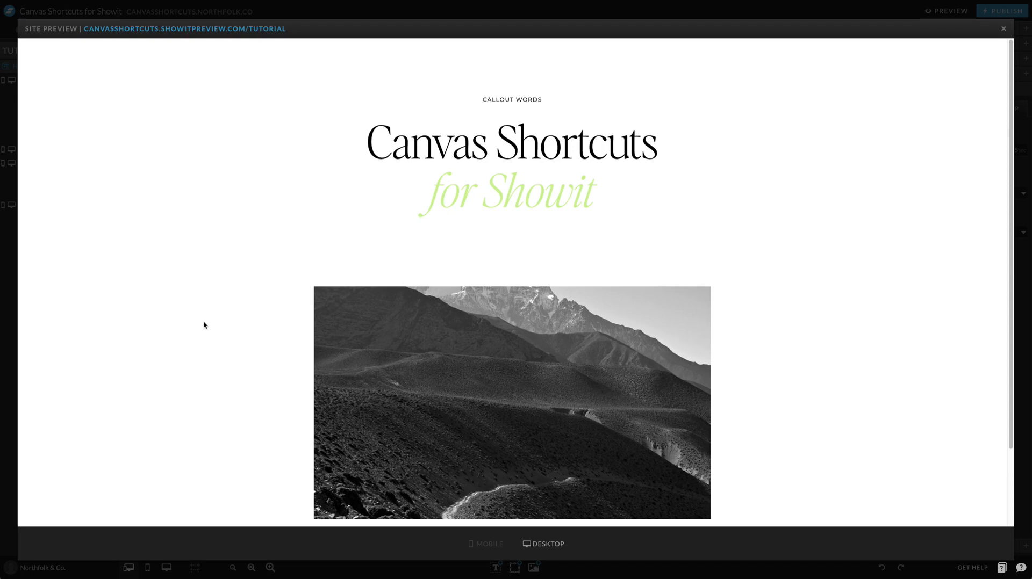
pyautogui.moveTo(655, 245)
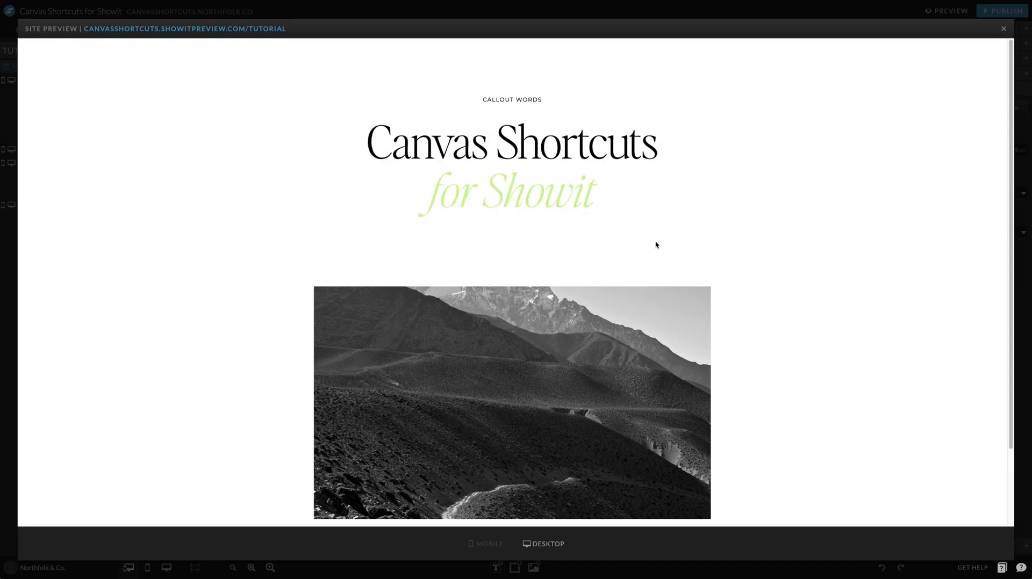